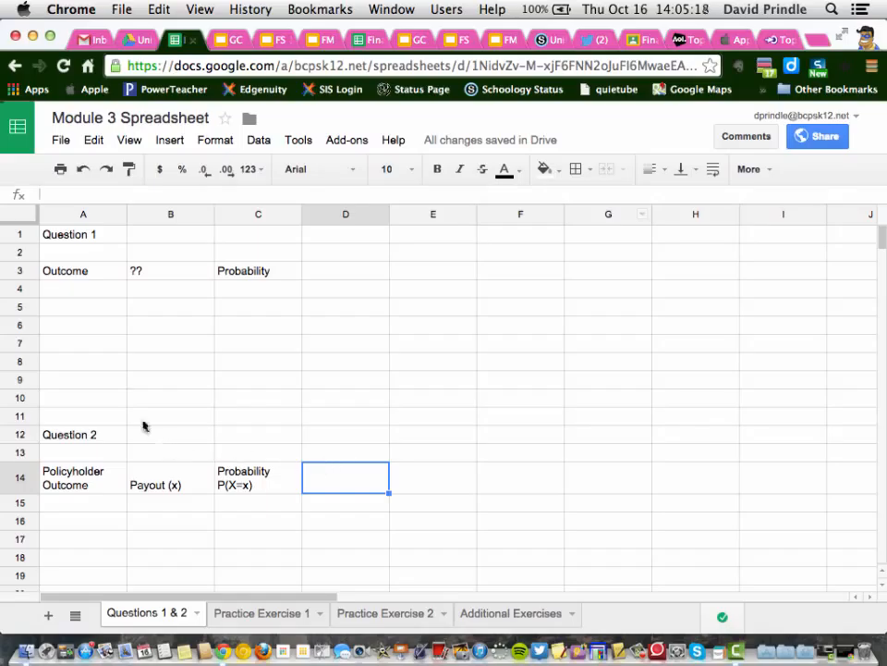
mouse_move(88, 263)
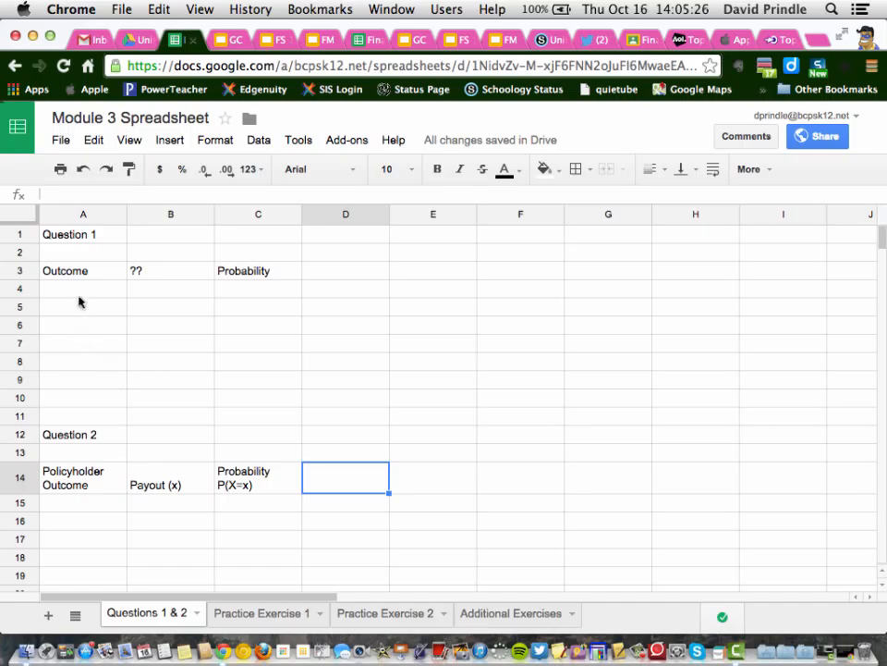
Enter No Storms and Tropical Storms as the first two Question 1 outcomes
click(84, 289)
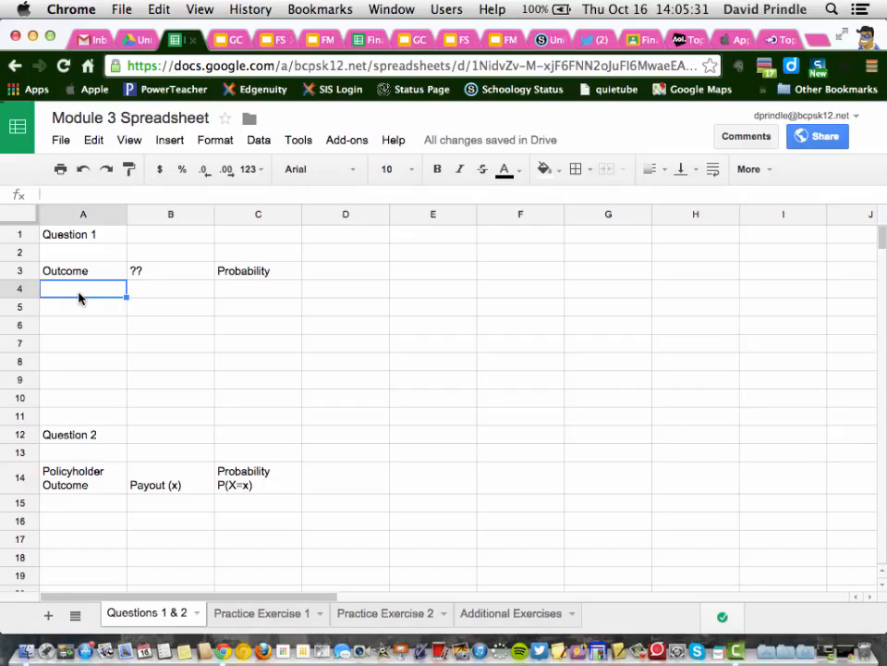
text(No Storms)
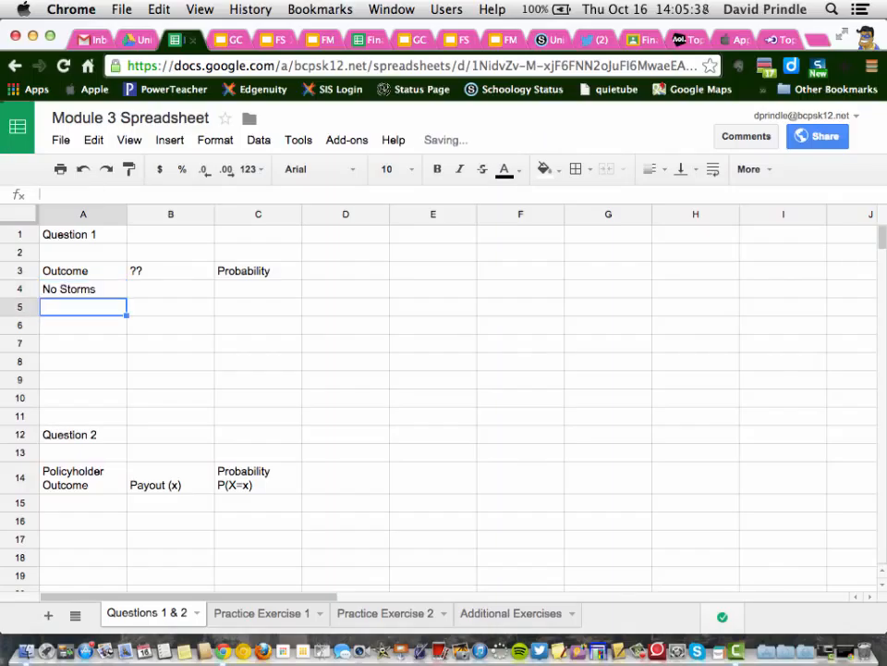
text(Tropical So)
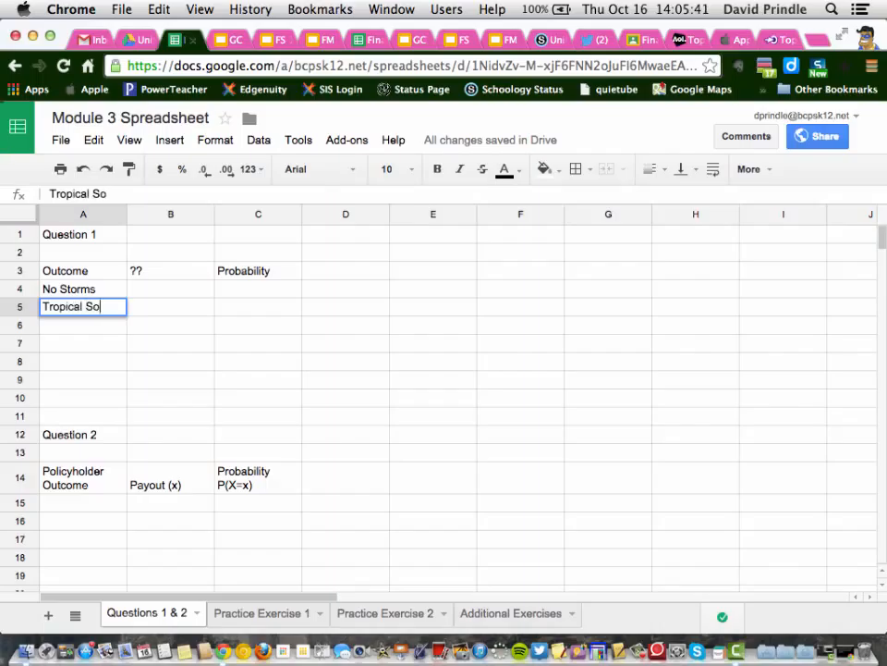
key(Backspace)
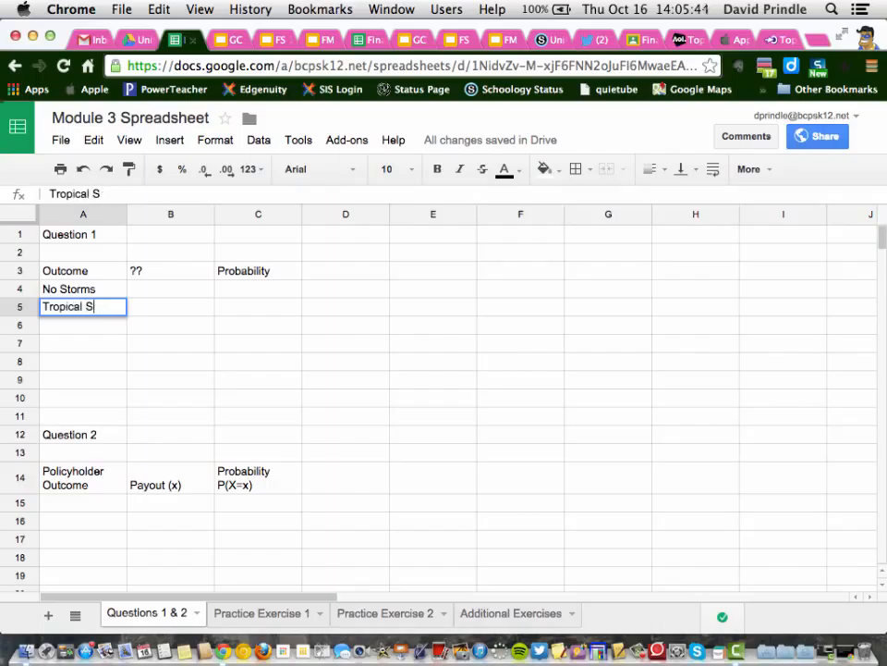
text(torms)
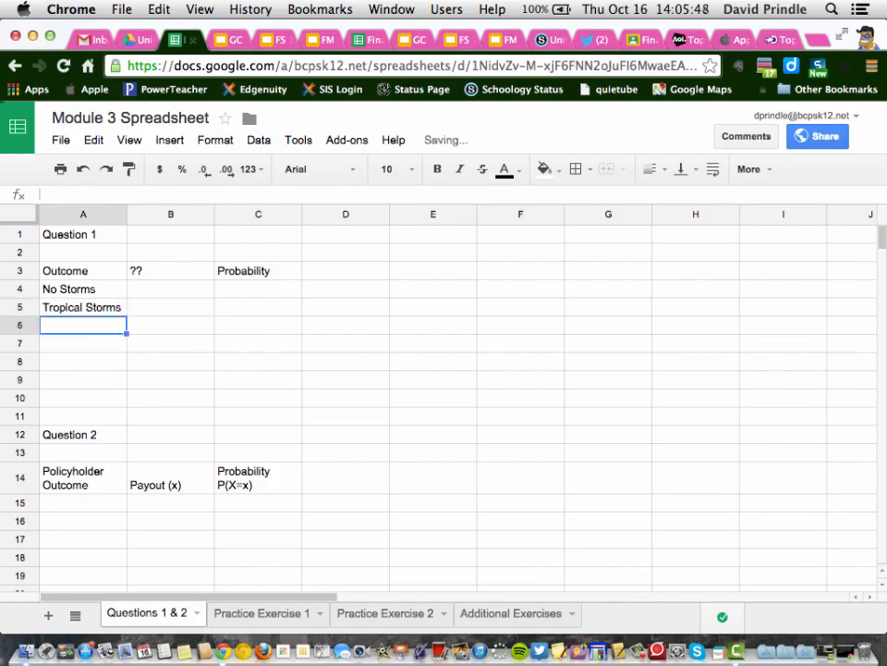
Add Category 1 through Category 5 below them in the Outcome column
text(Category)
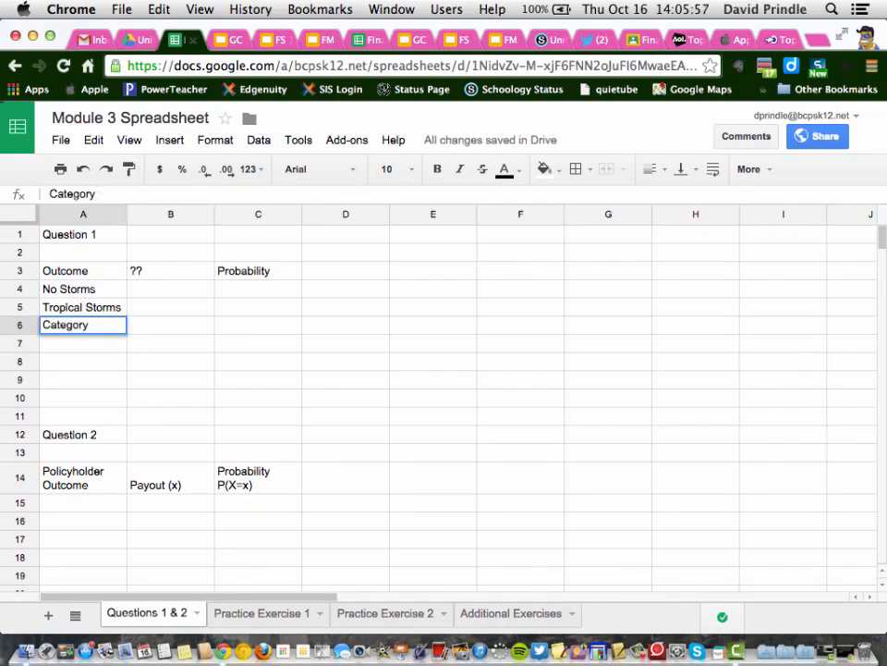
text(1)
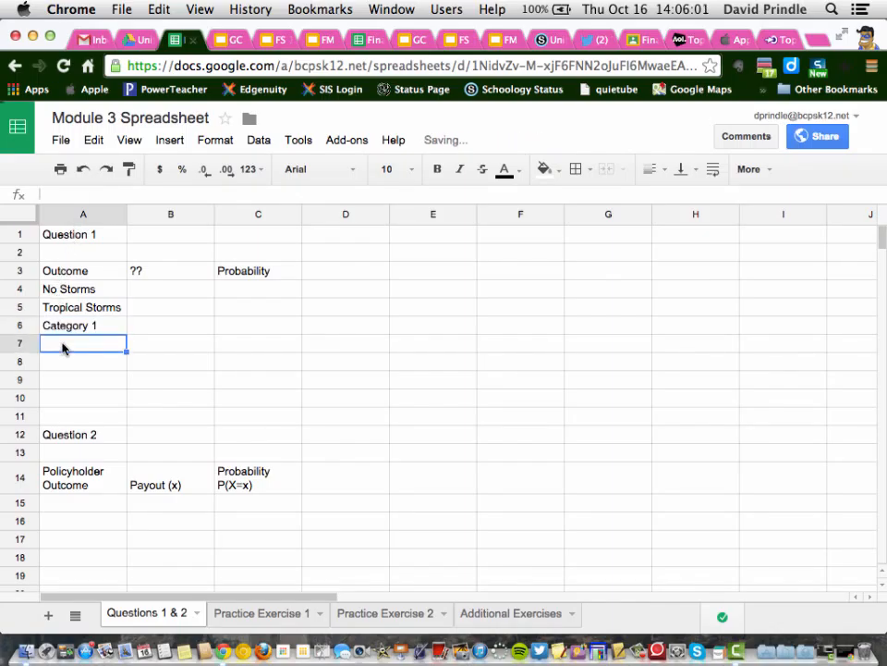
text(Category 1)
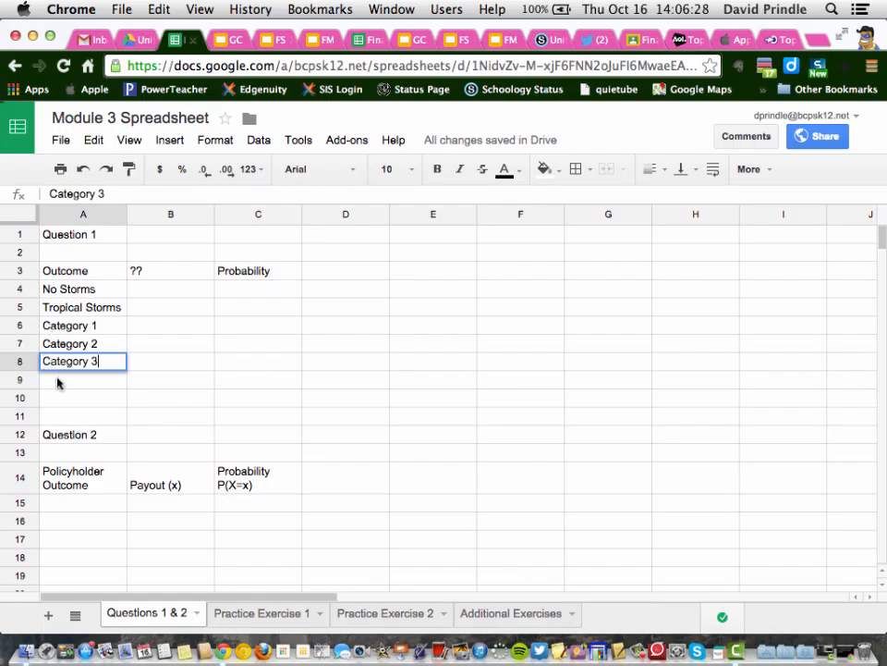
text(Ca)
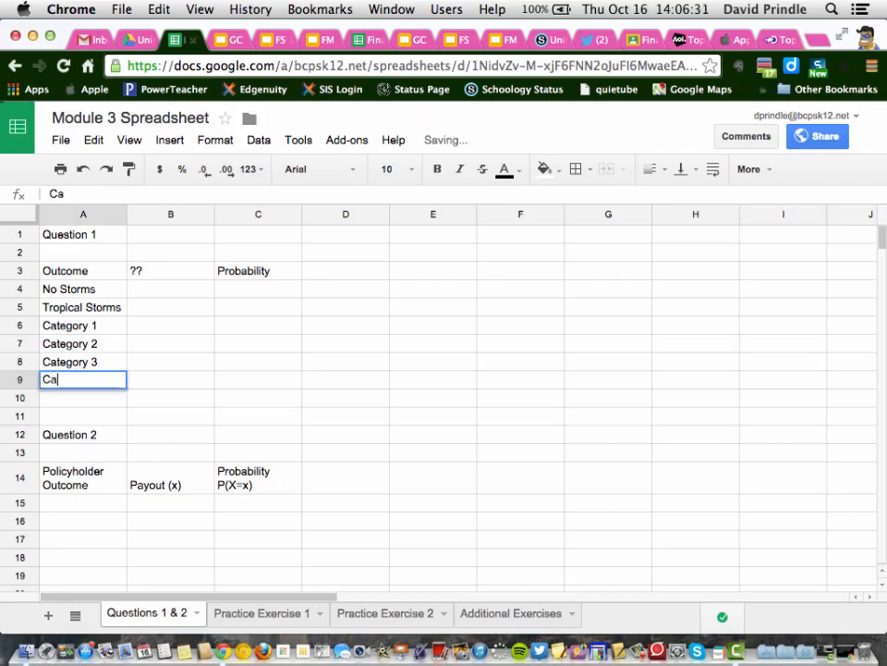
text(tegory)
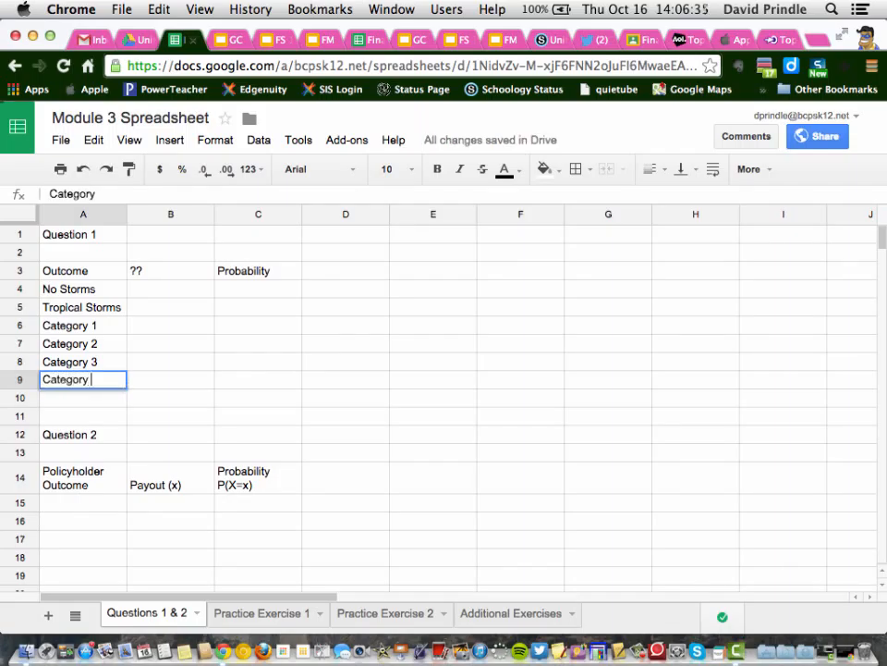
text(4)
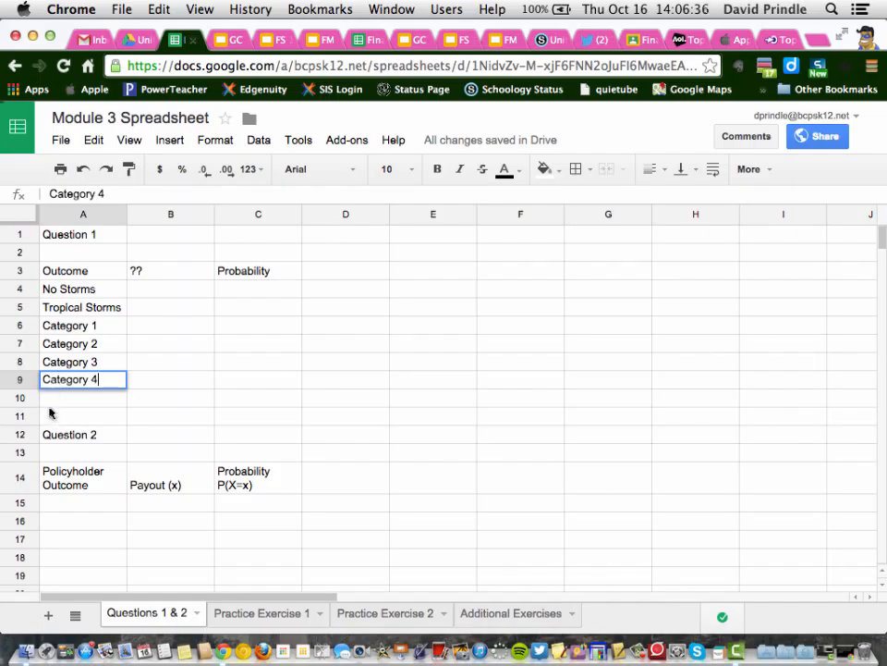
text(Category)
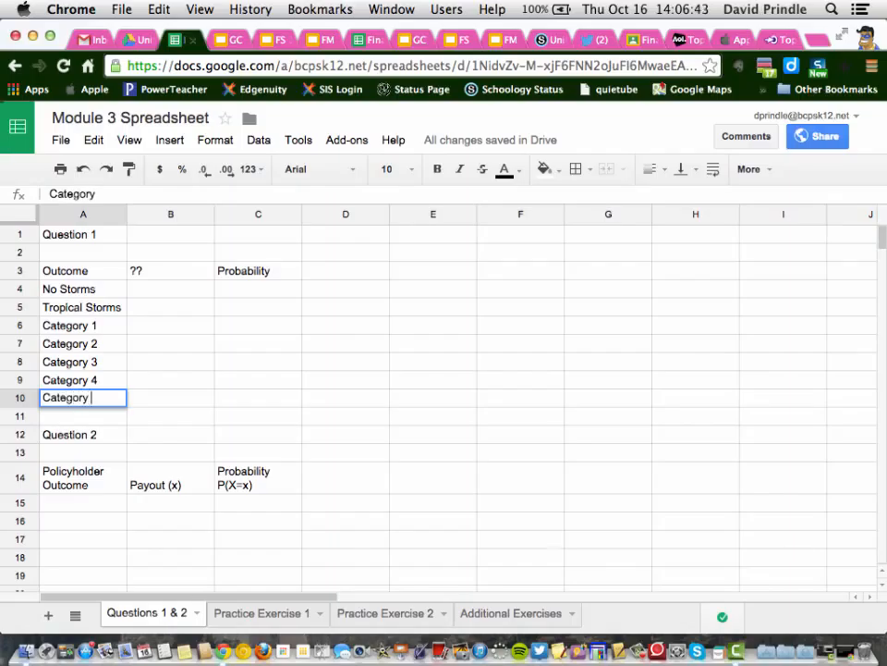
text(5)
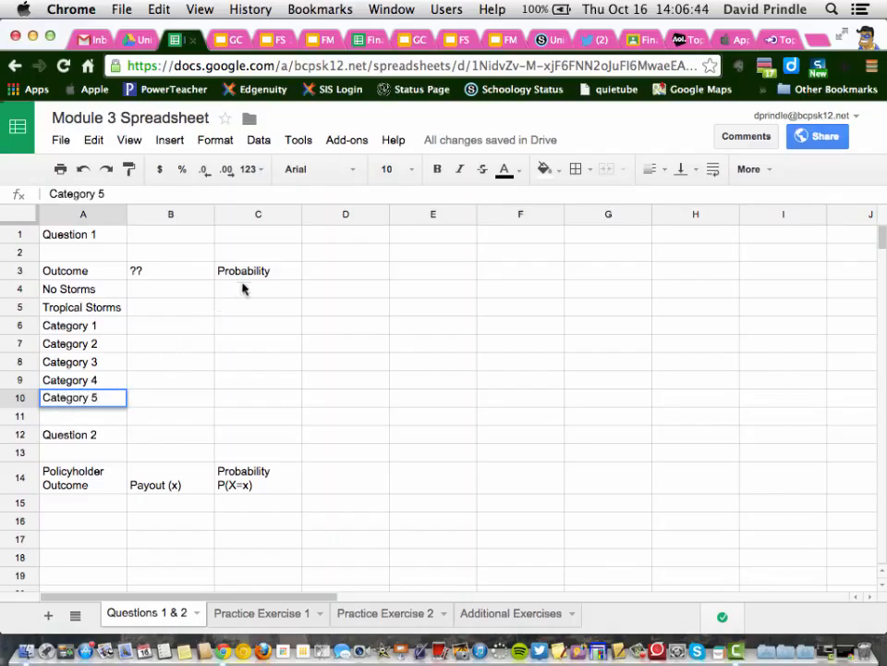
click(258, 289)
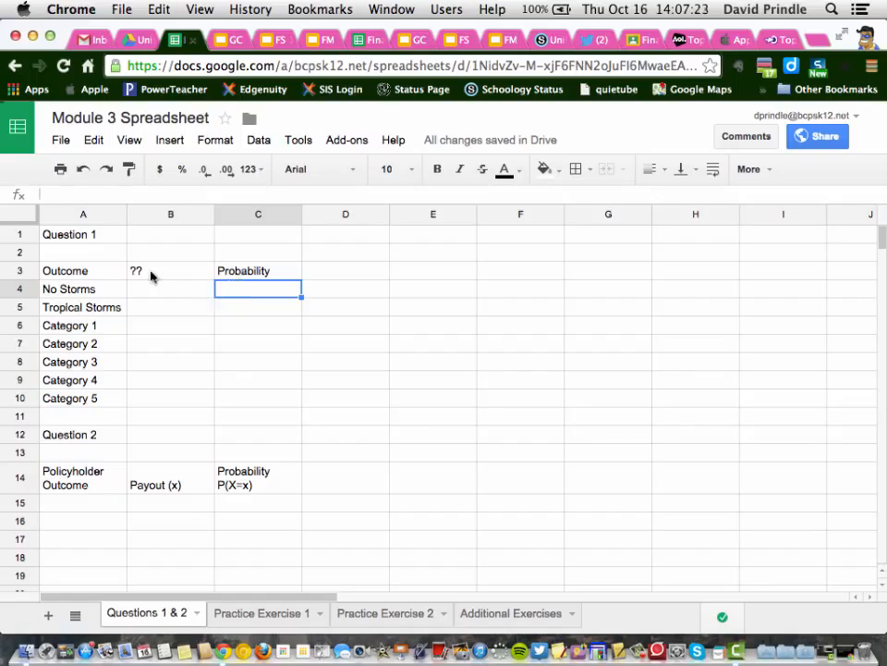
Replace the ?? heading in B3 with '# of Events'
click(170, 270)
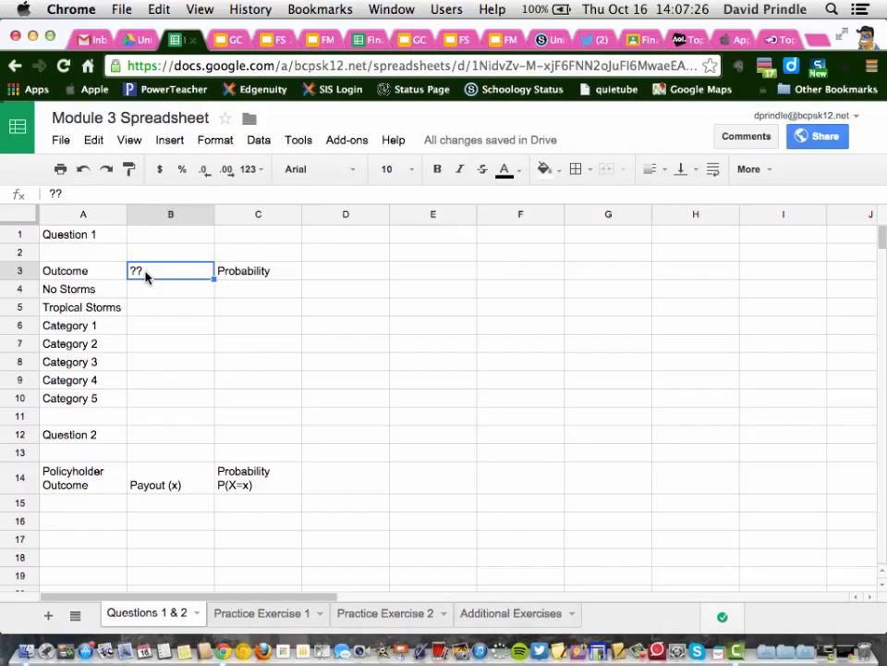
text(#)
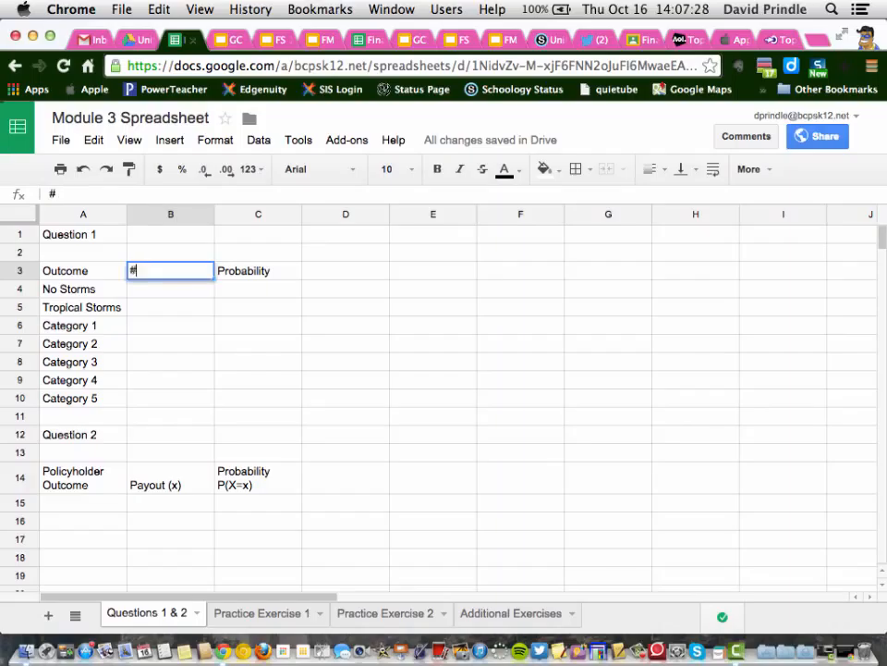
text(of)
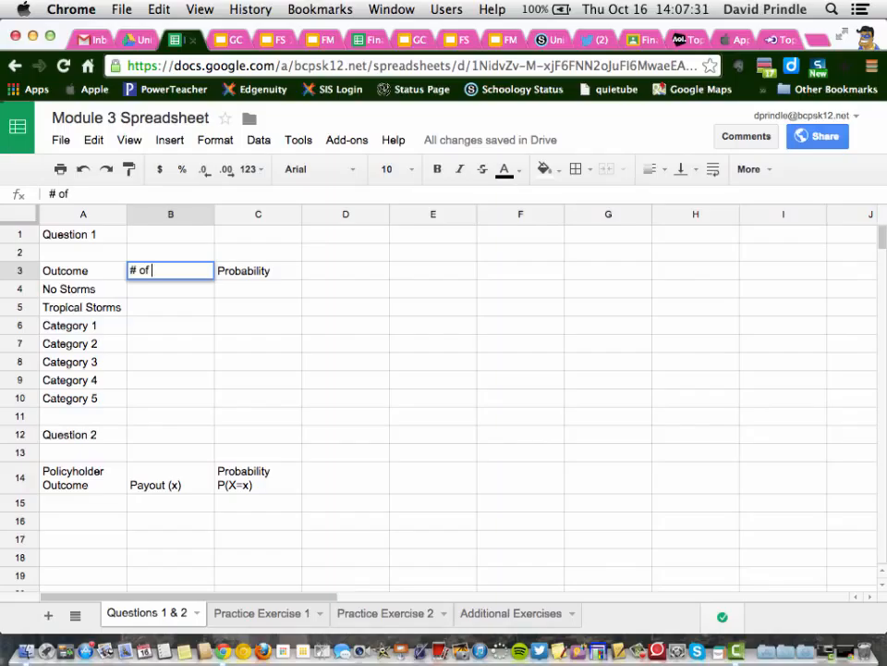
text(E)
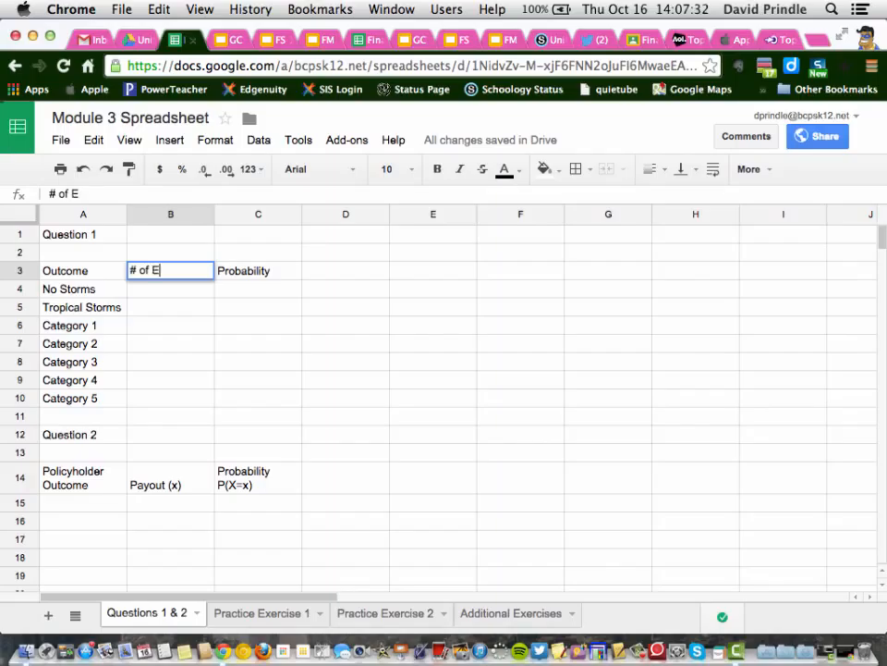
text(vents)
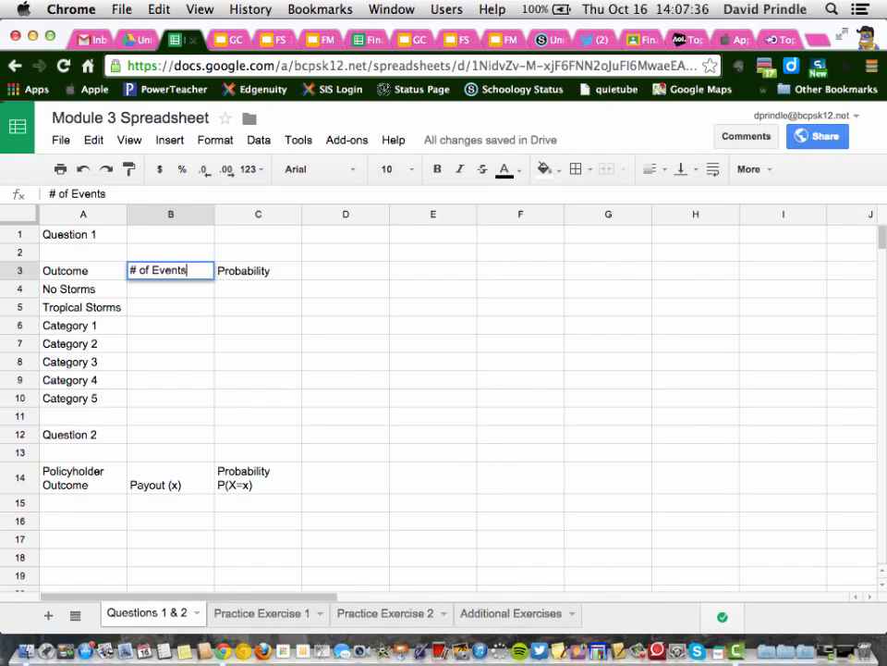
click(170, 289)
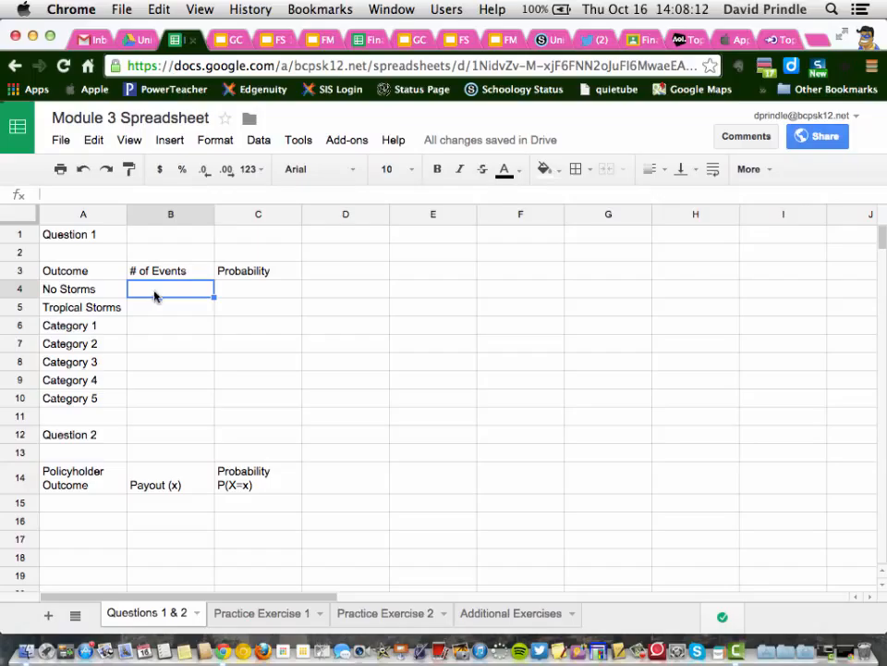
Enter event counts 70, 14, 8, 5, 1, 1, 1 for the seven storm outcomes
click(170, 307)
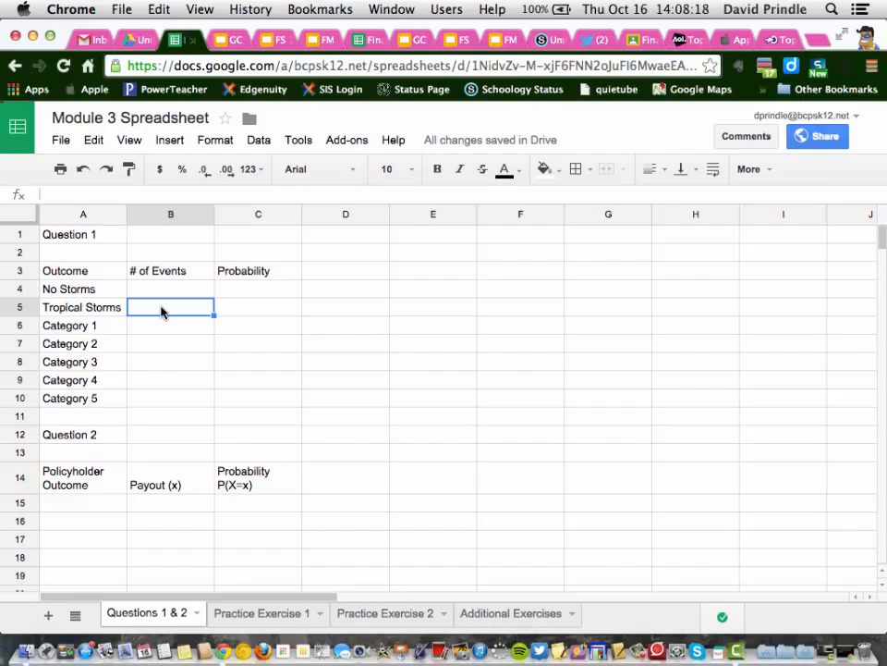
text(14)
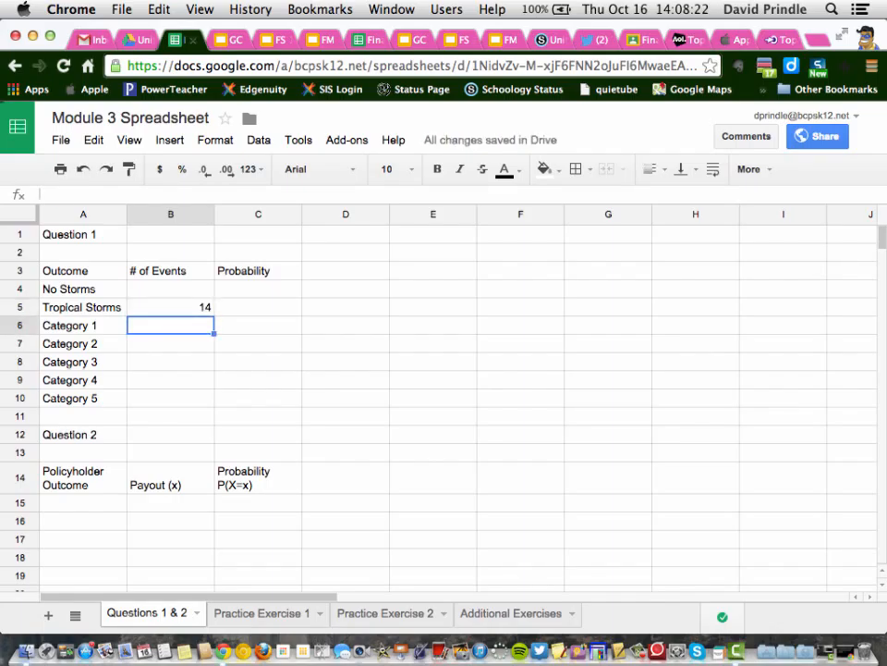
text(8)
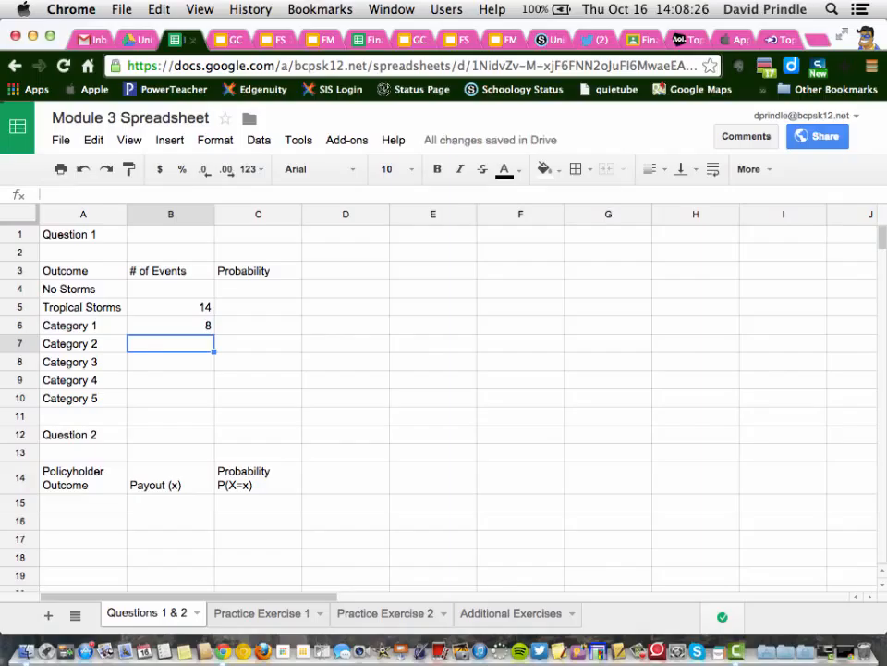
text(5)
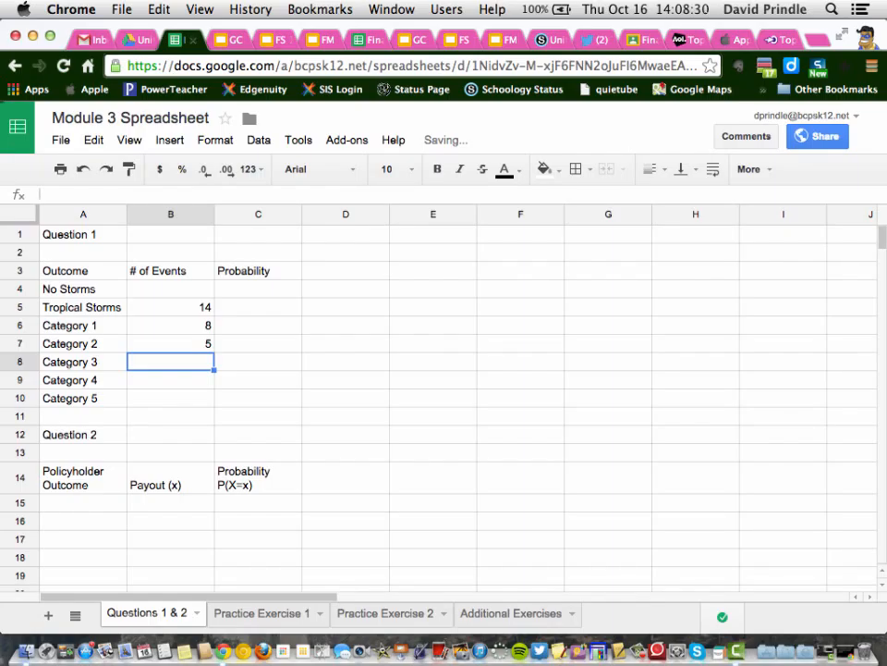
text(1)
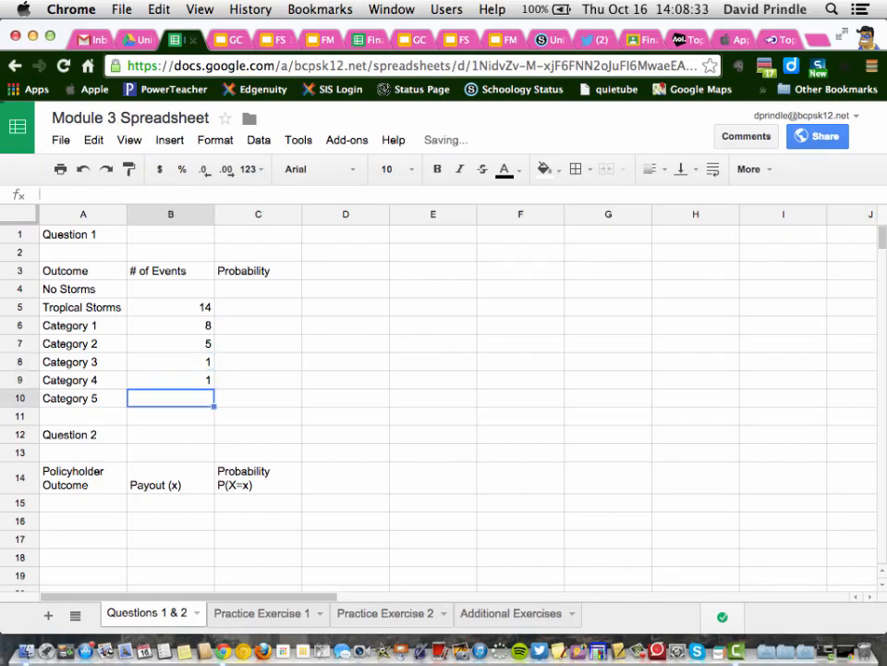
text(1)
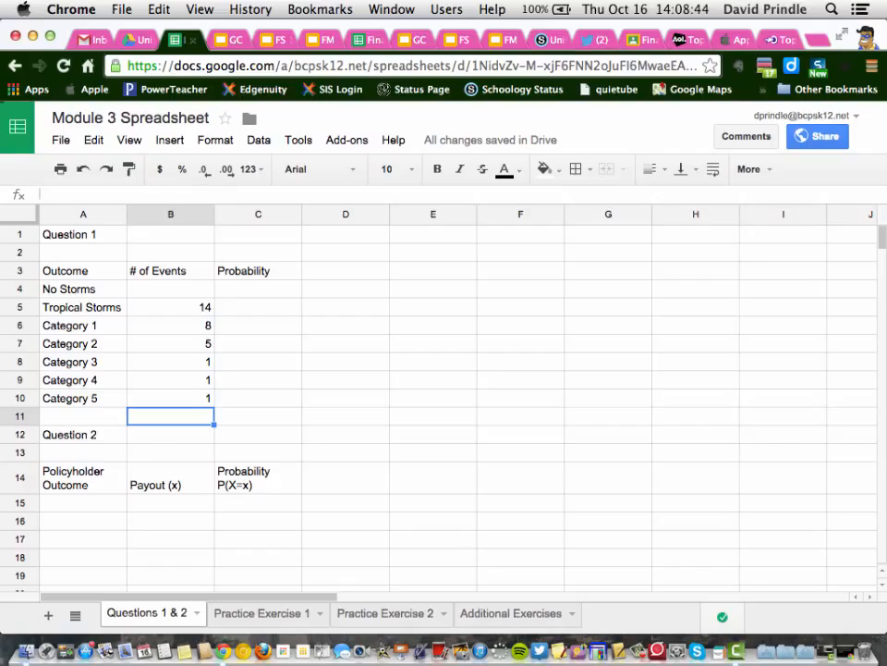
click(170, 398)
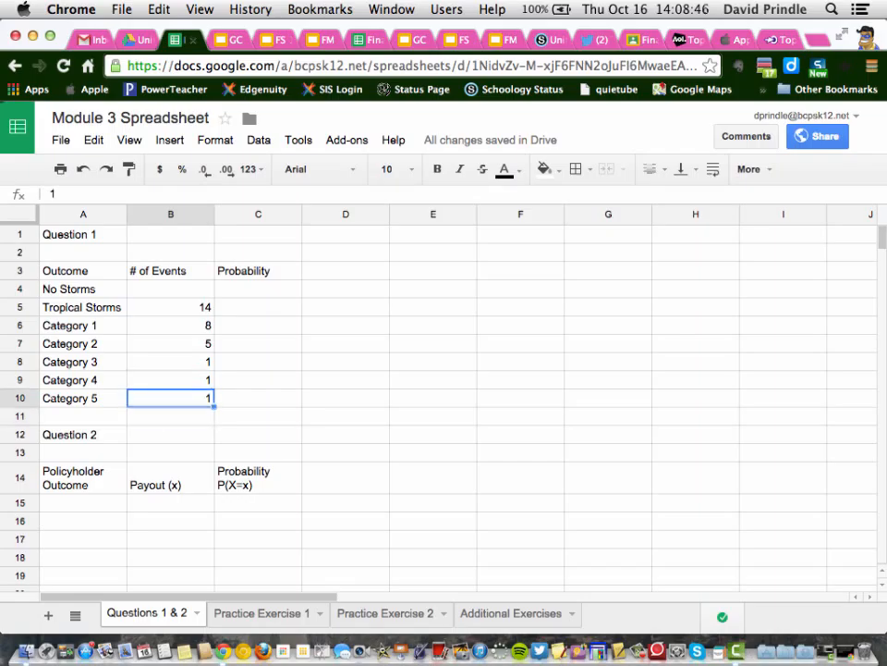
click(171, 288)
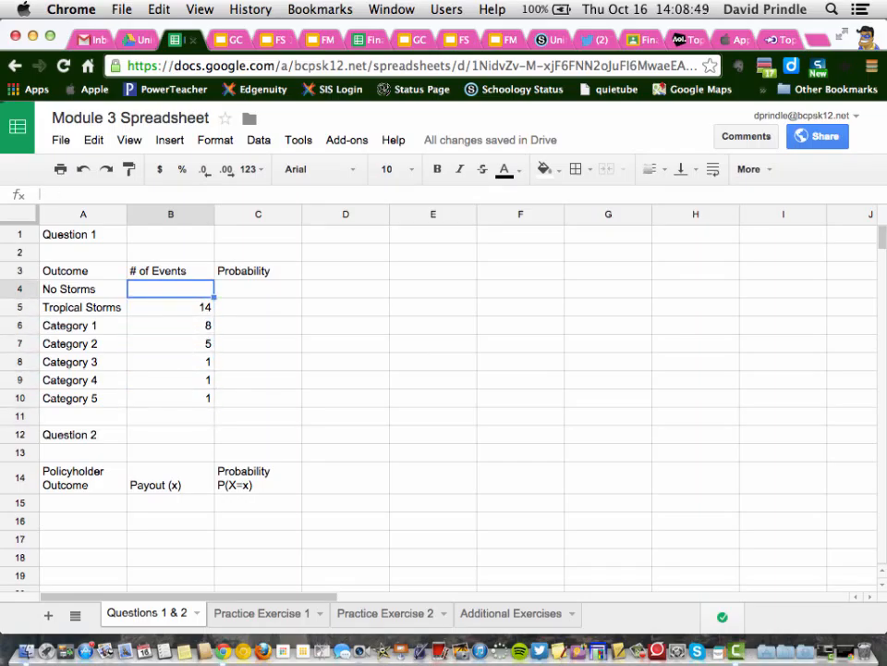
text(70)
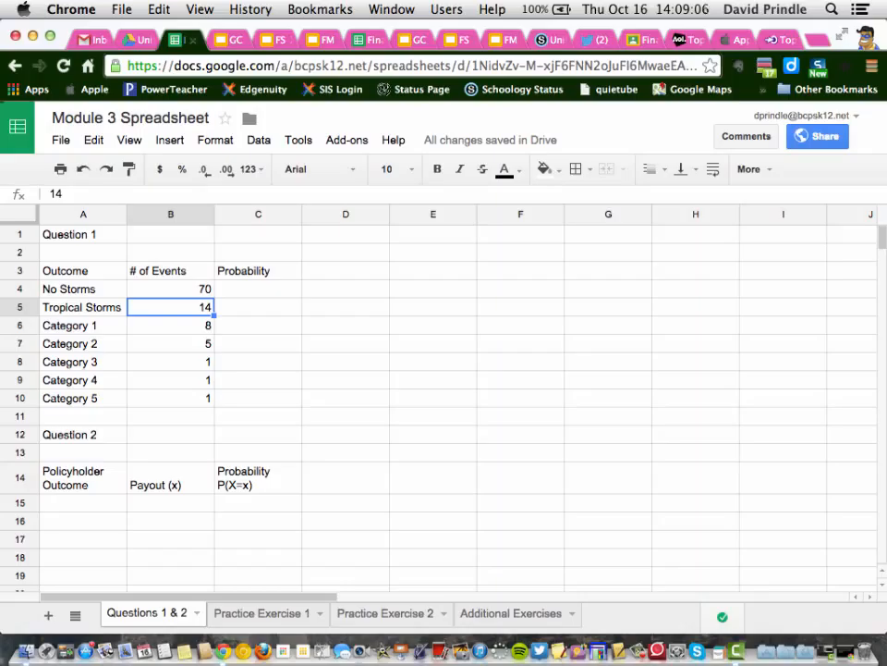
click(258, 288)
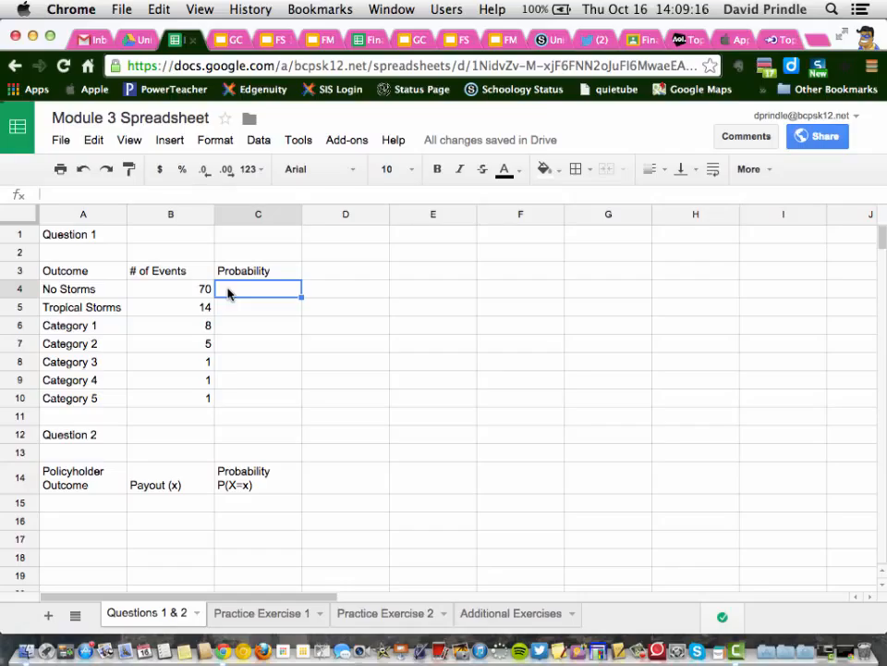
Enter =B4/100 in C4 so No Storms gets probability 0.7
text(=)
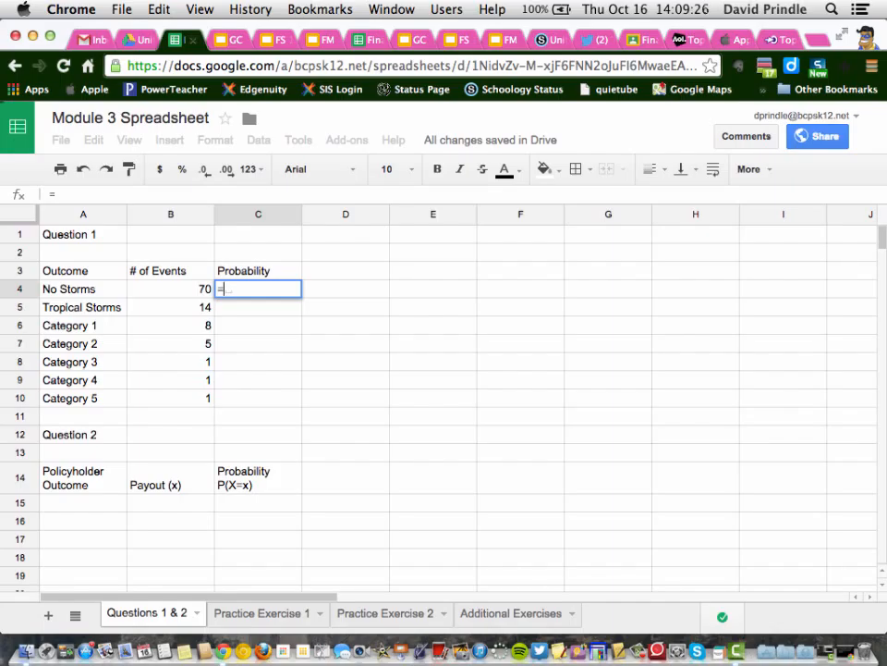
text(B)
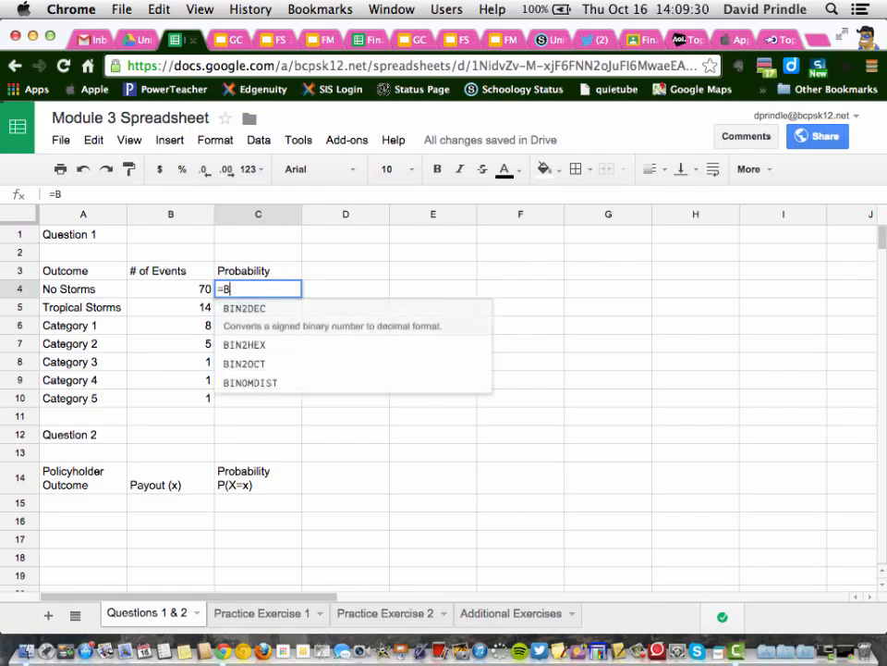
click(170, 289)
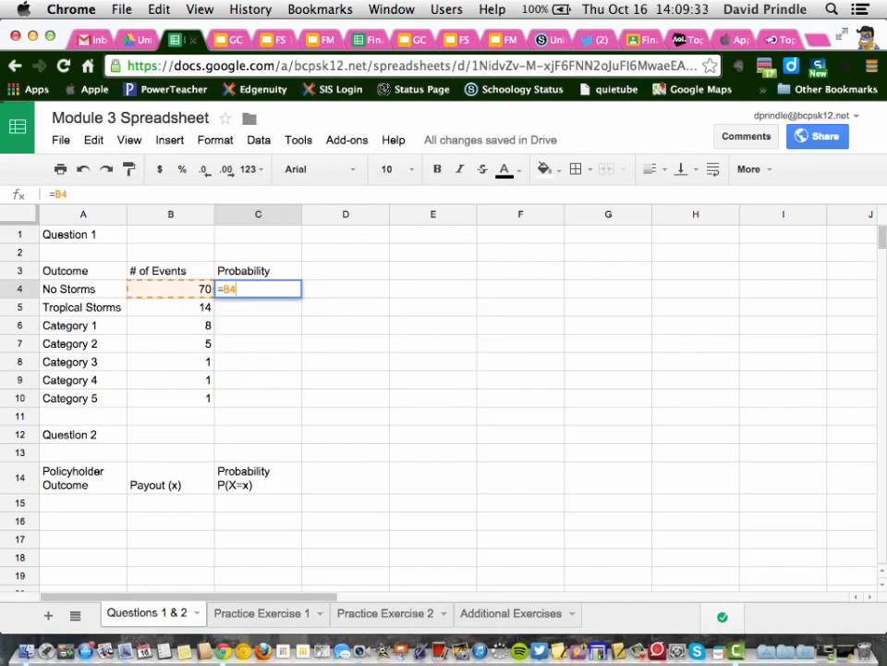
text(/)
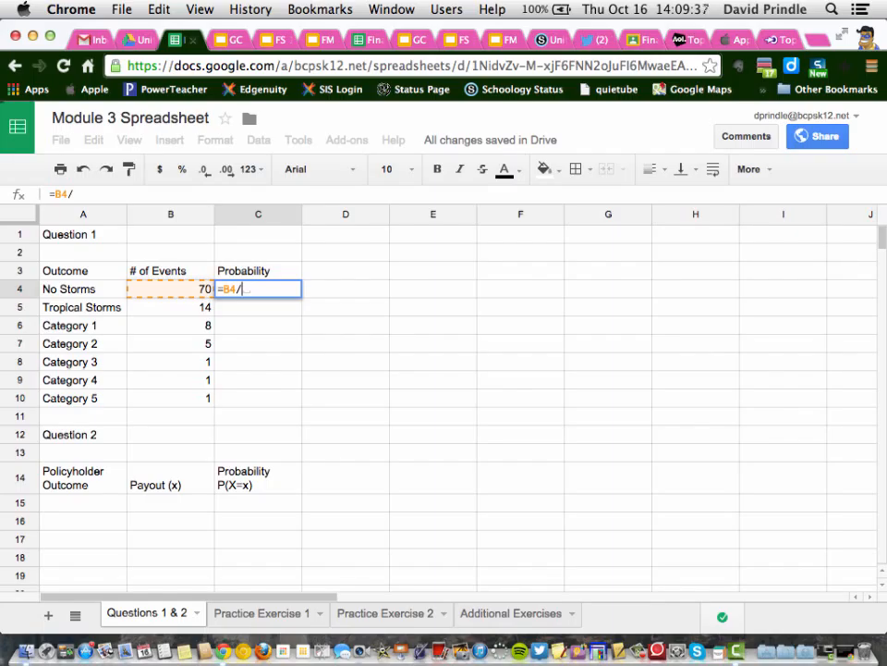
text(11)
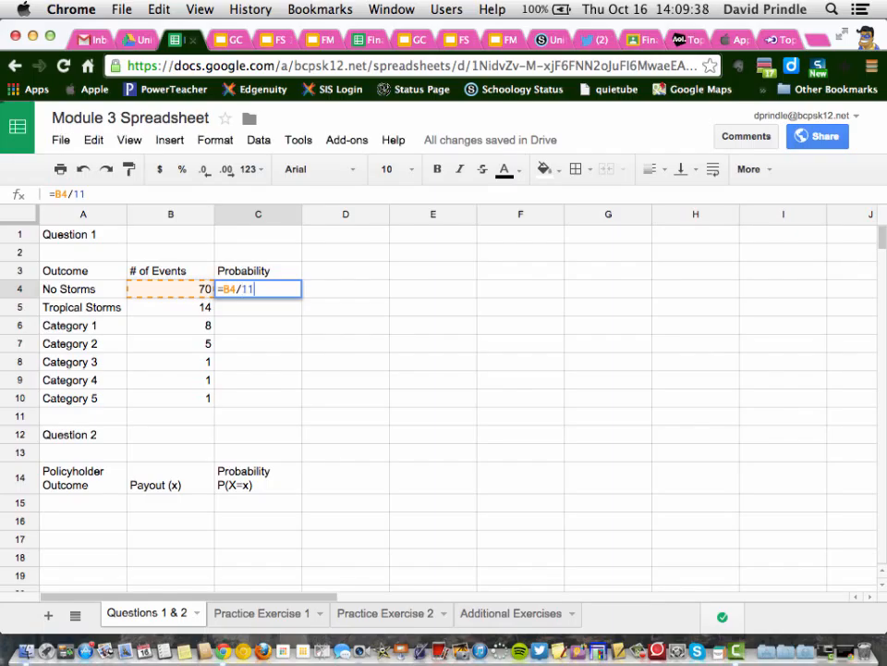
text(00)
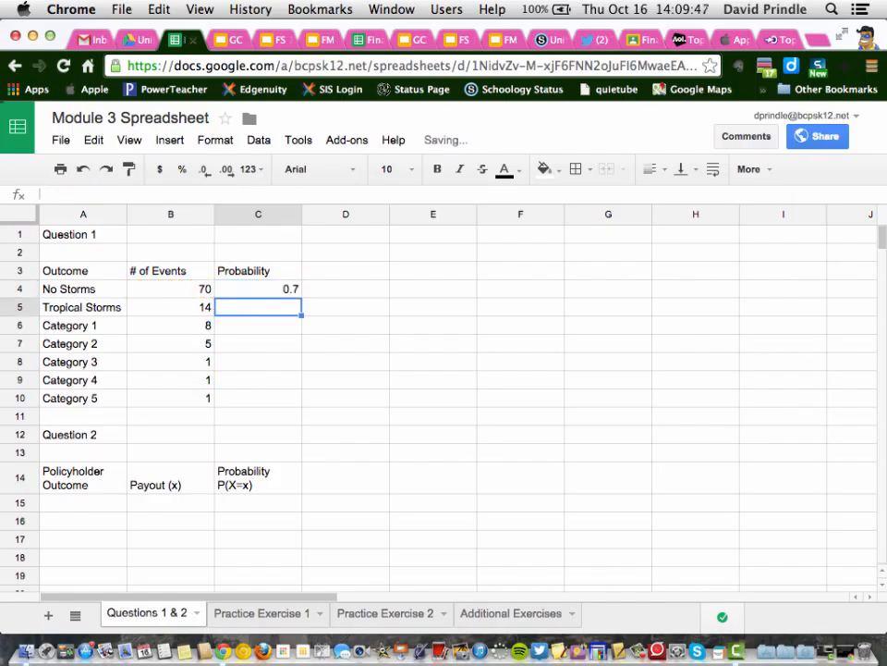
click(258, 289)
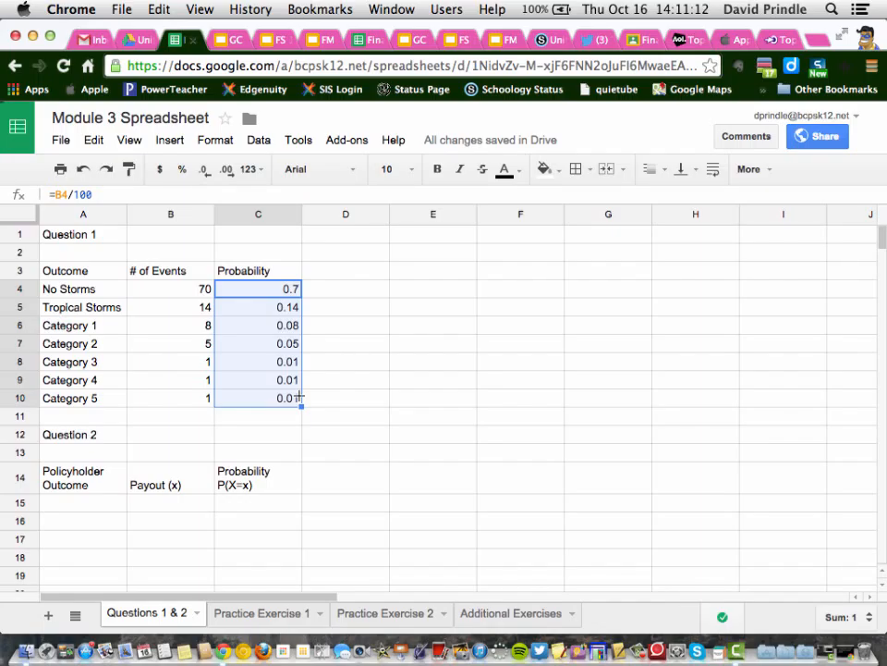
mouse_move(427, 584)
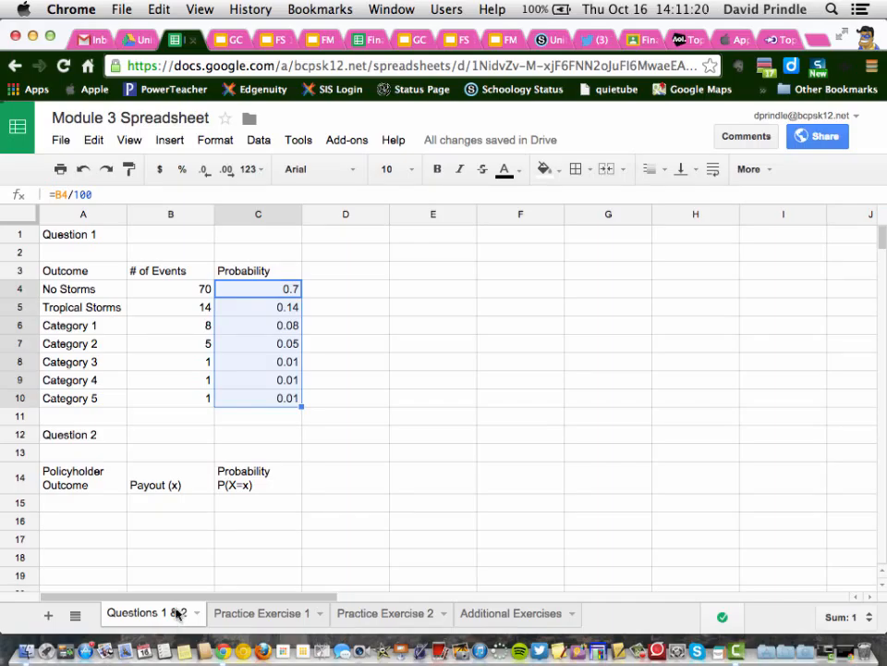
Scroll down to the Question 2 table and select the first Outcome cell, A15
scroll(down, 3)
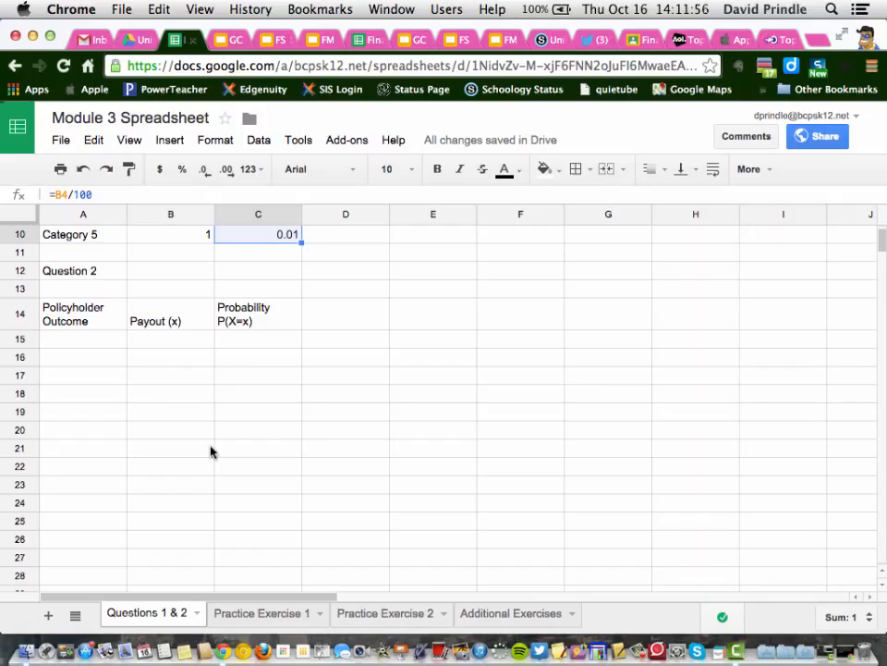
mouse_move(126, 428)
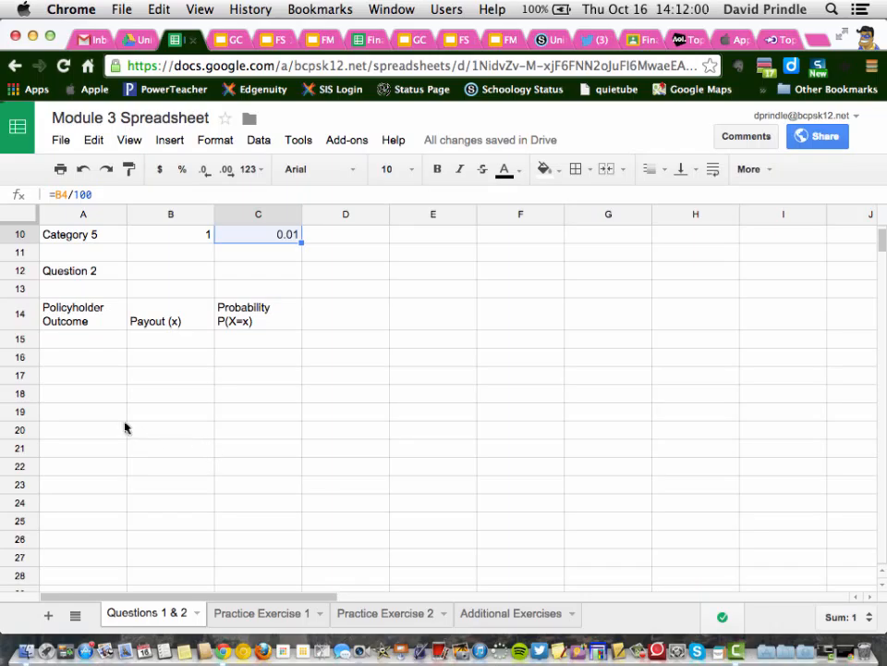
click(82, 338)
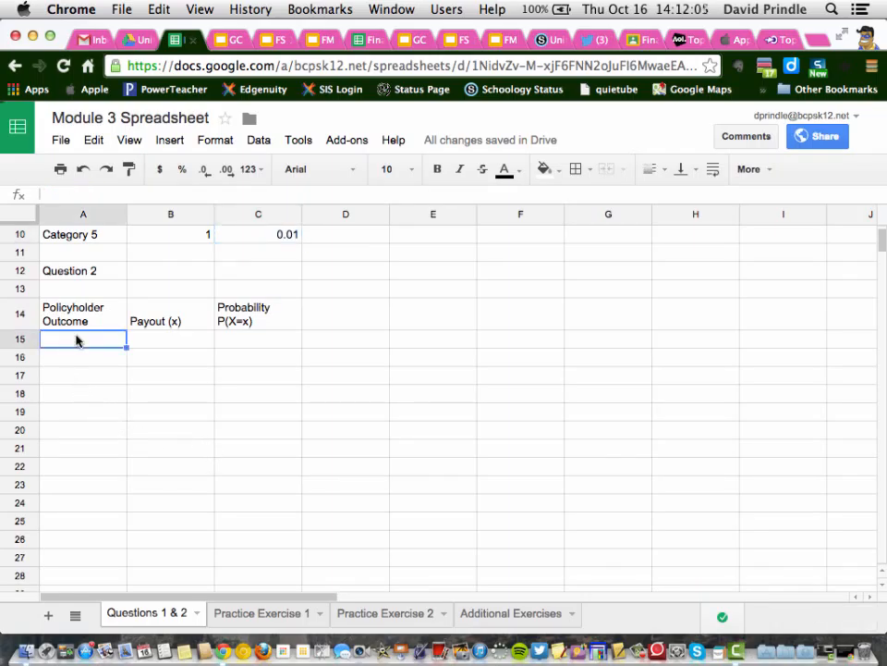
Enter Death, Disability and Neither in A15:A17
text(Deat)
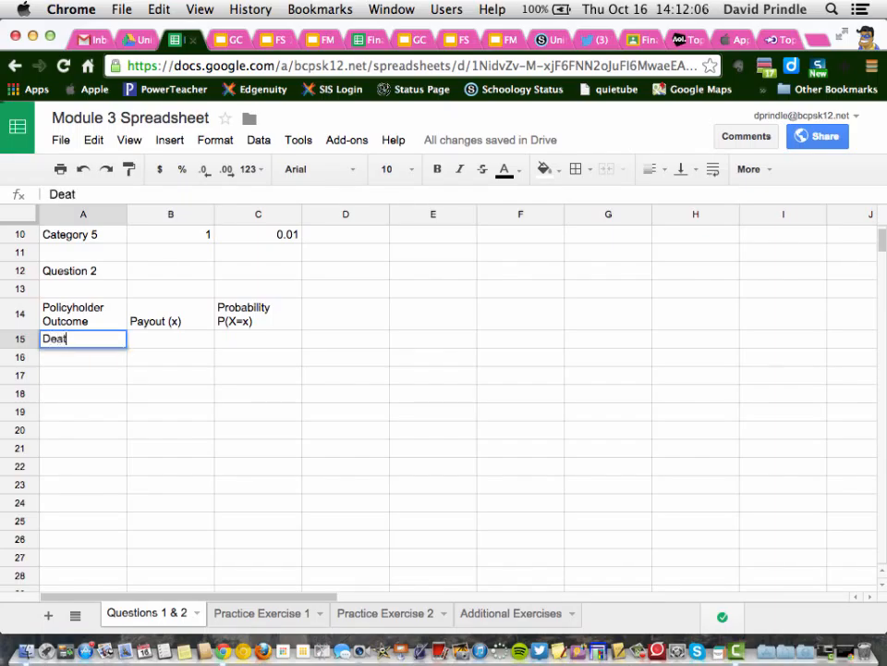
key(enter)
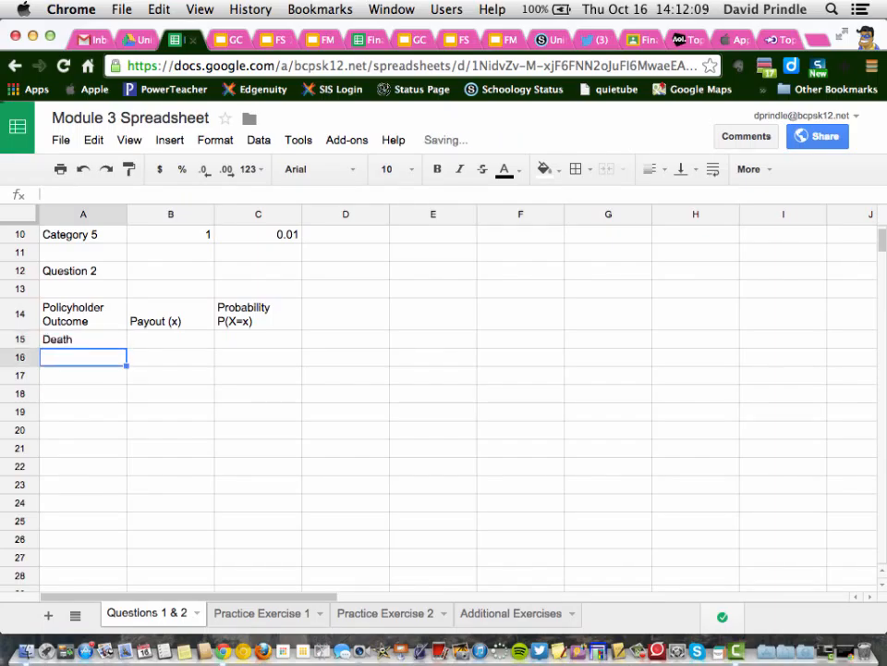
text(Disab)
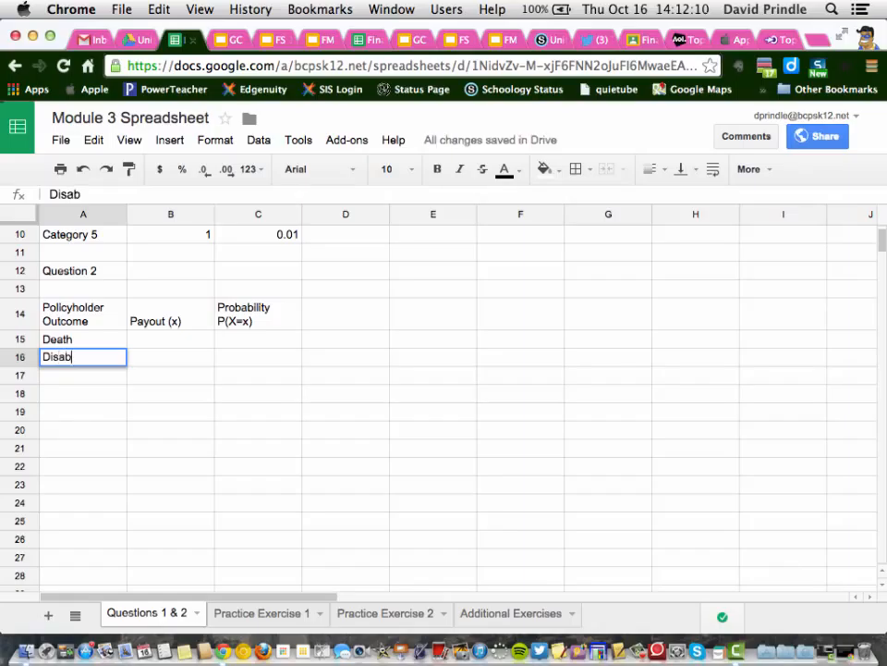
text(ility)
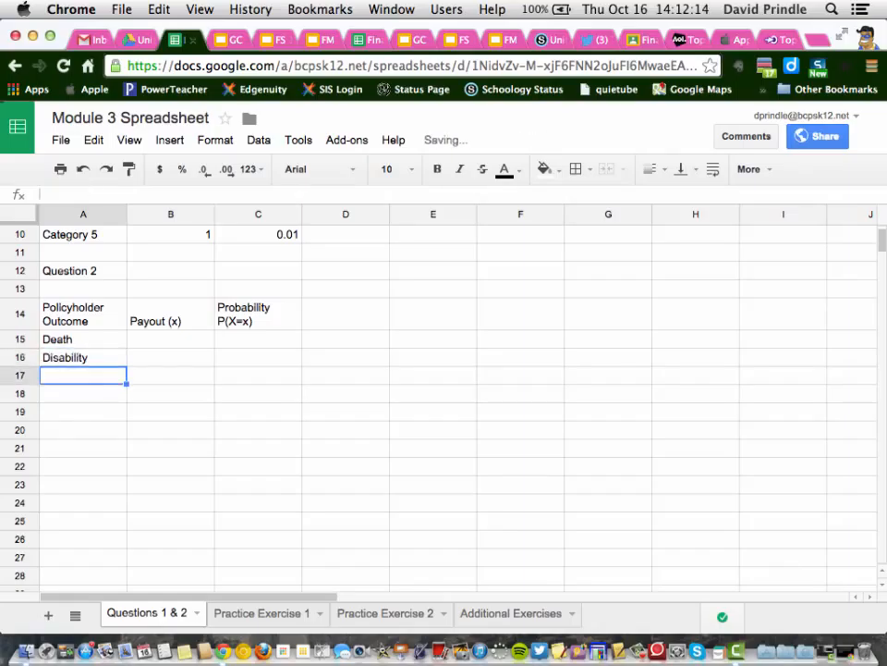
text(Neither)
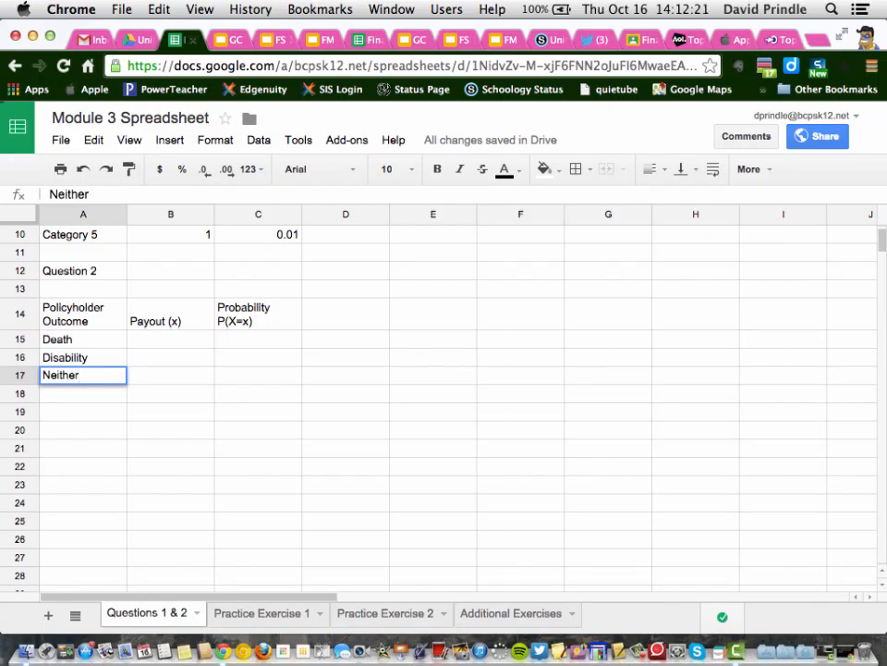
click(82, 338)
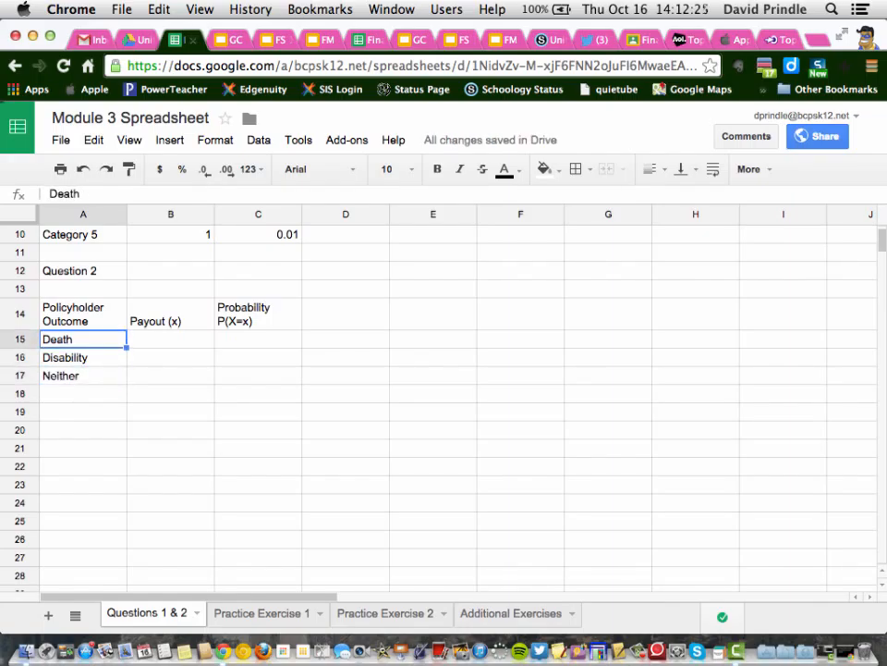
click(170, 338)
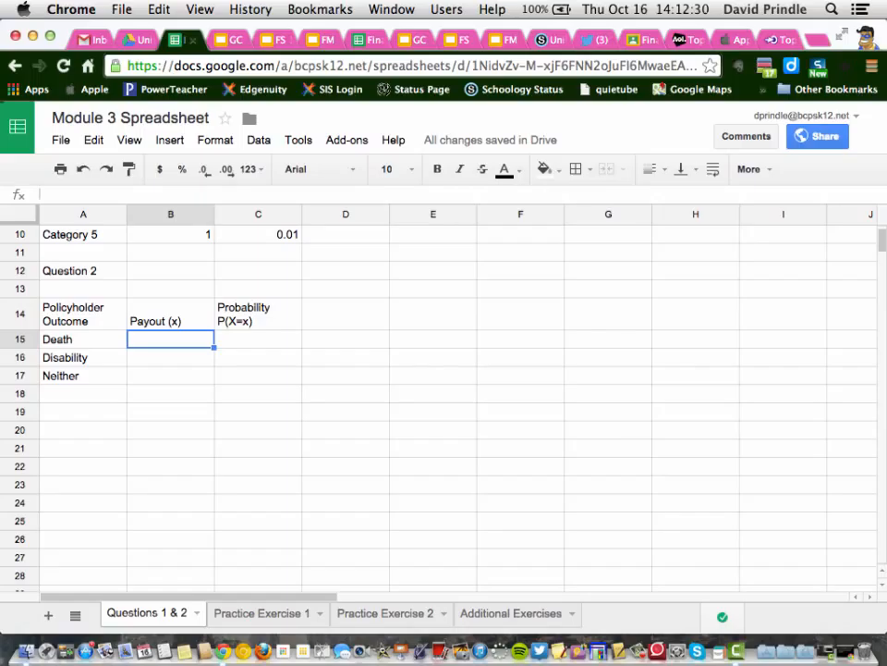
Enter payouts of 10,000, 5,000 and 0 in B15:B17
text(10,000)
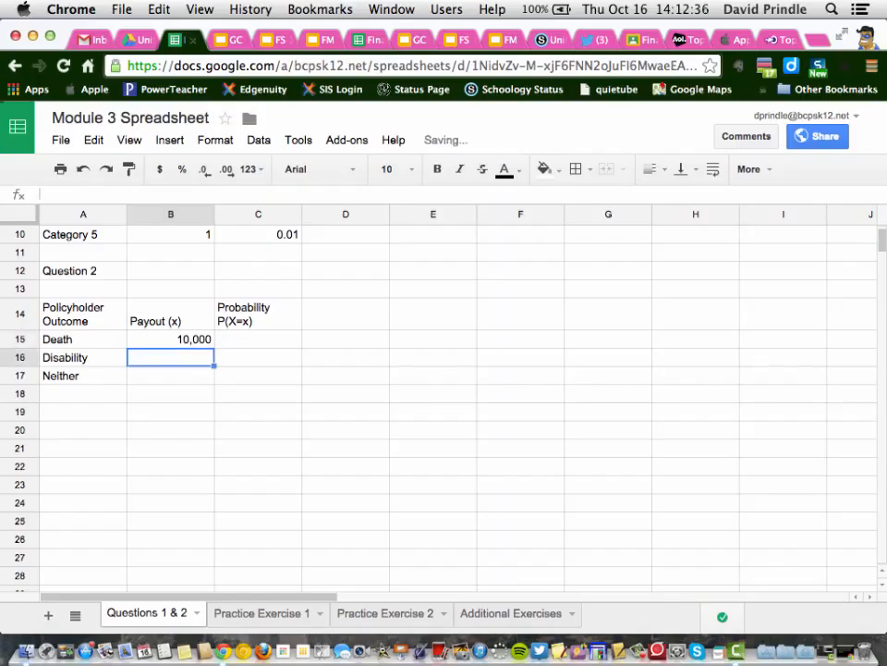
text(5,00)
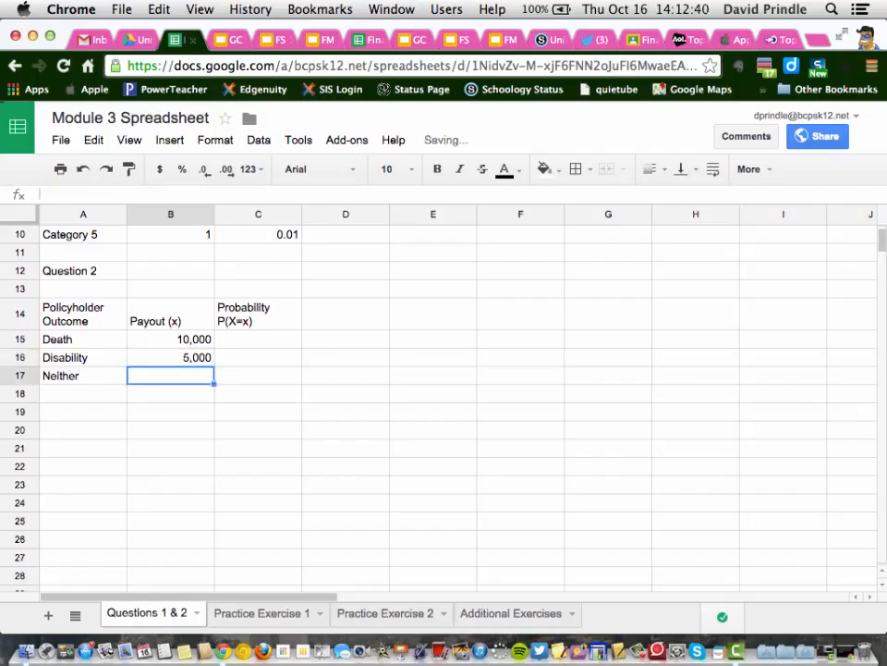
text(0)
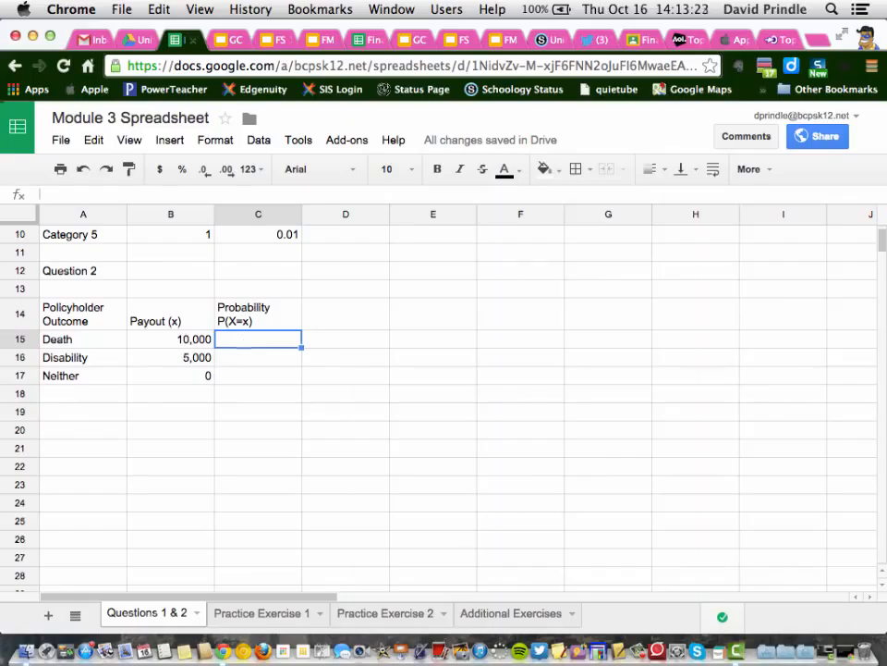
Try 1/10 and =1/100 as the Death probability, clearing each date result
text(1/1000)
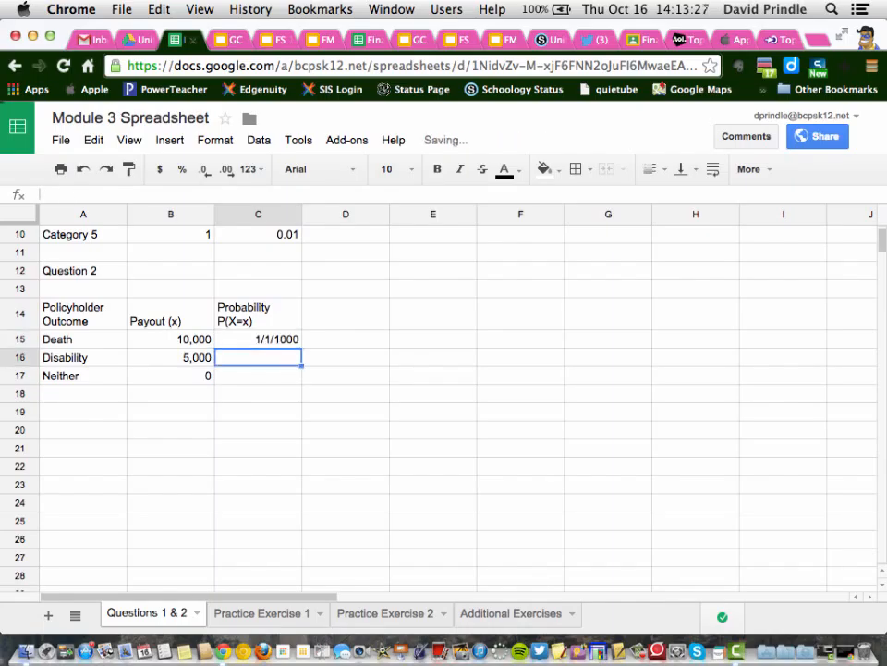
click(258, 338)
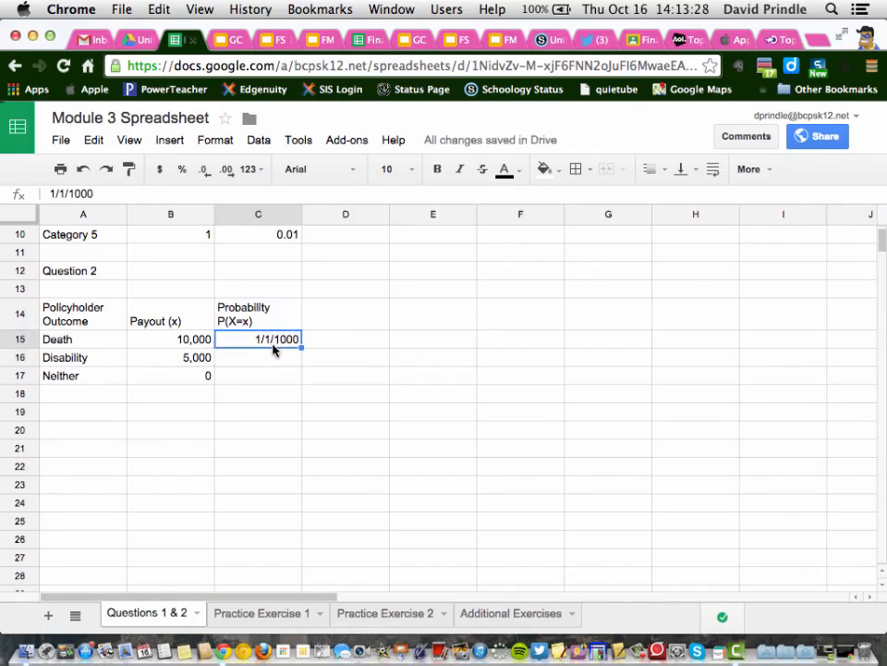
key(Delete)
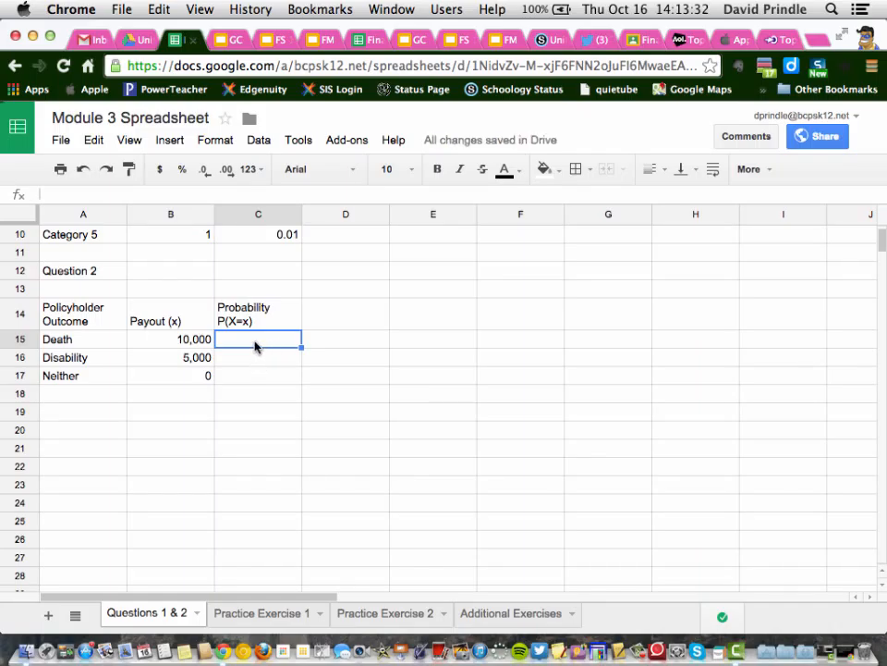
text(=)
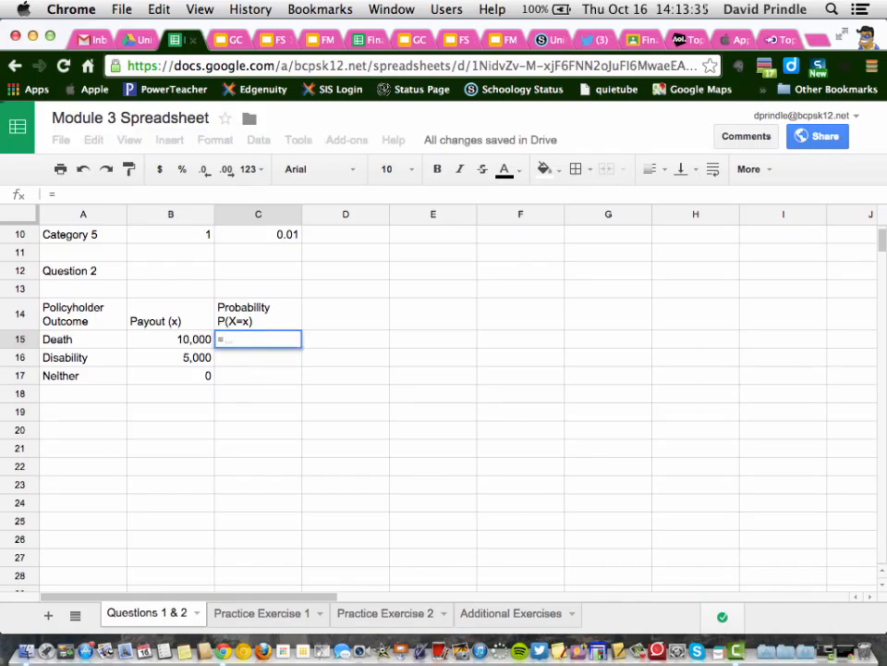
text(=1)
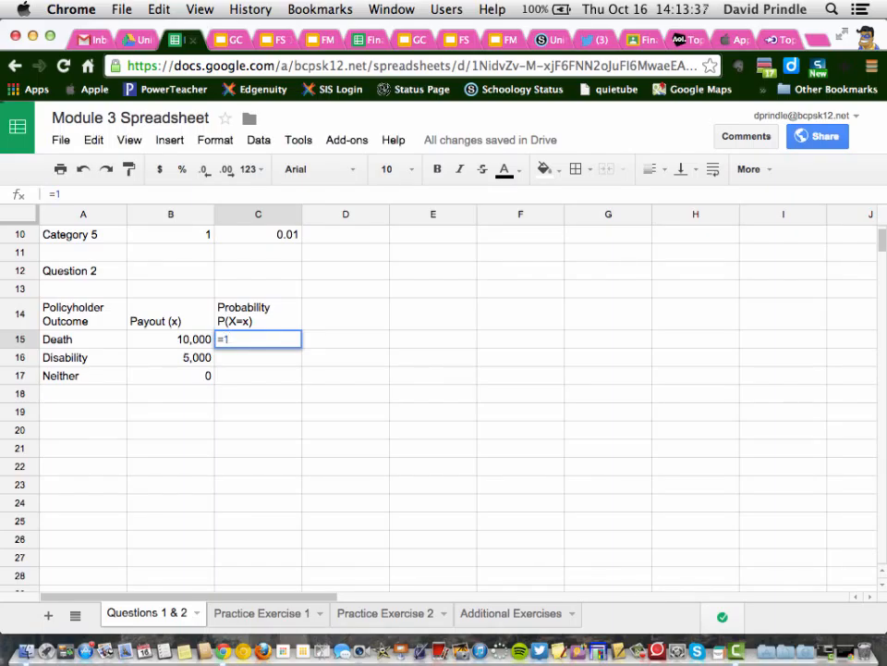
text(/1000)
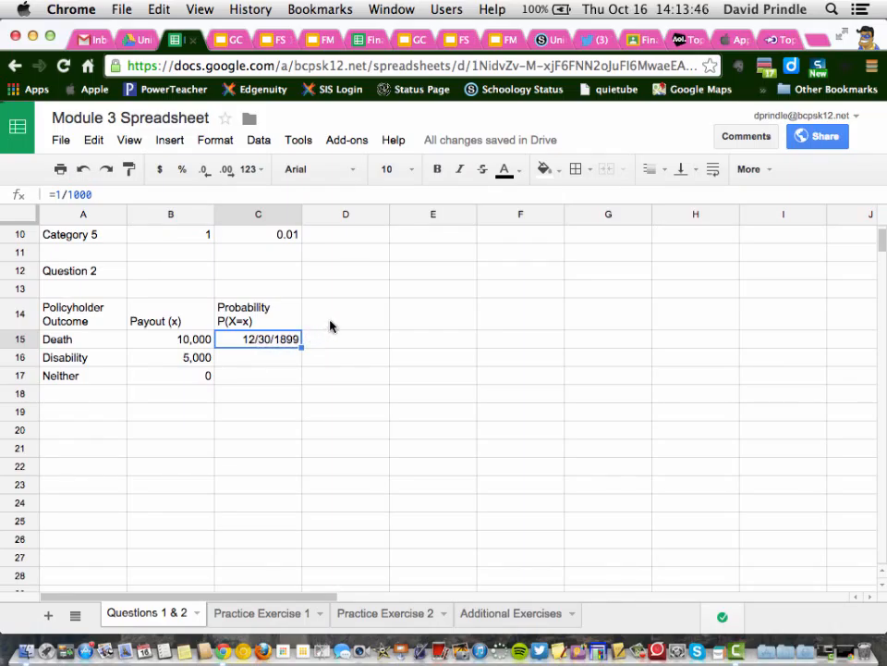
key(Delete)
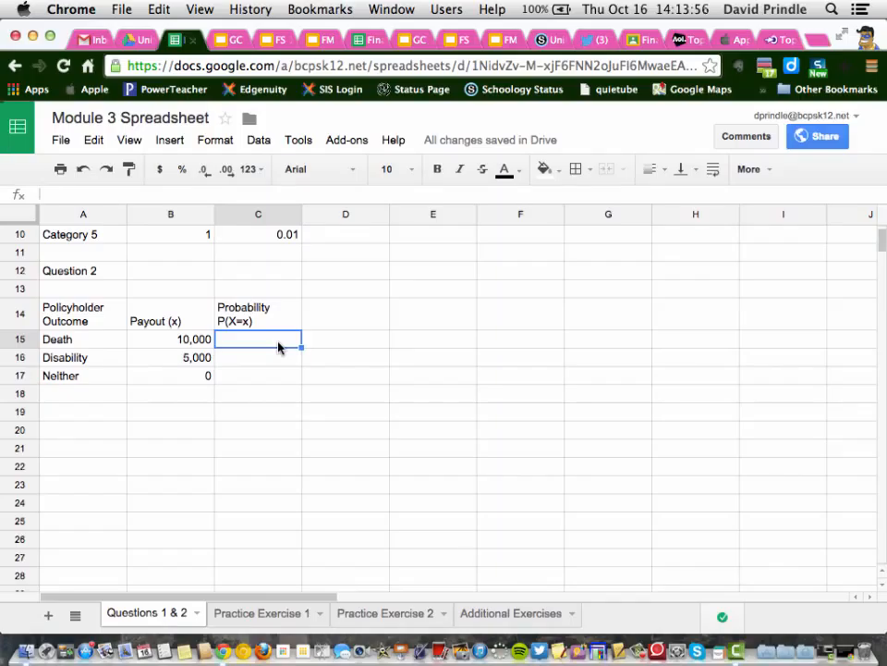
Re-enter the Death probability in C15 as =(1/1000)
text(1/1)
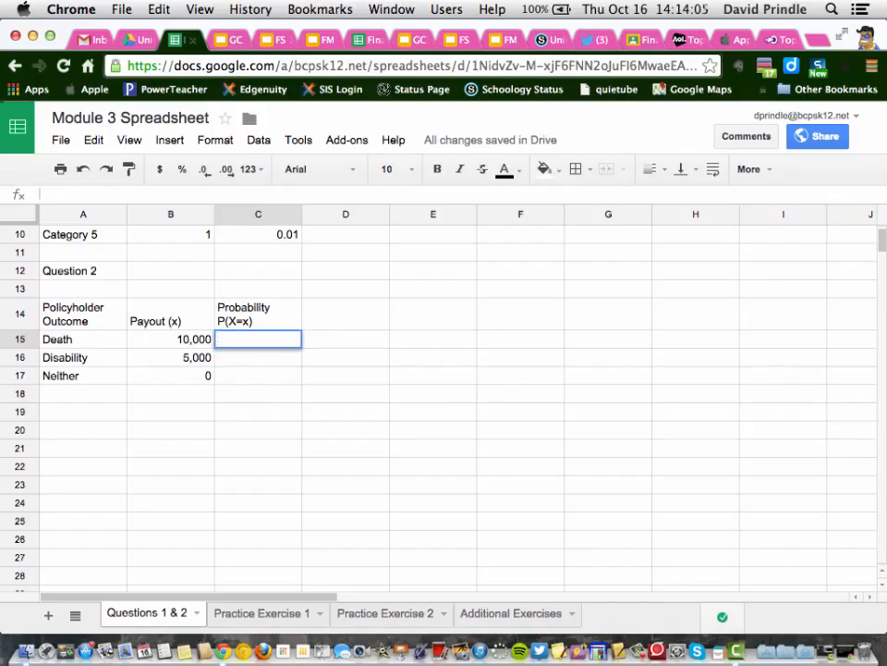
text(=1/)
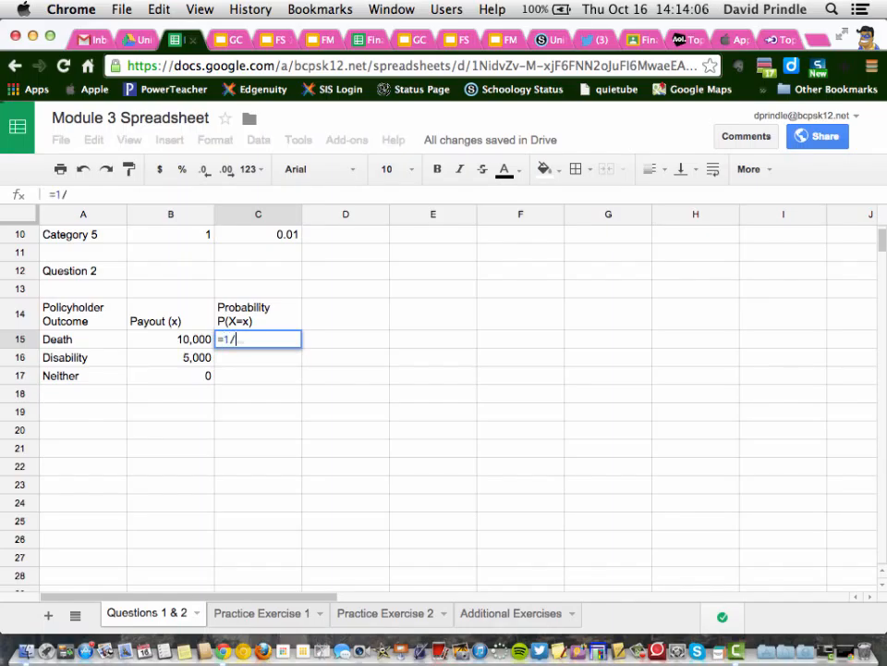
text(1000)
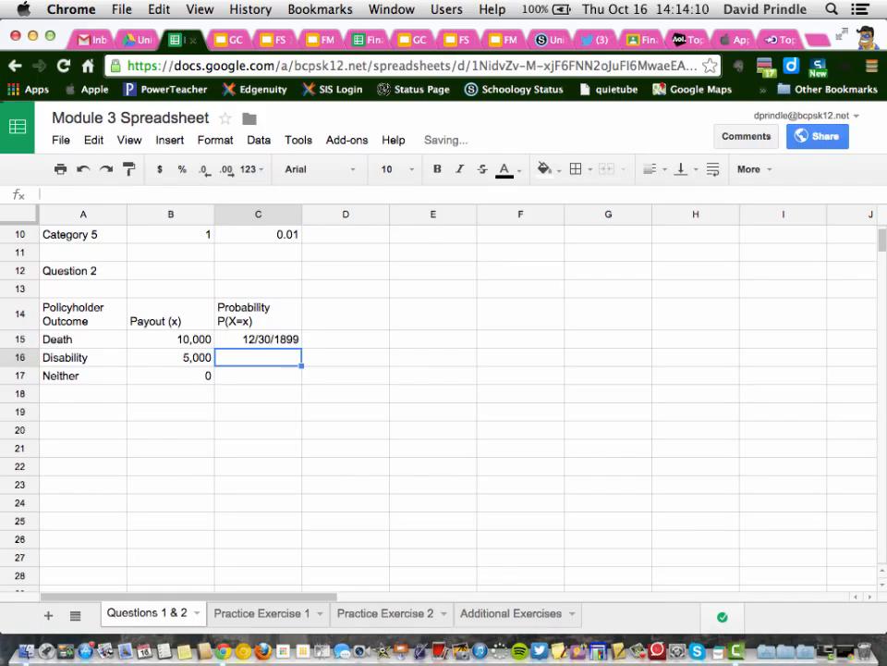
click(258, 338)
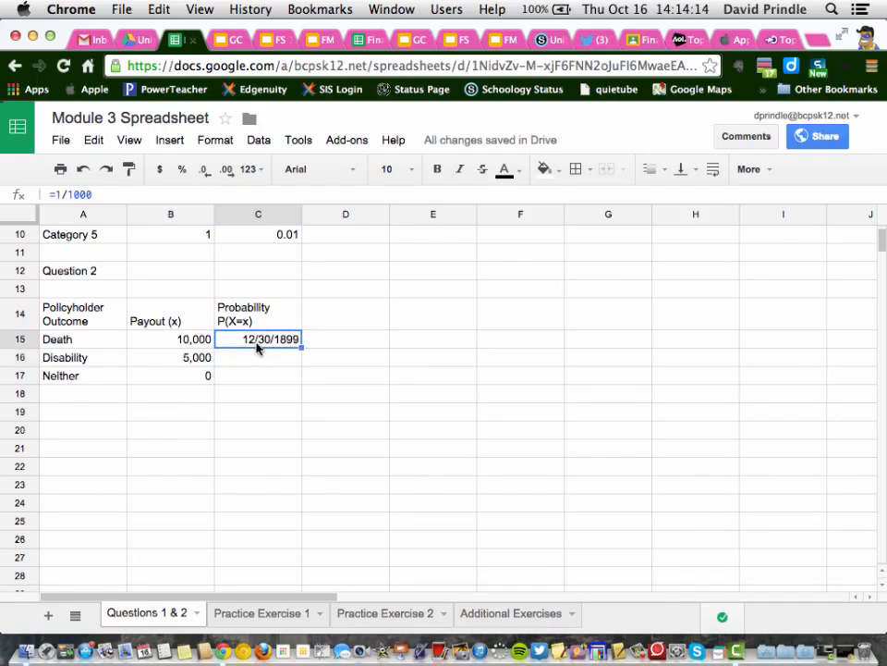
key(Delete)
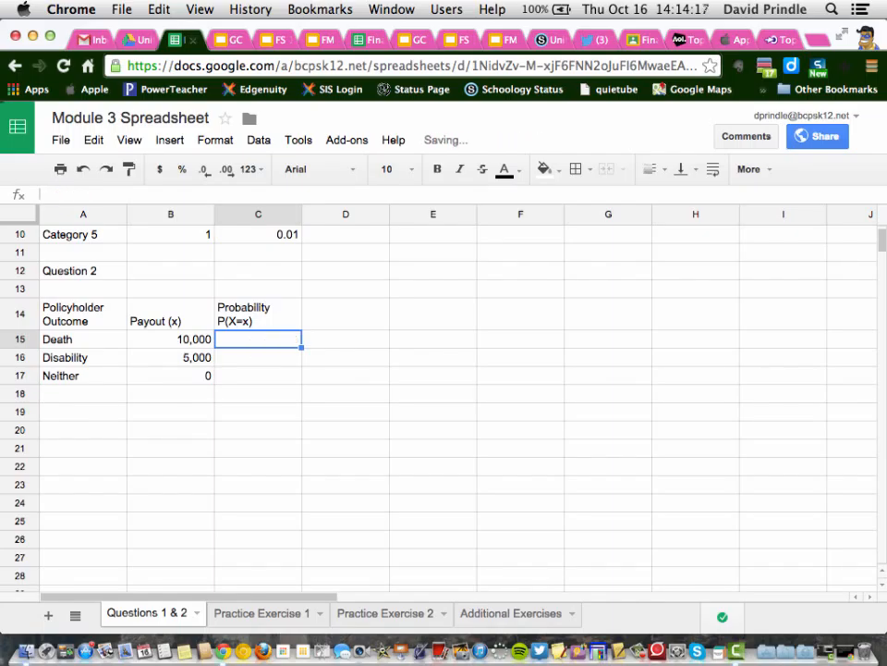
text(=)
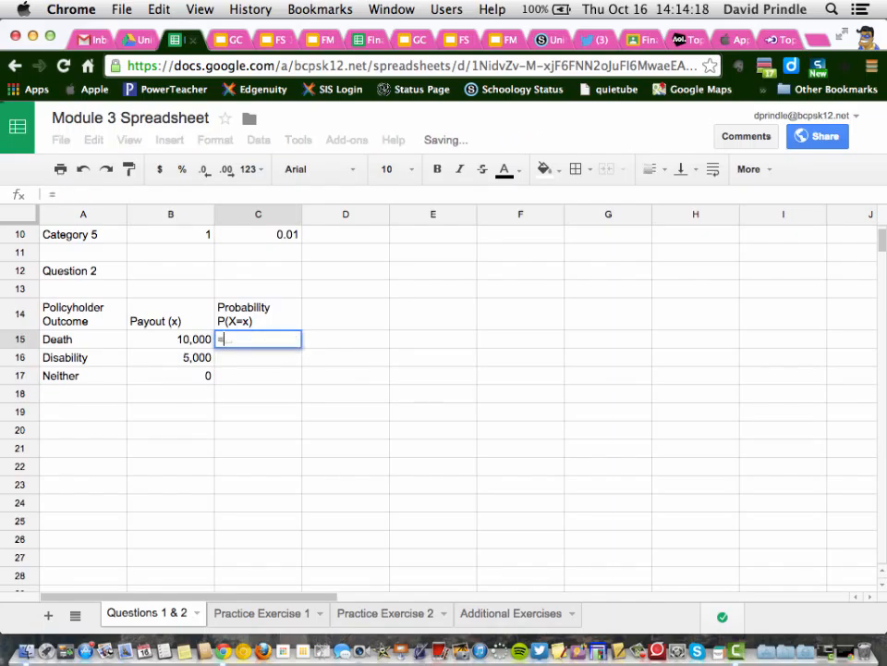
text(=(1/1000)
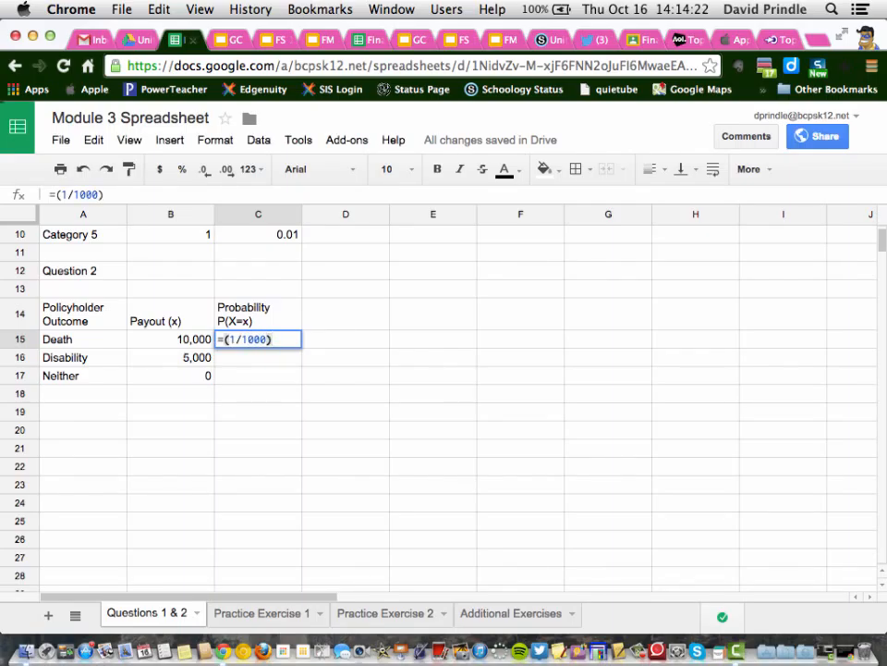
key(enter)
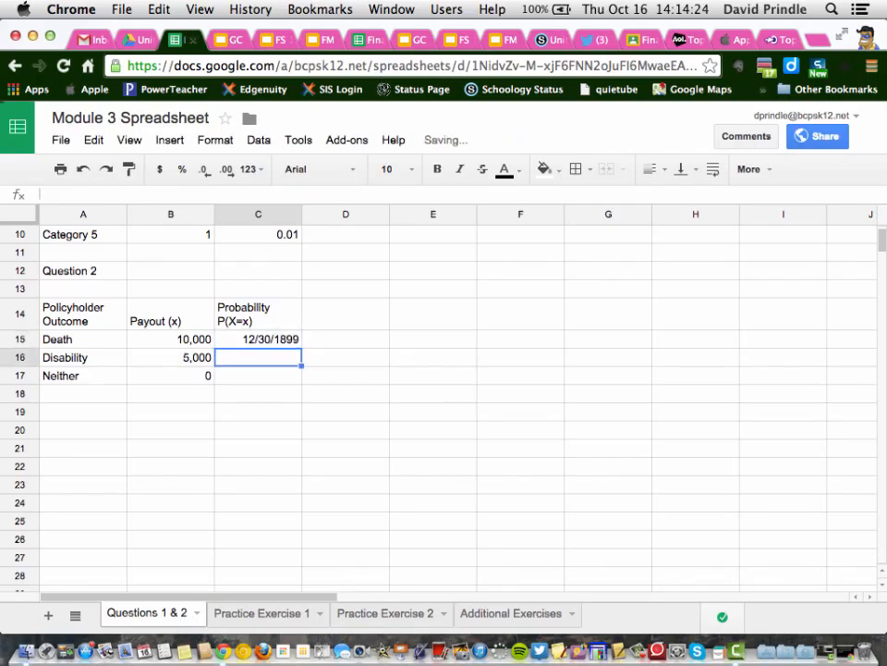
click(257, 338)
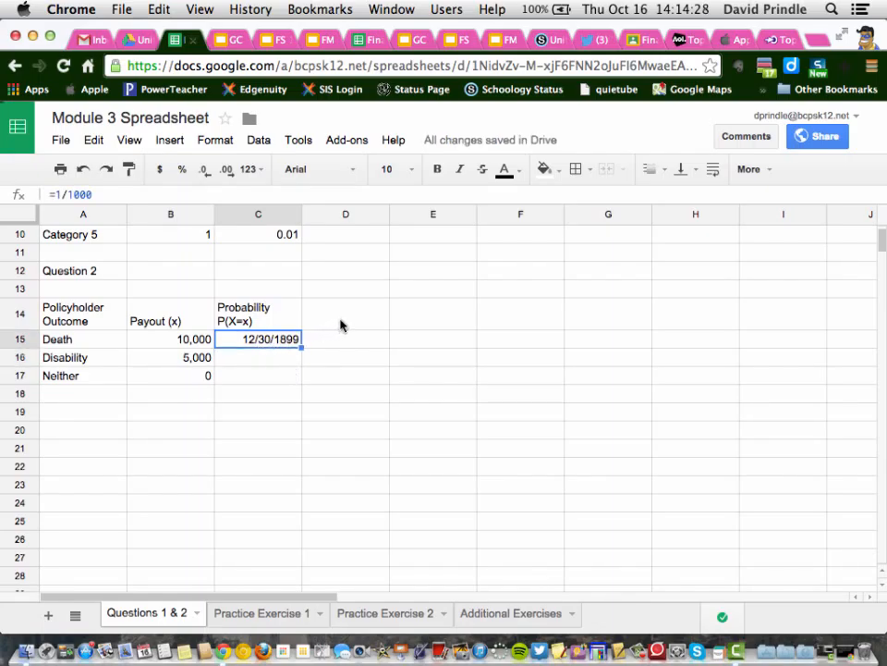
Add an Events column in D14 with values 1, 2 and 97
click(345, 314)
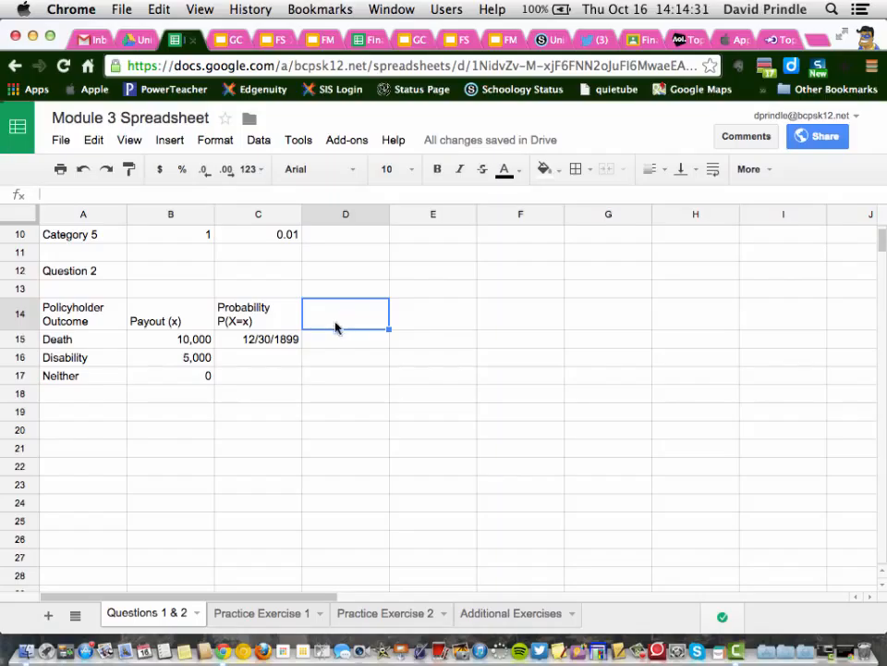
text(Events)
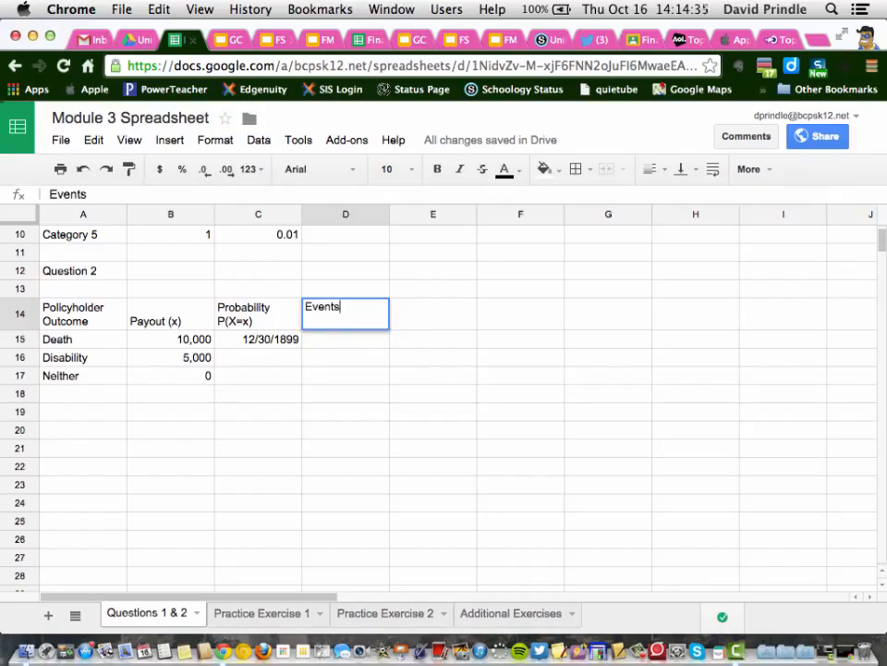
key(enter)
text(1)
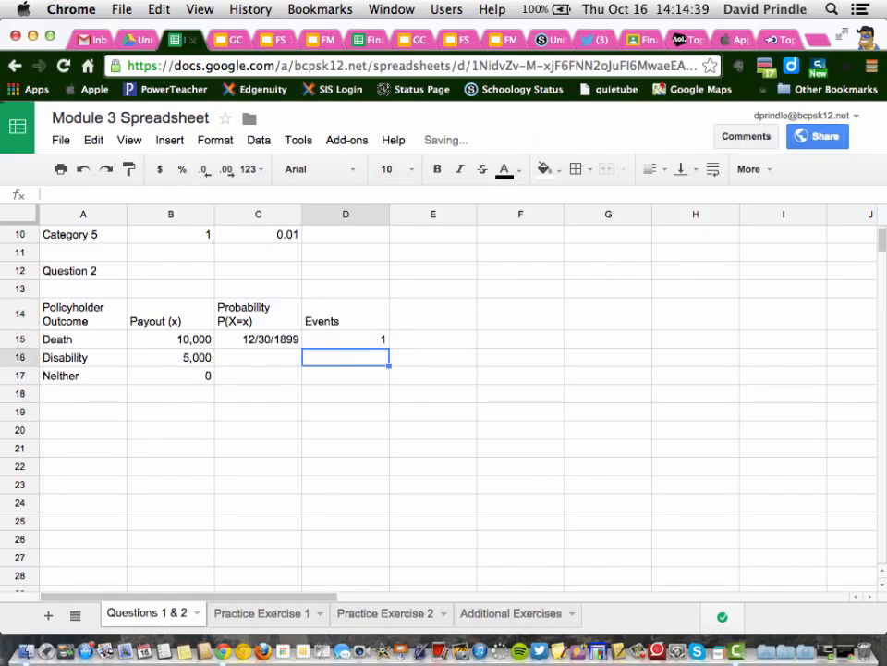
text(2)
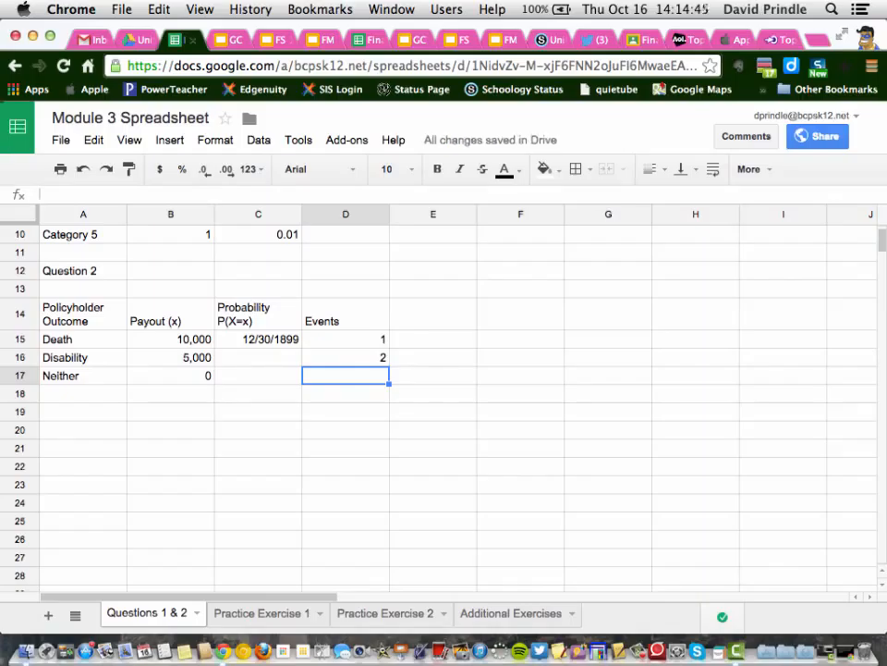
text(97)
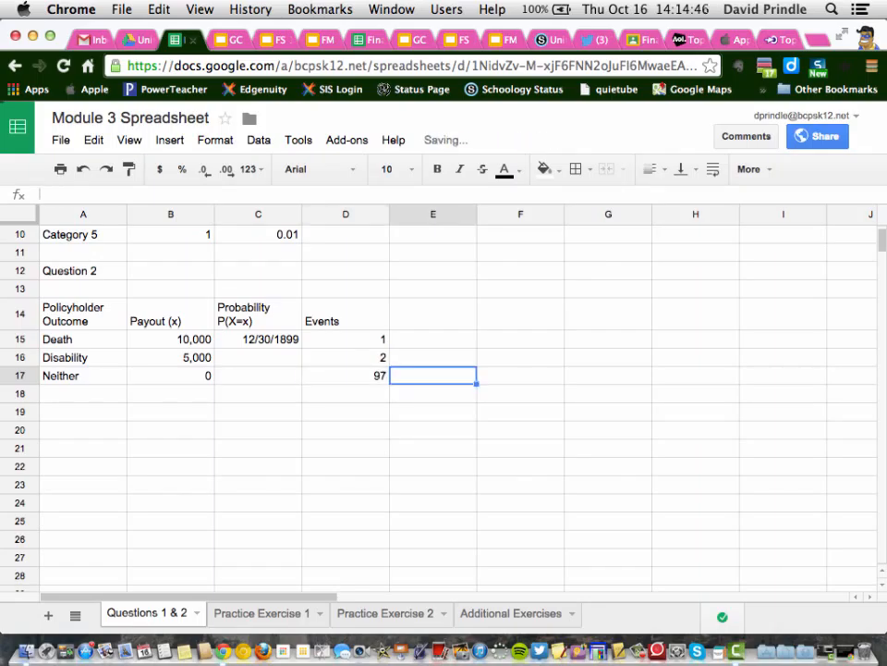
Add a Sample Size column of 1000s and clear the Death probability cell
click(433, 313)
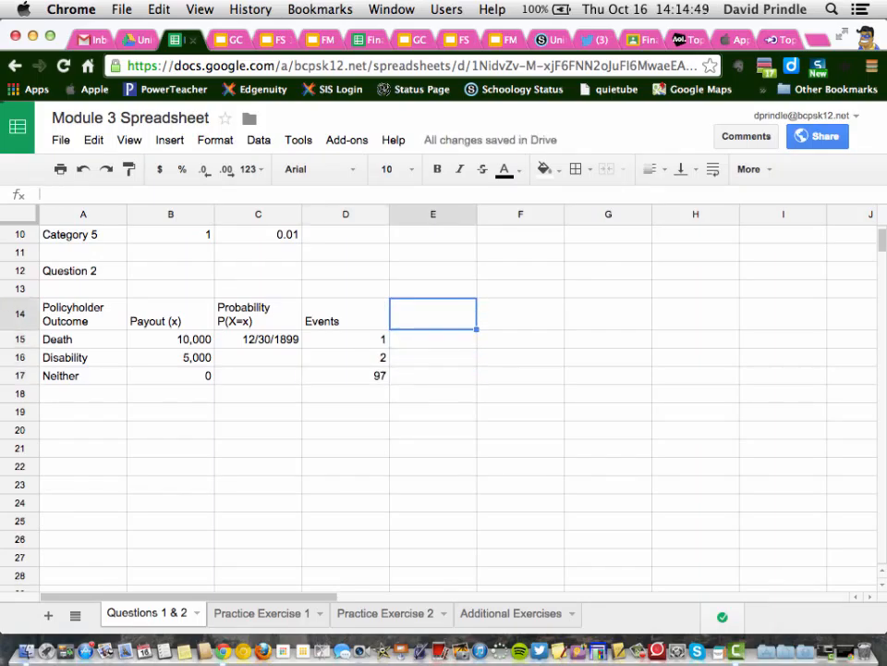
text(Sample Size)
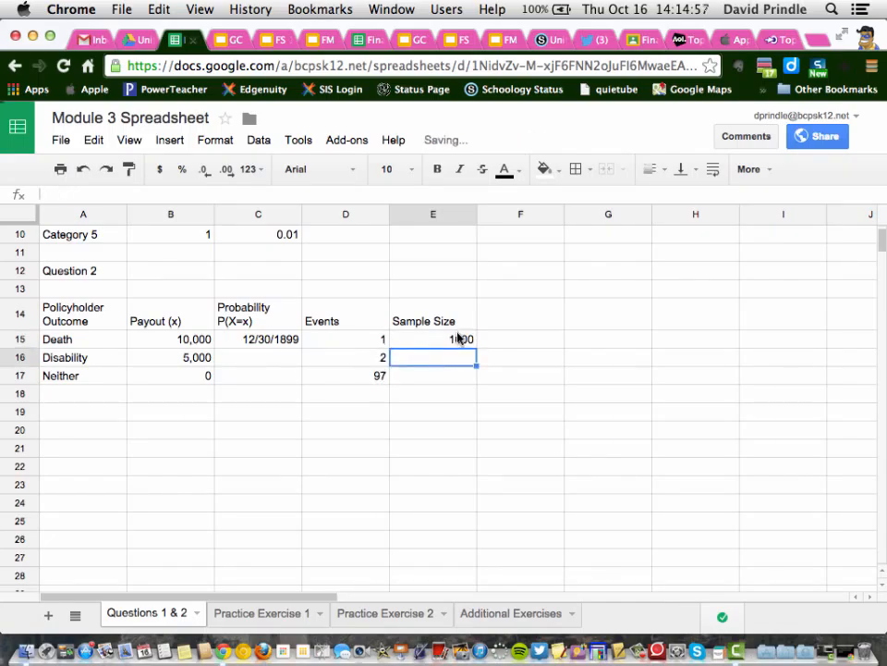
text(1000)
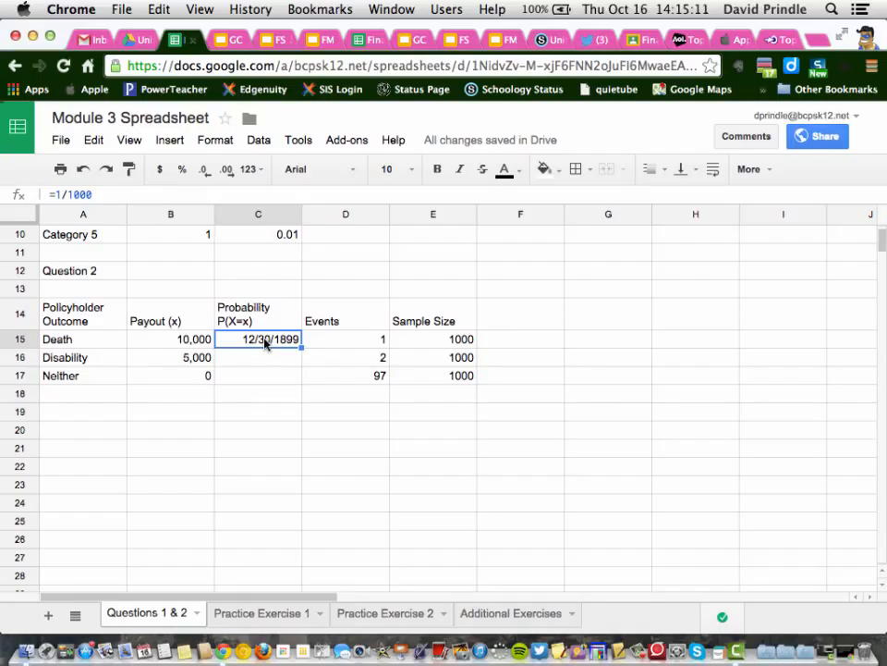
key(Delete)
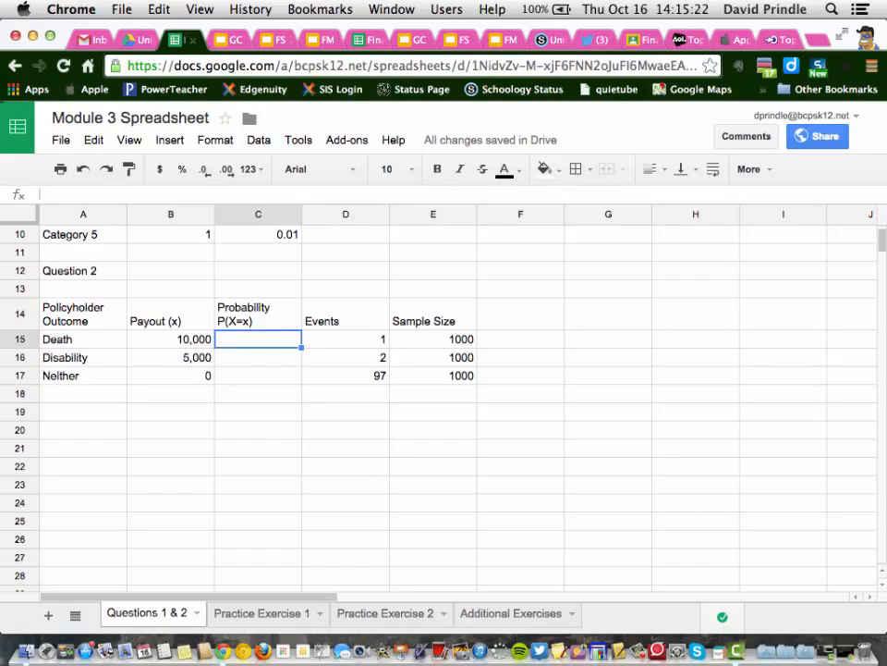
Attempt a =D15/E15 division formula for the Death probability and check formatting options
text(=)
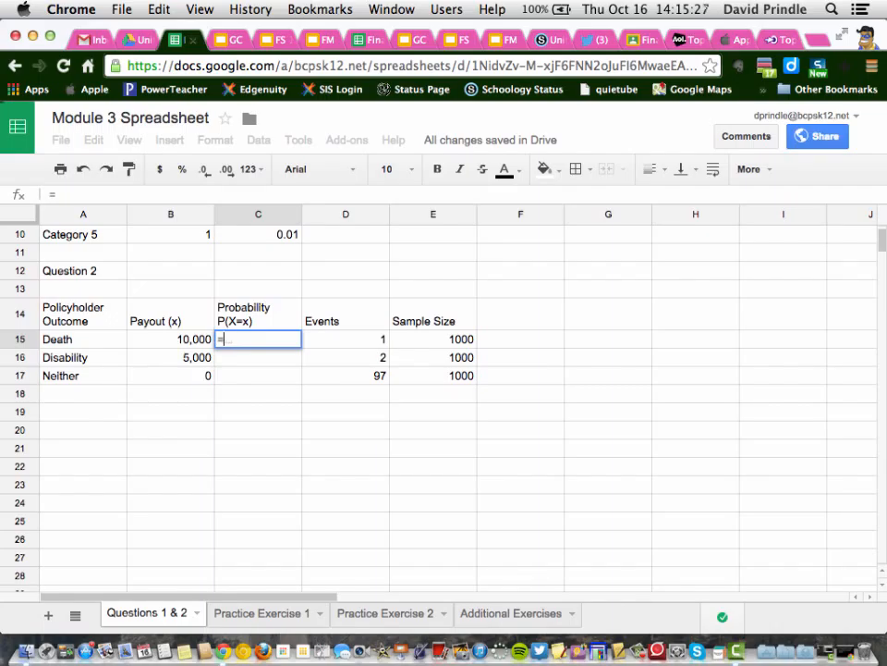
text(D15)
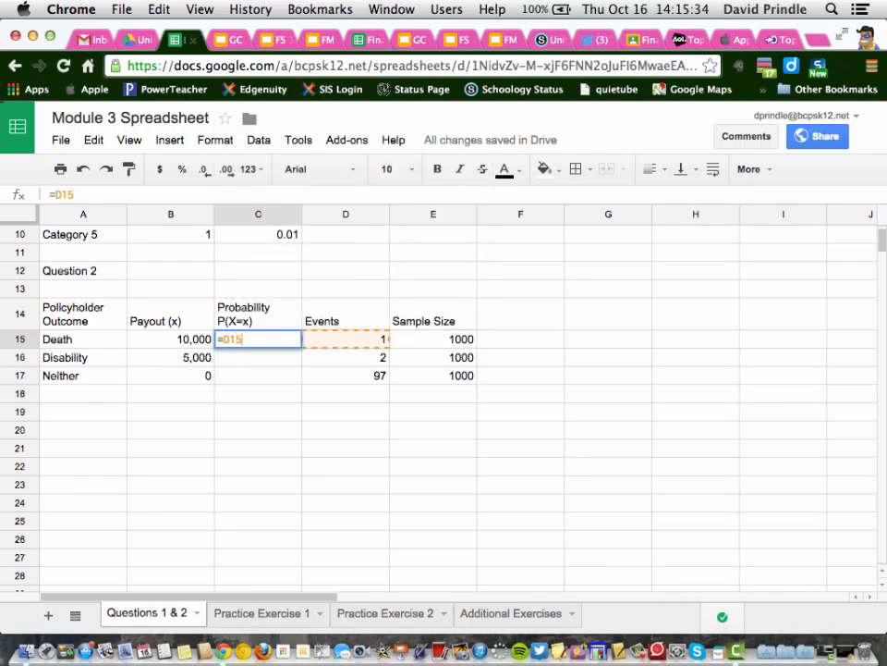
text(/)
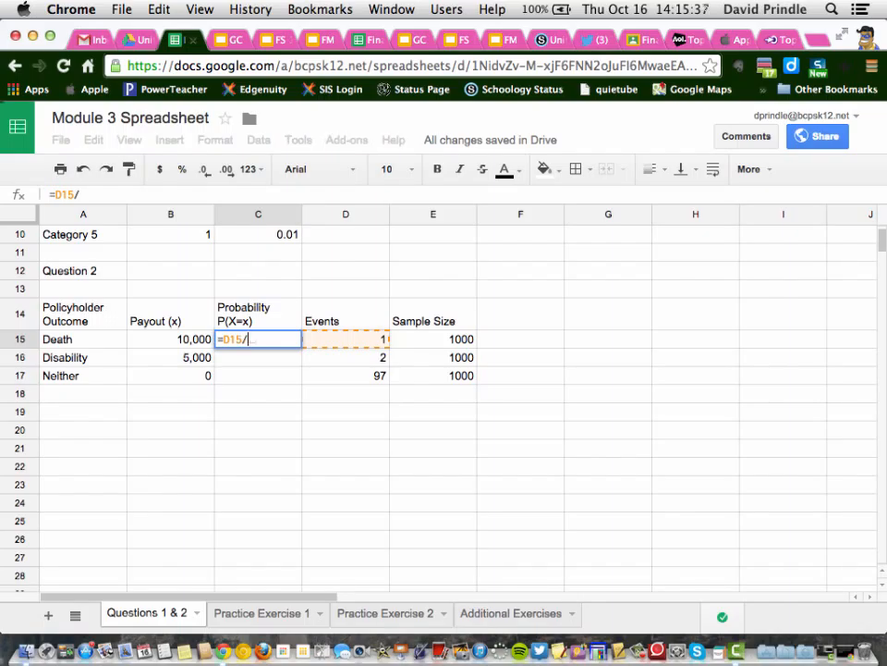
click(346, 357)
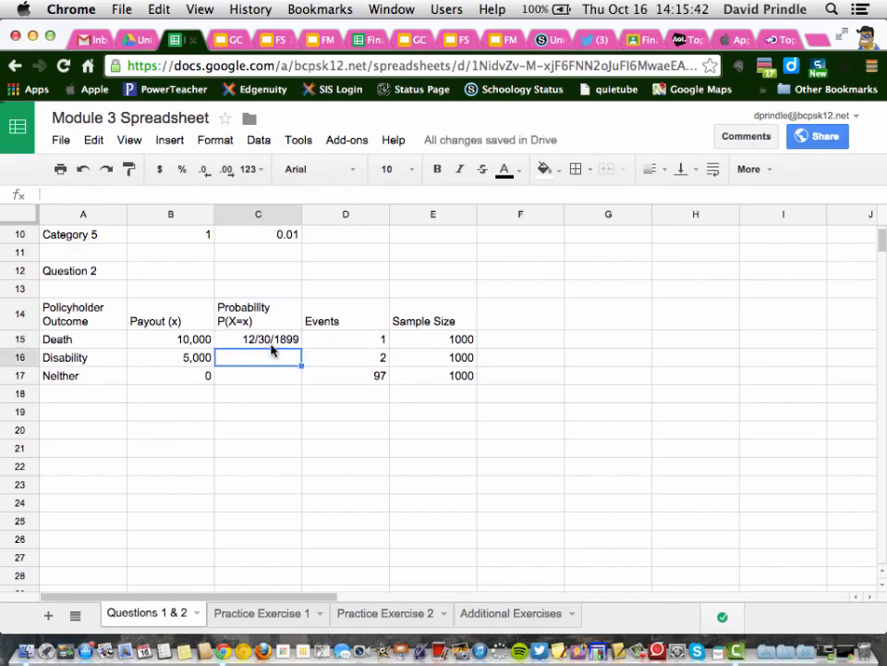
click(258, 339)
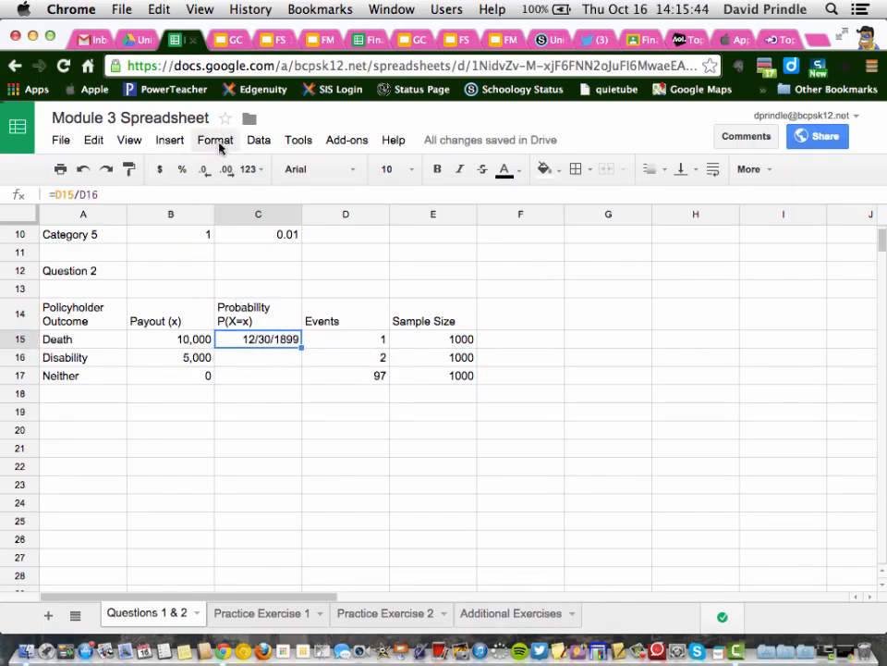
click(214, 140)
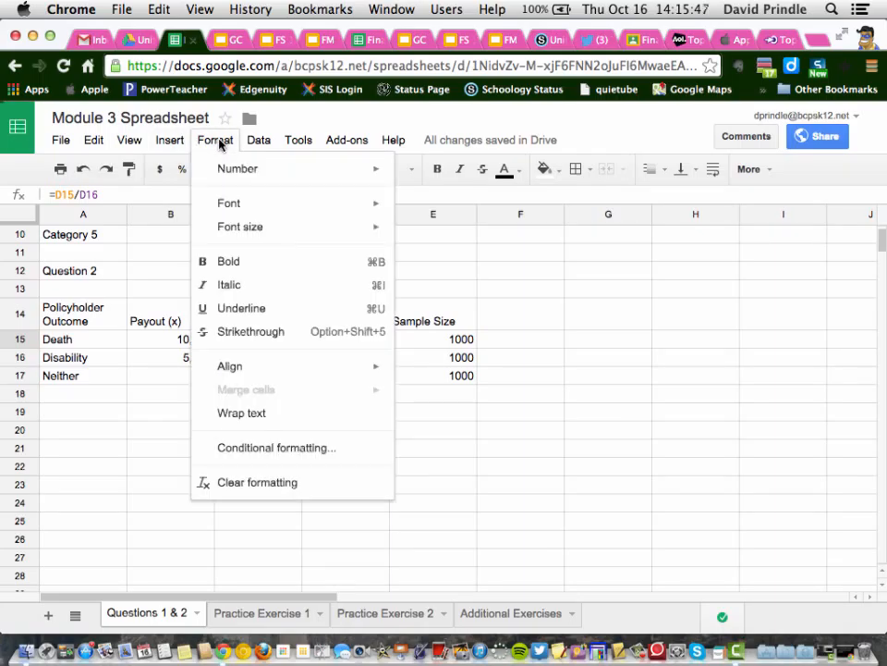
mouse_move(238, 168)
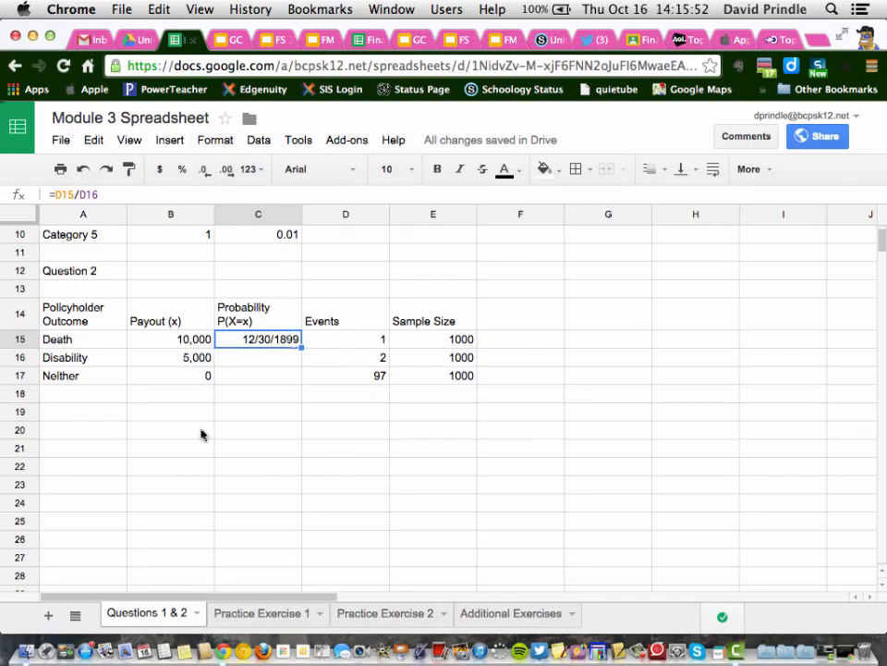
double_click(258, 338)
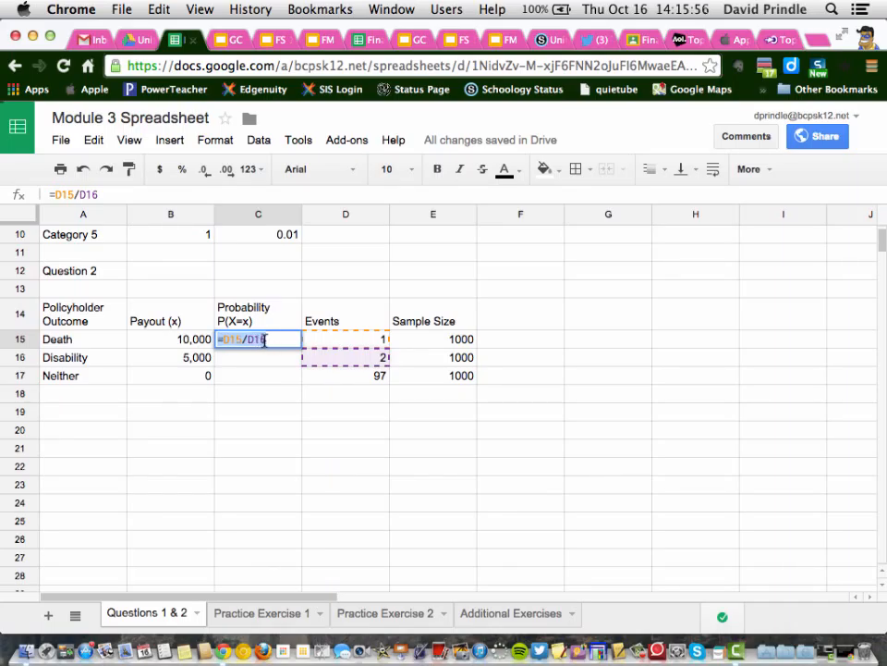
key(Backspace)
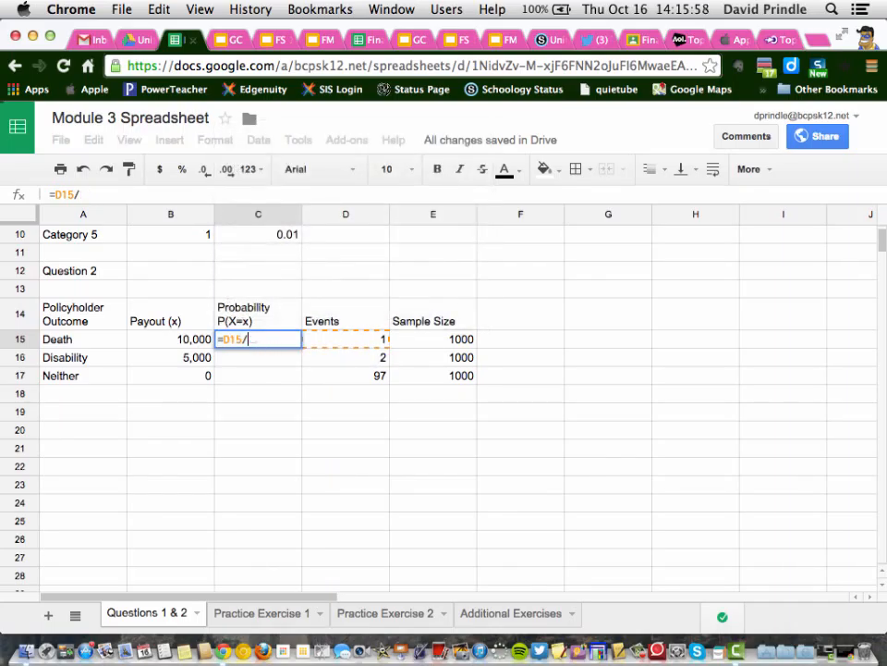
text(E1)
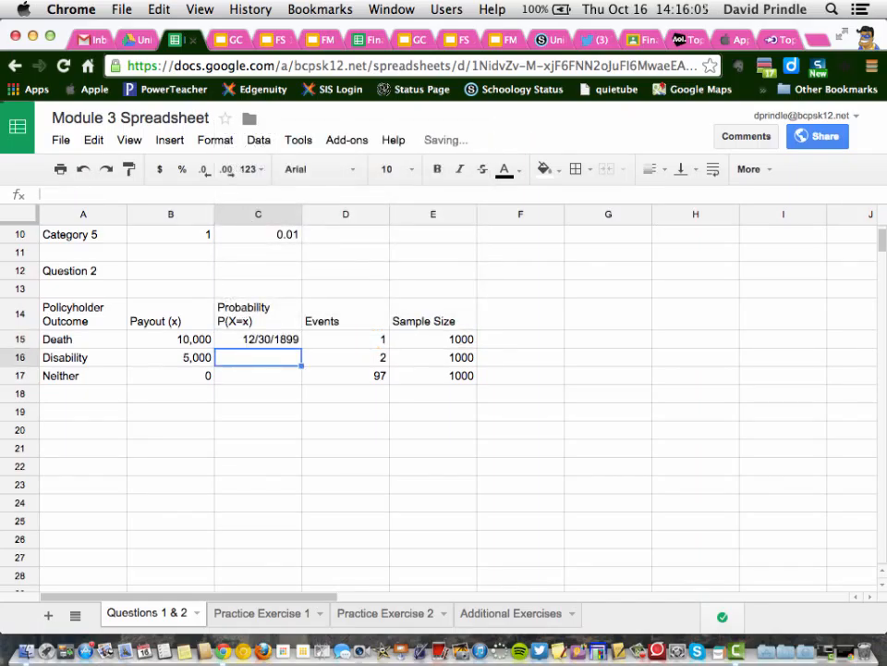
Type 0.001 and 0.002 as the Death and Disability probabilities
click(258, 338)
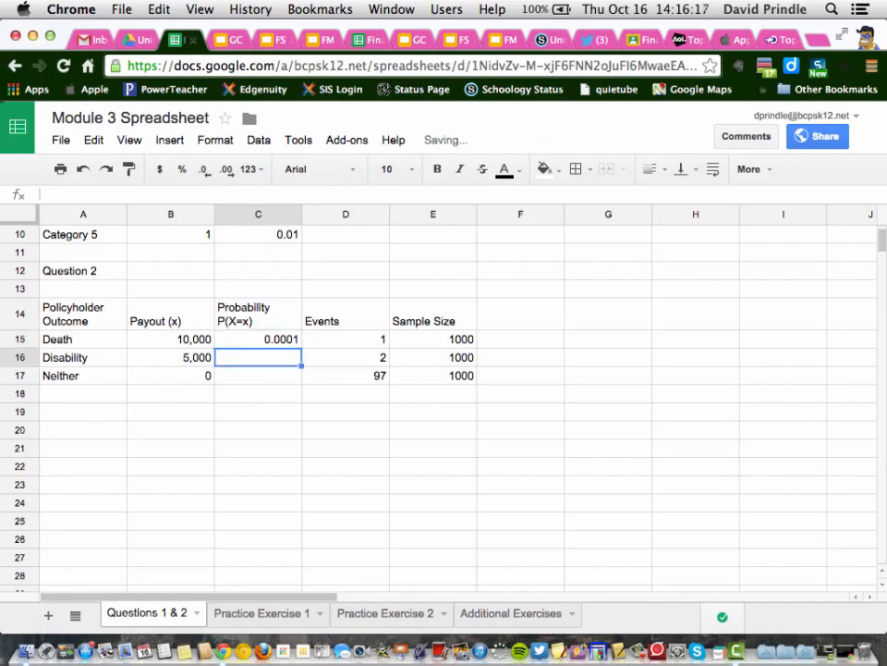
text(0.00)
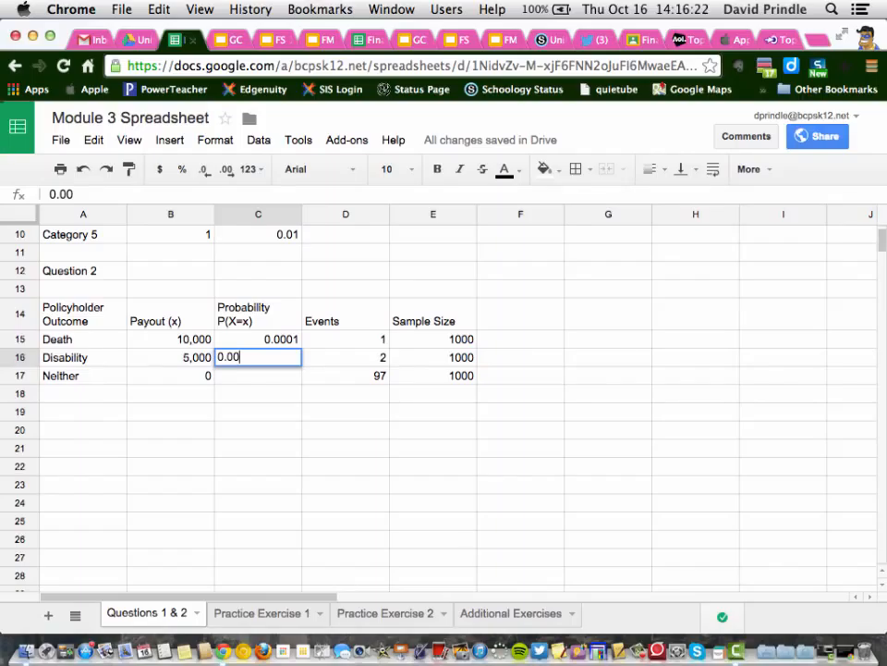
text(0.002)
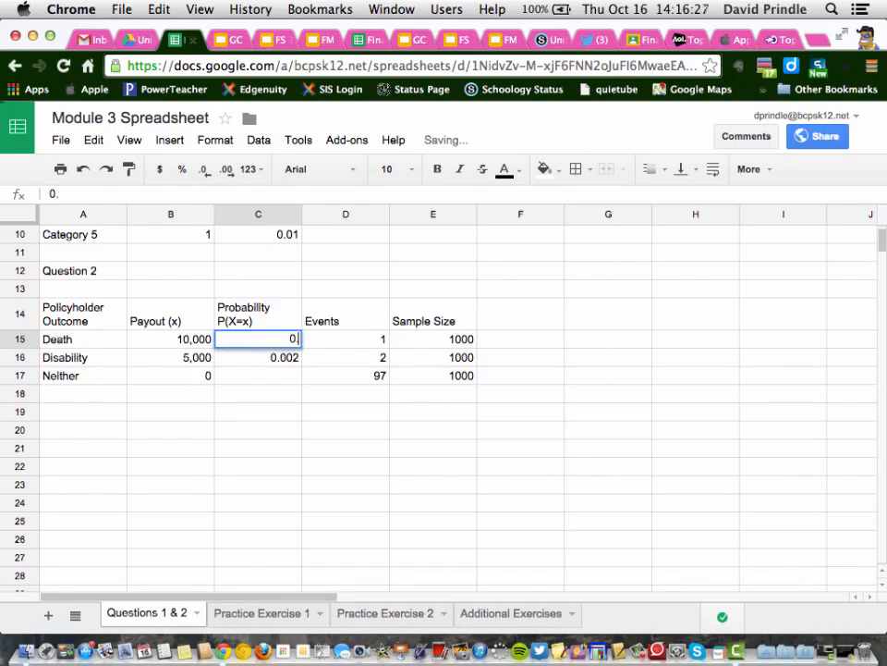
text(0.001)
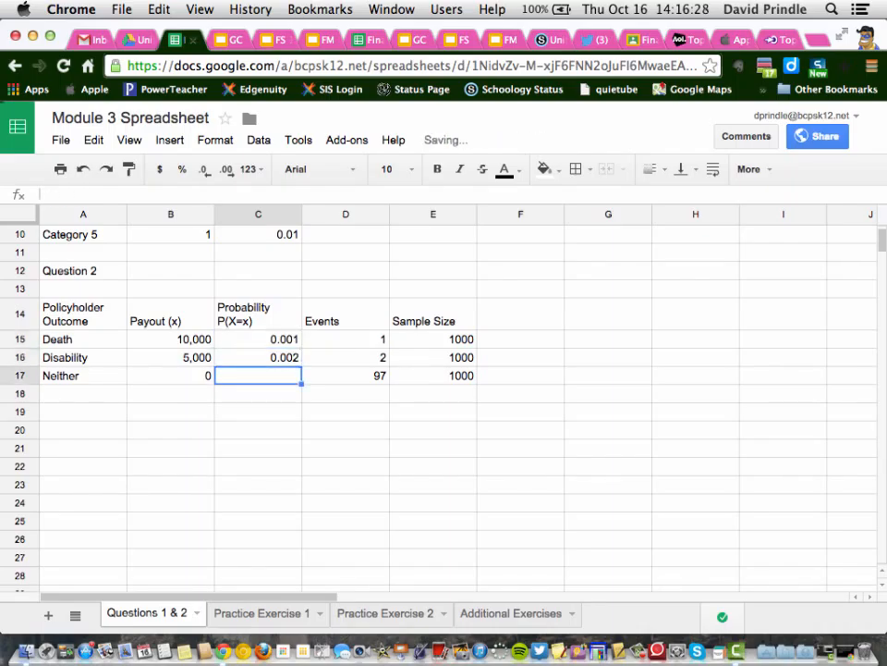
Finish entering Neither's probability as 0.097 in the Question 2 table
text(0.097)
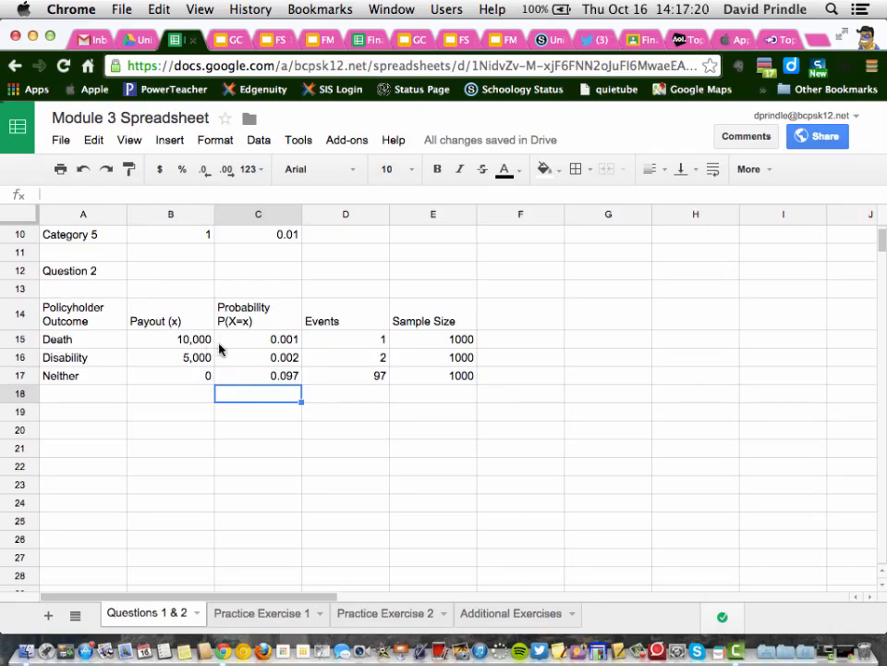
mouse_move(171, 375)
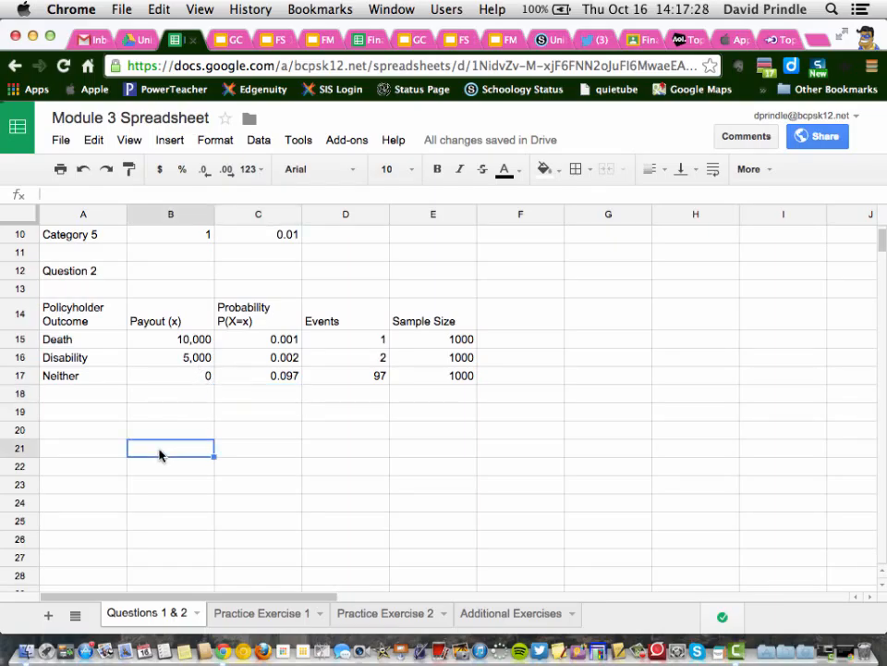
Enter 'Total Payout' in B21 with 20000 in B22 beneath it
text(Total)
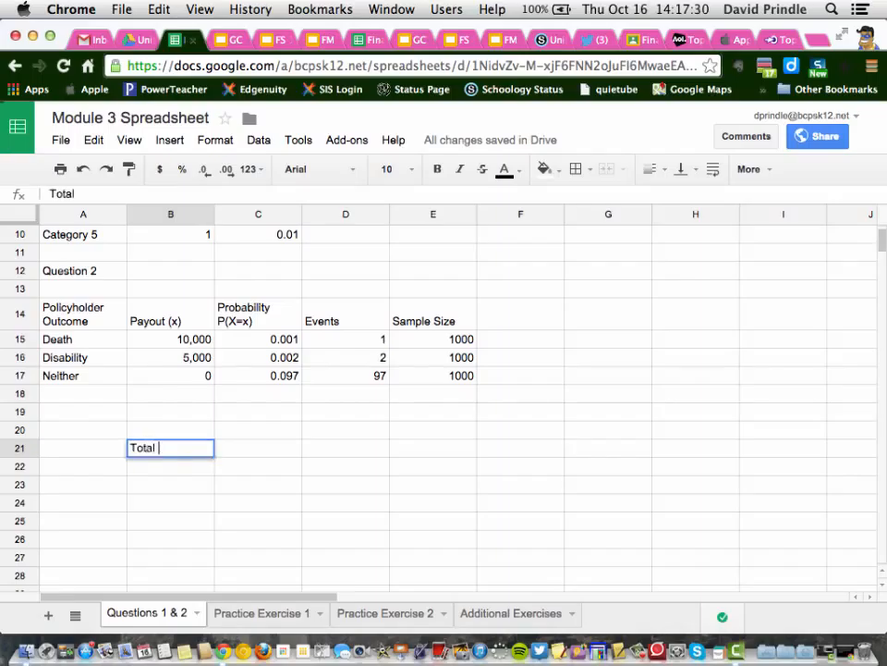
text(Payout)
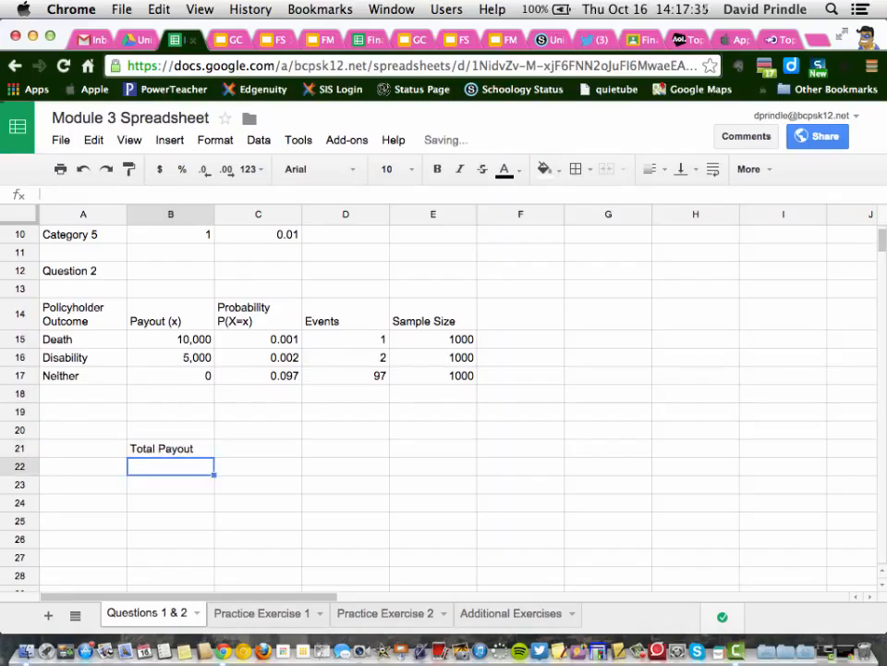
text(200)
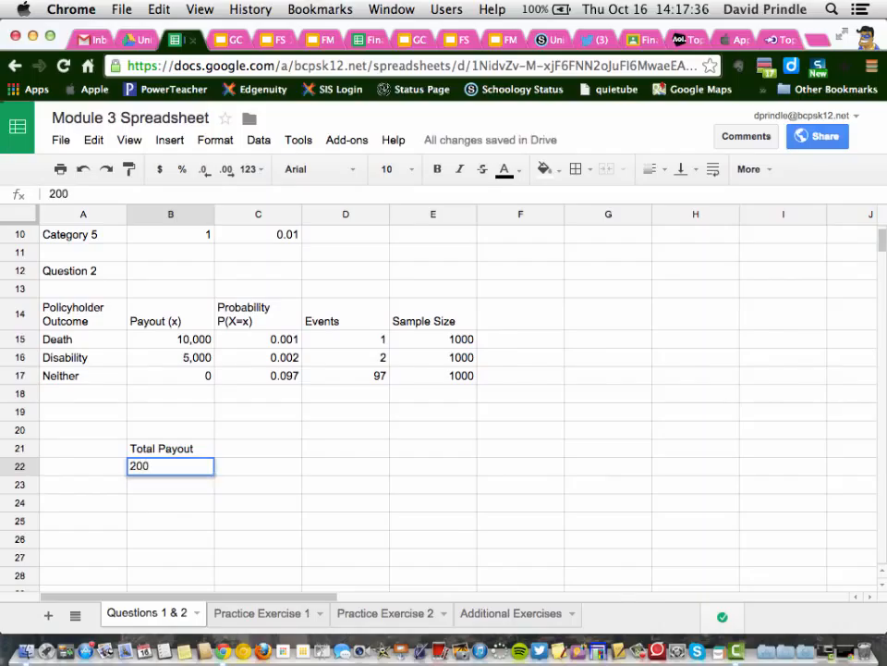
text(20000)
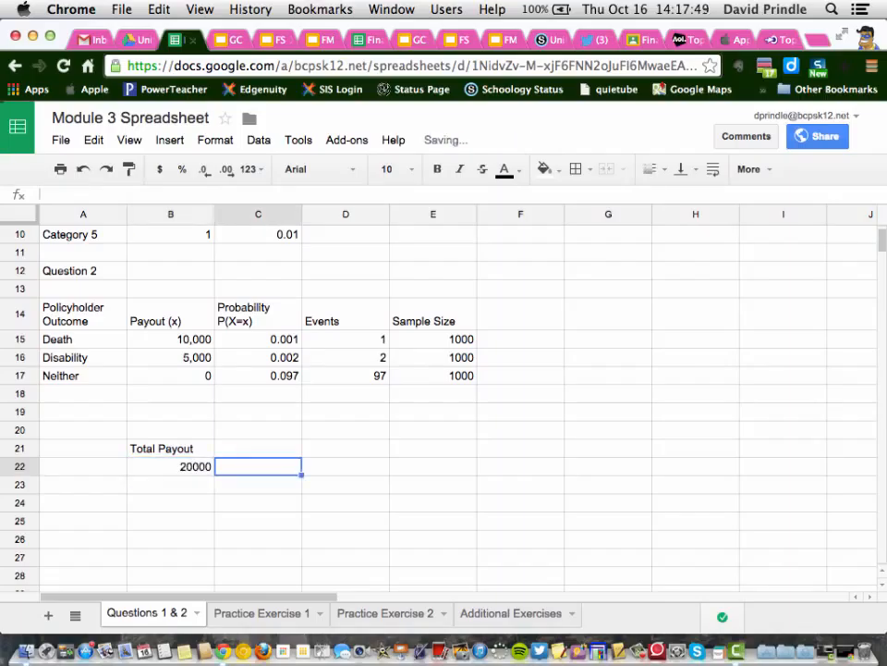
click(257, 447)
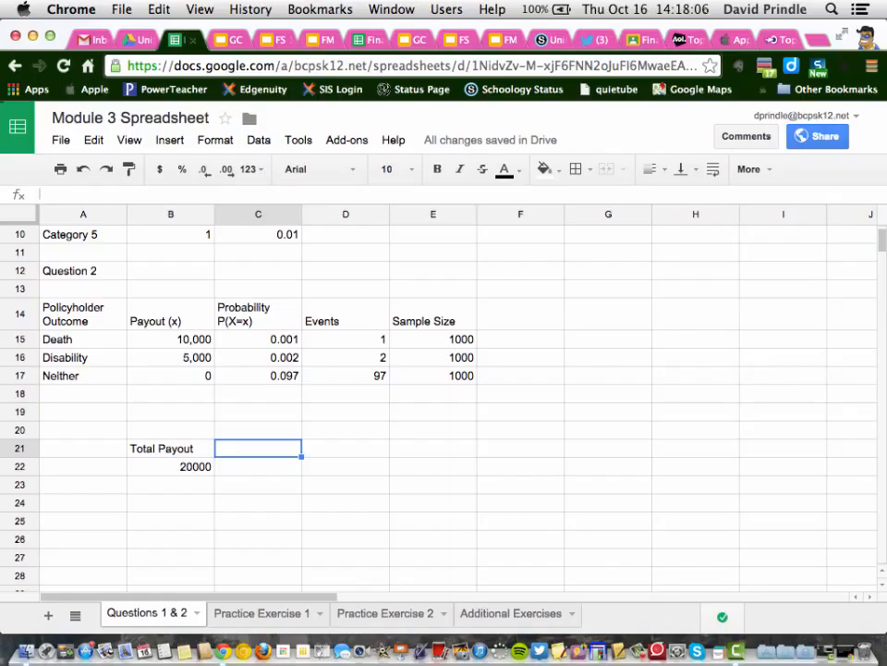
Enter 'Payout per policy' in C21 with $20 in C22 beneath it
text(P)
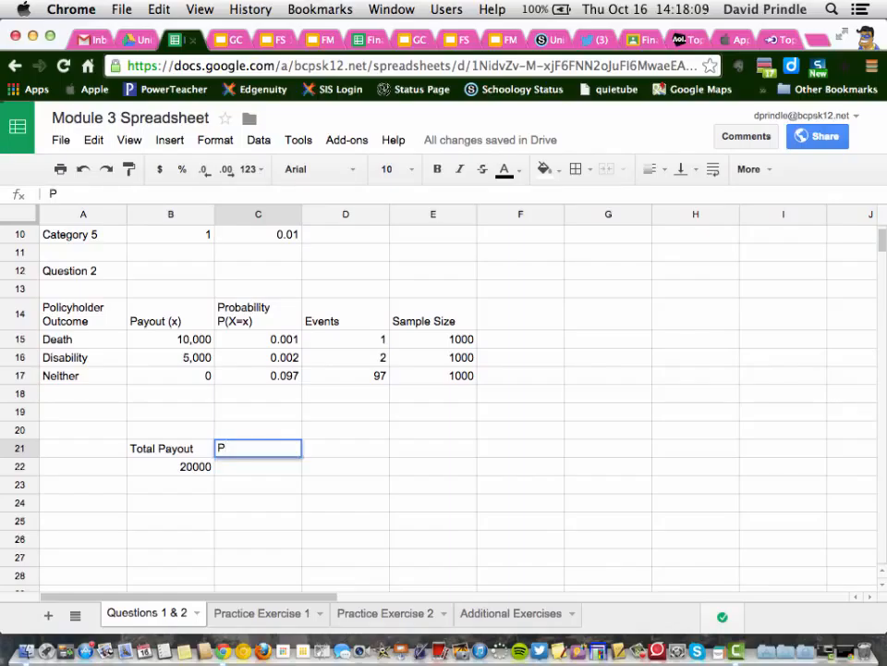
text(ayout per p)
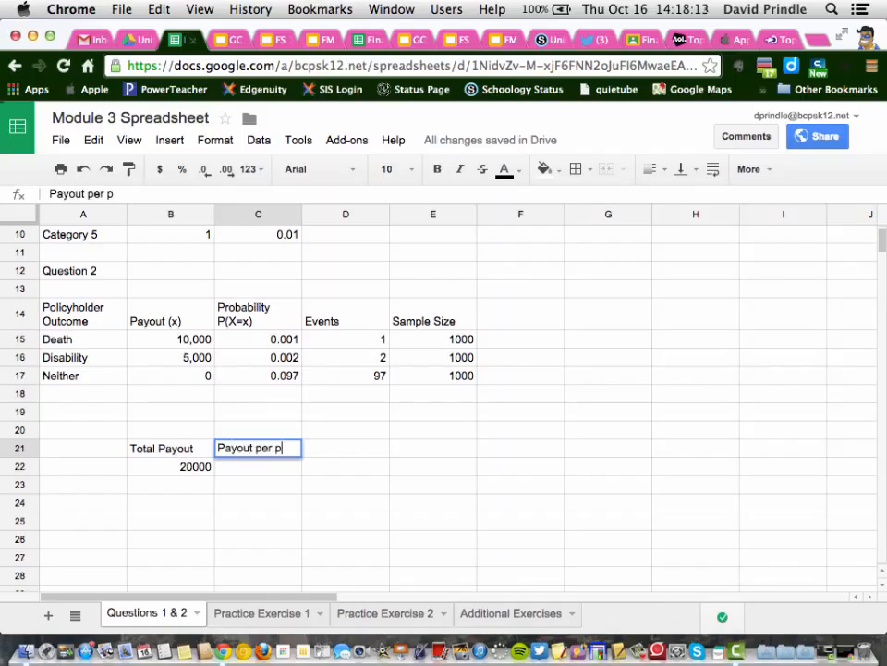
text(olicy)
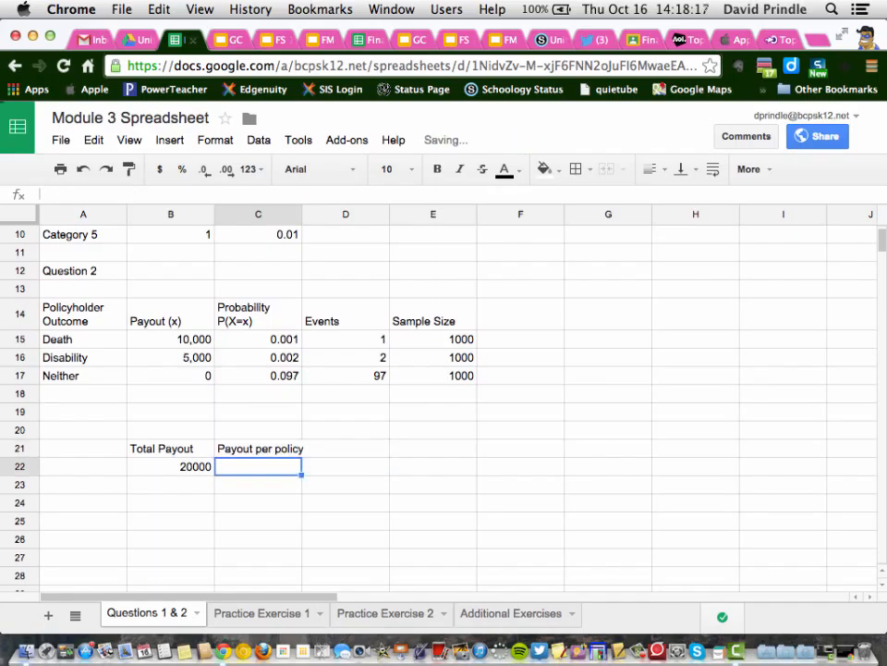
text($20)
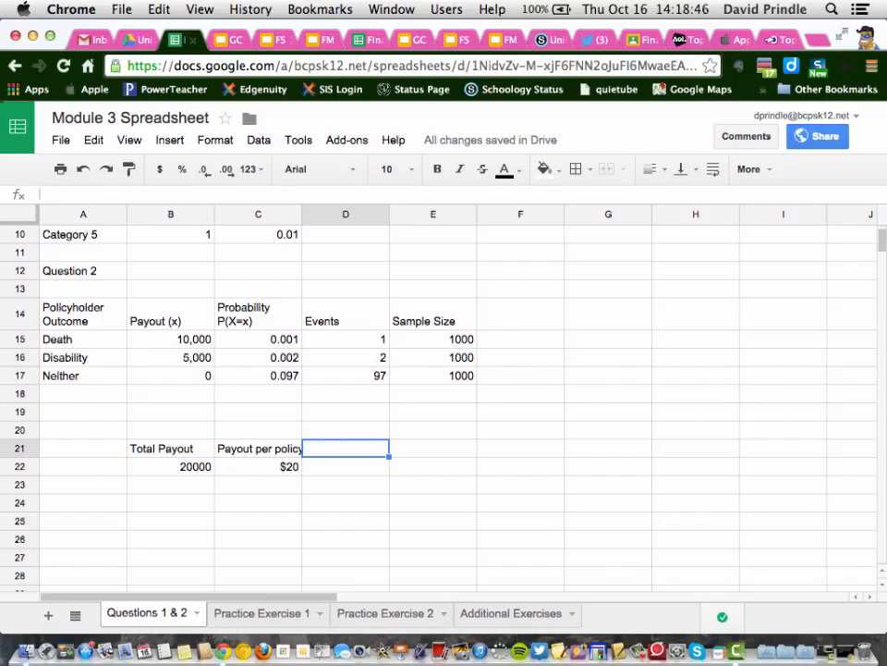
click(200, 9)
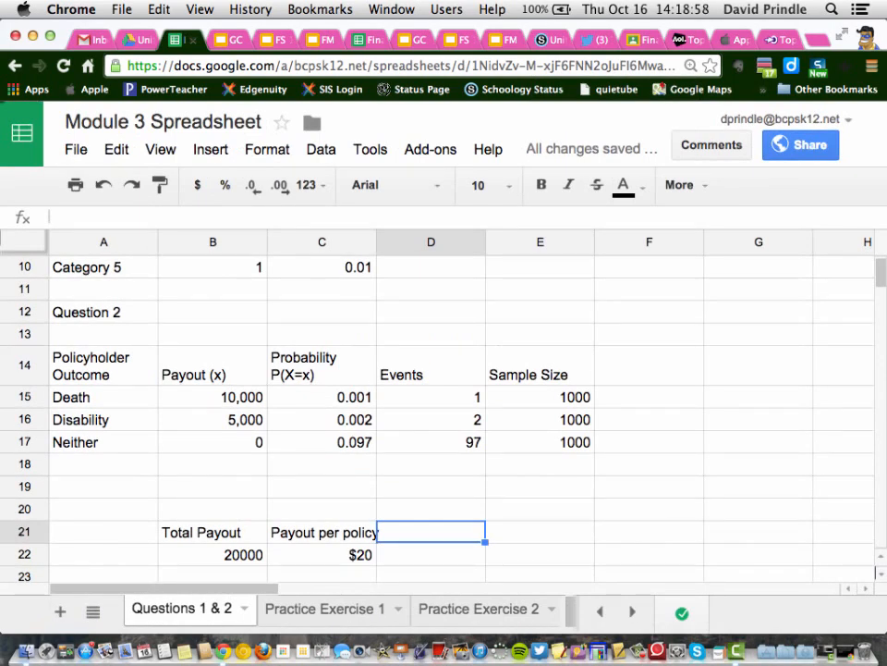
mouse_move(160, 454)
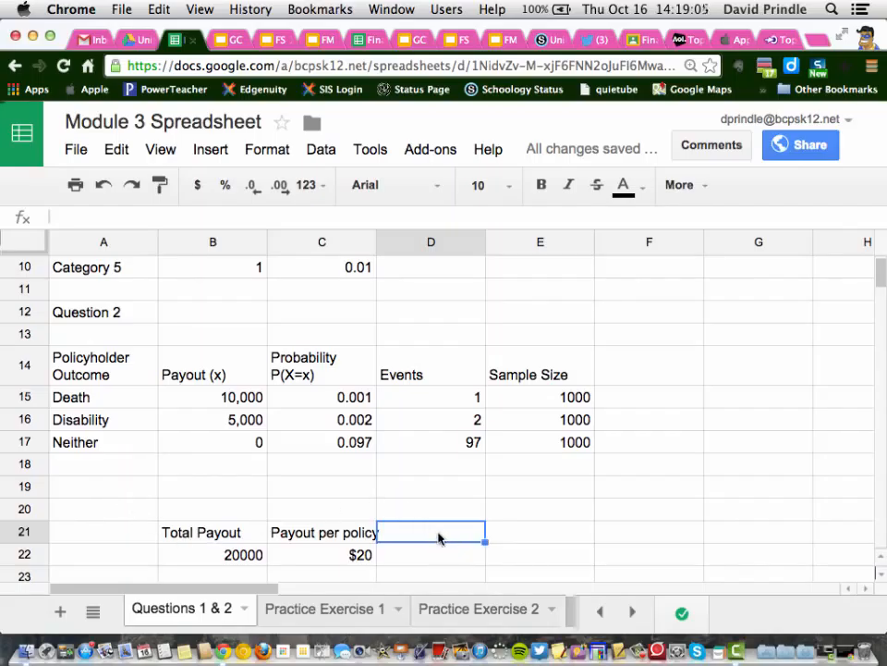
Enter Premium with $50 in column D and Net Profit with '$30 per person' in column E
text(Premium)
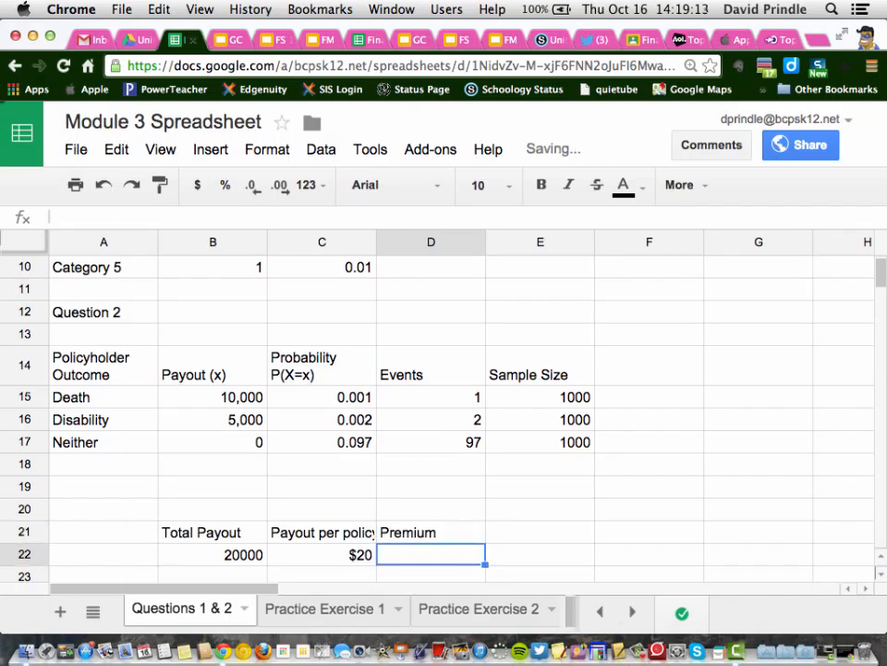
text($50)
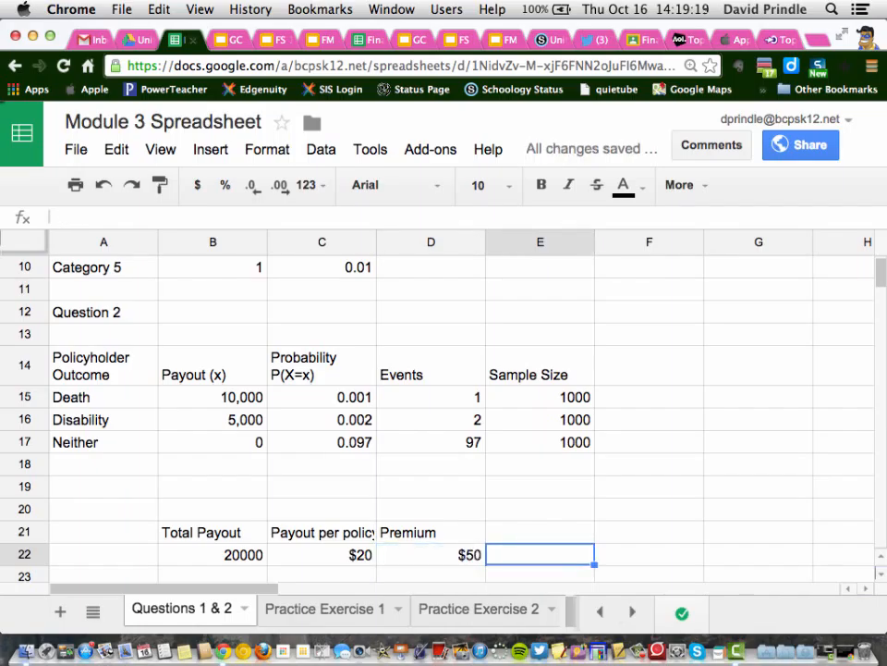
click(540, 531)
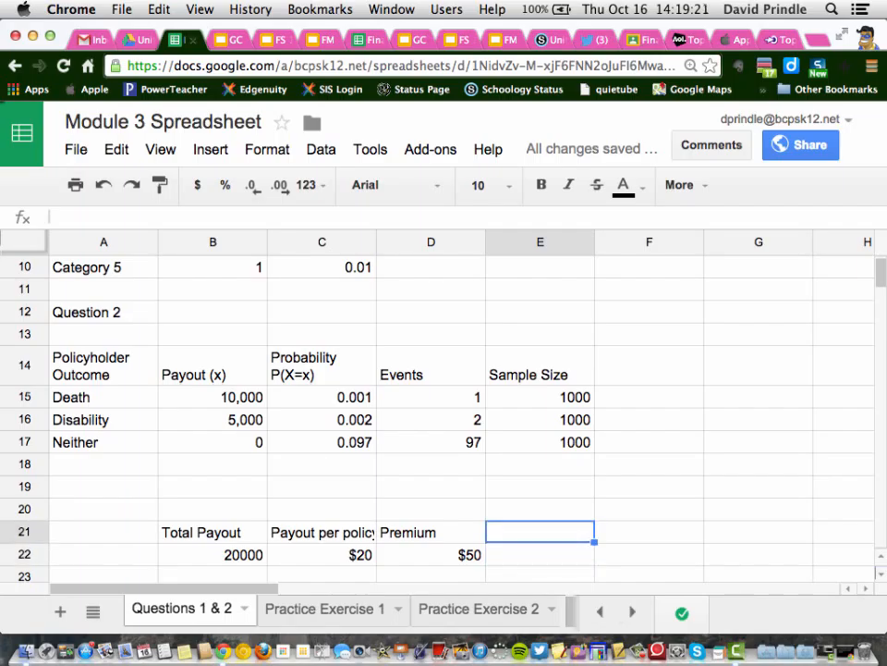
text(Net Profit)
click(539, 554)
text(#)
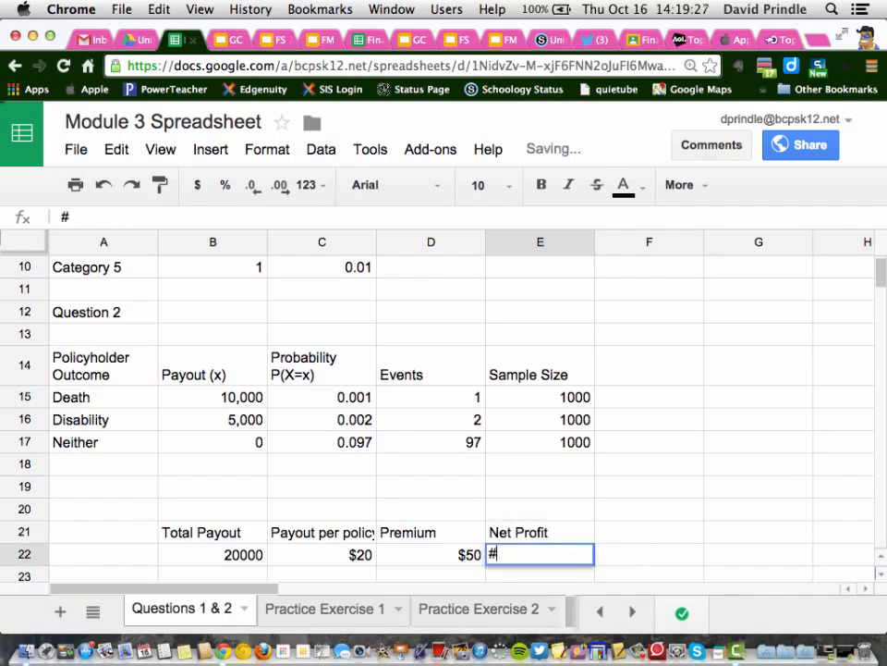
text($30 per pers)
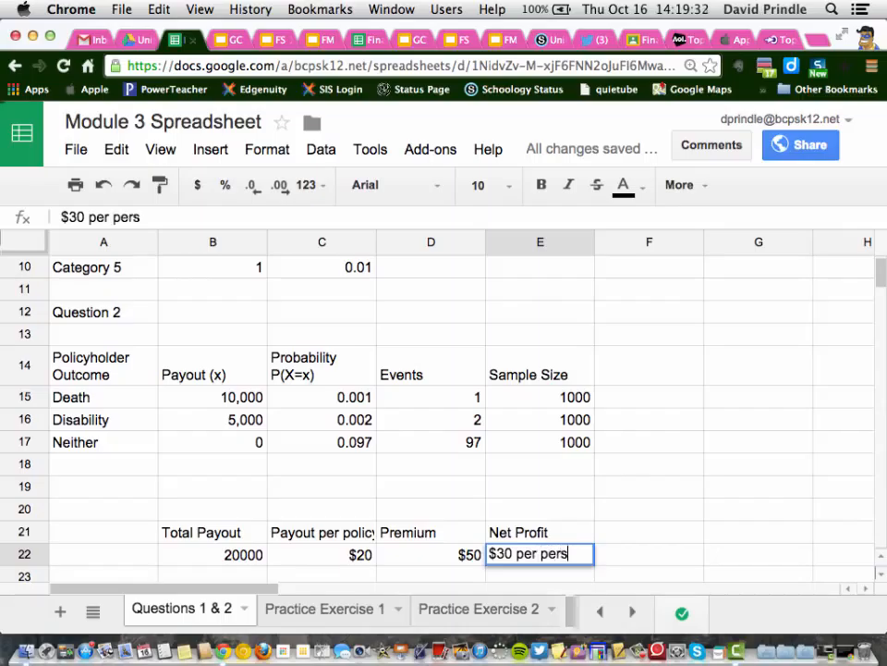
text(on)
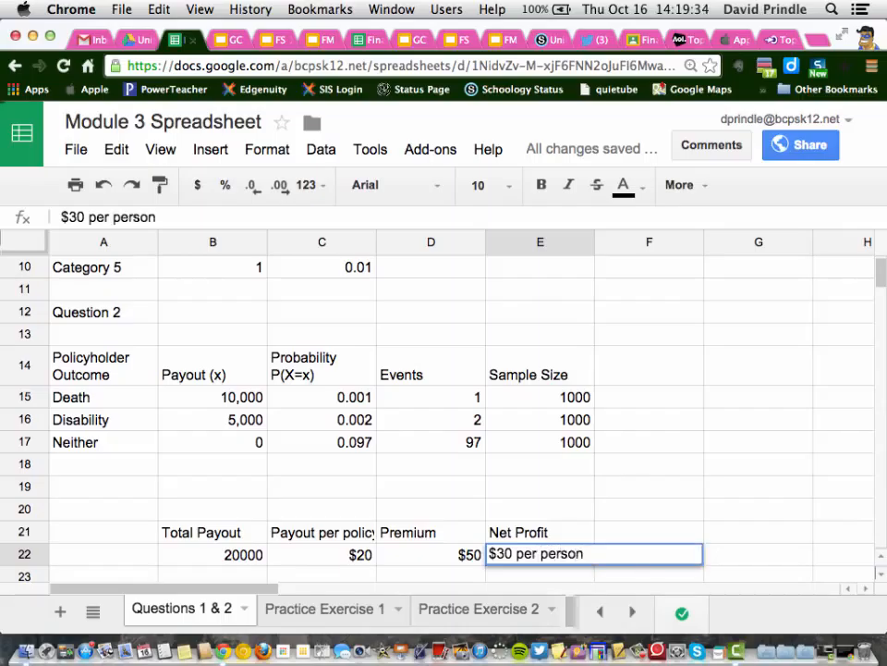
click(648, 532)
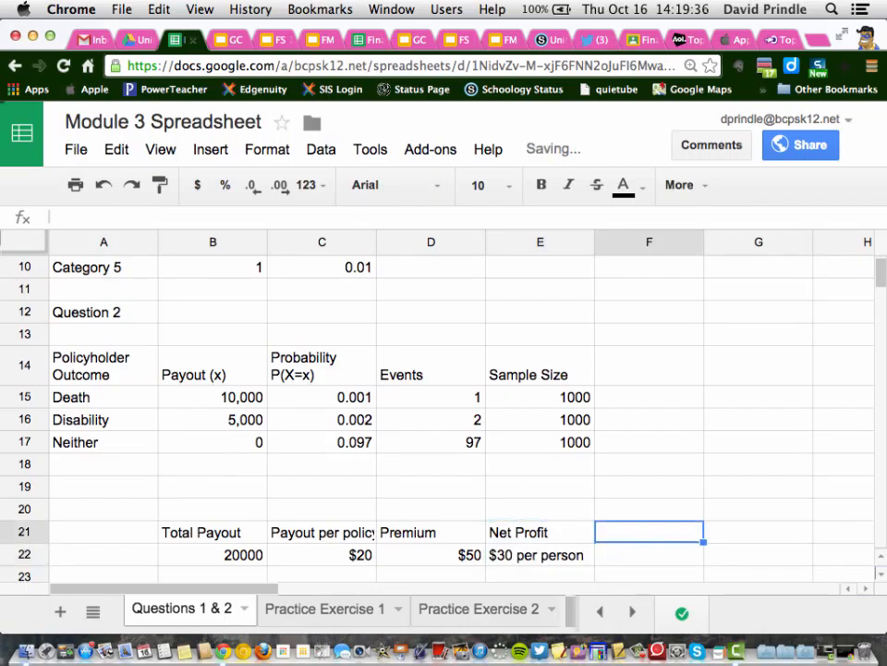
Enter 'Net Total' in F21 with $30,000 in F22 beneath it
text(N)
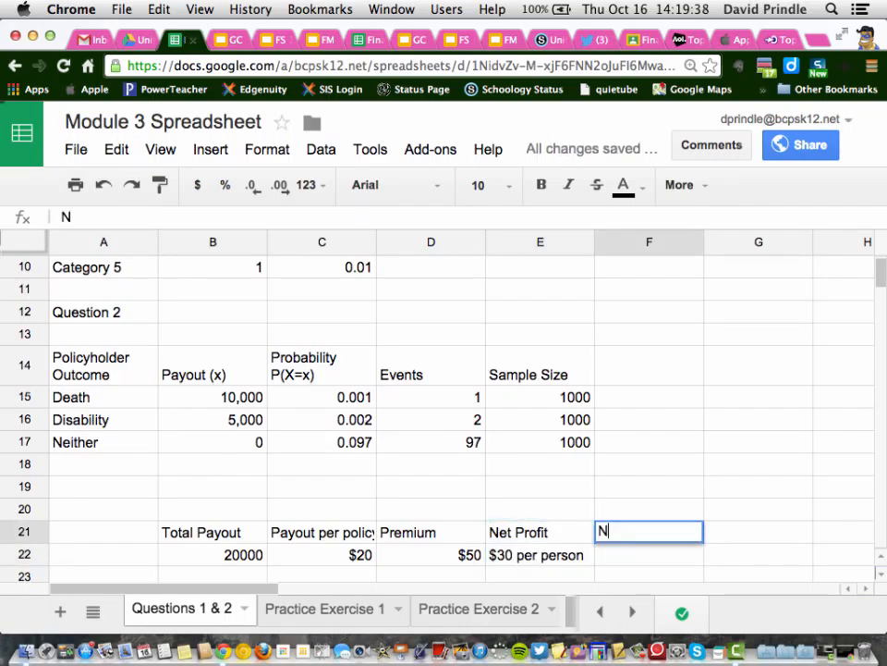
text(et Total)
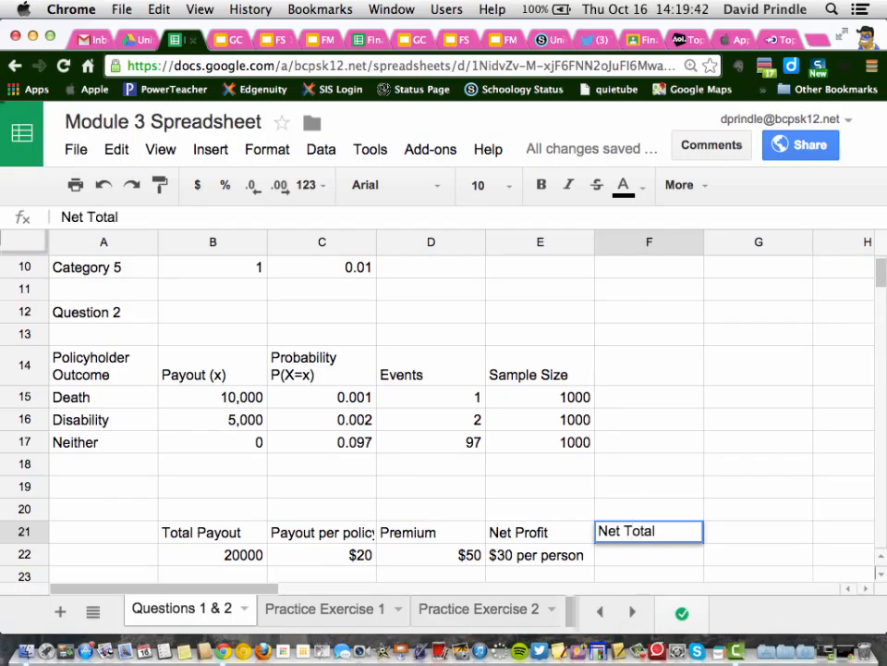
key(enter)
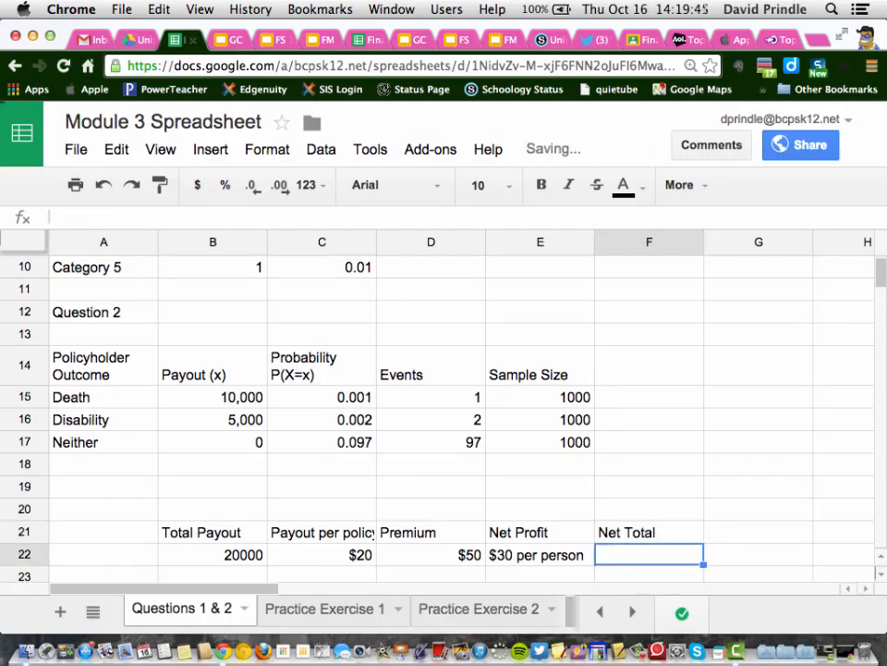
text($)
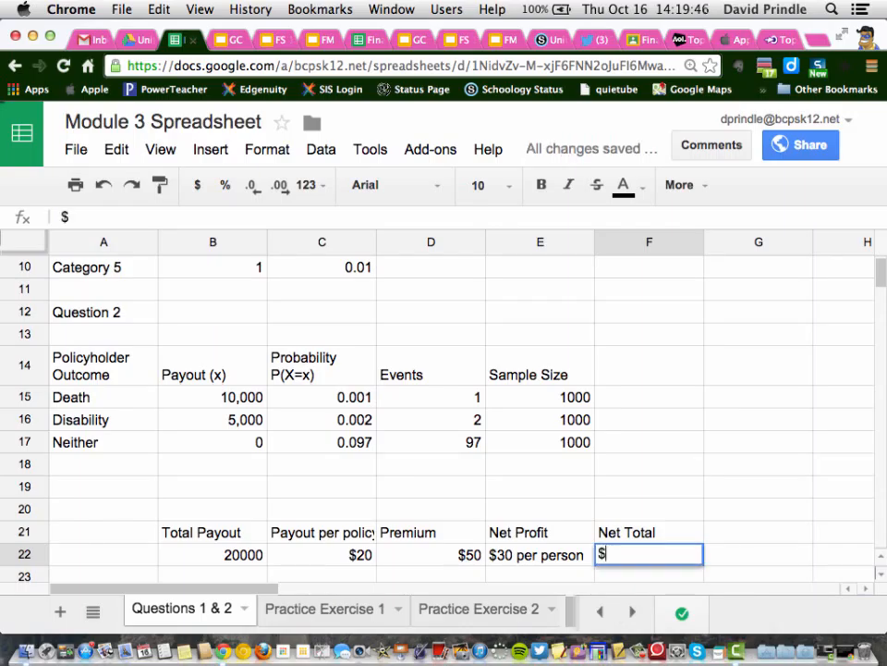
text(30,)
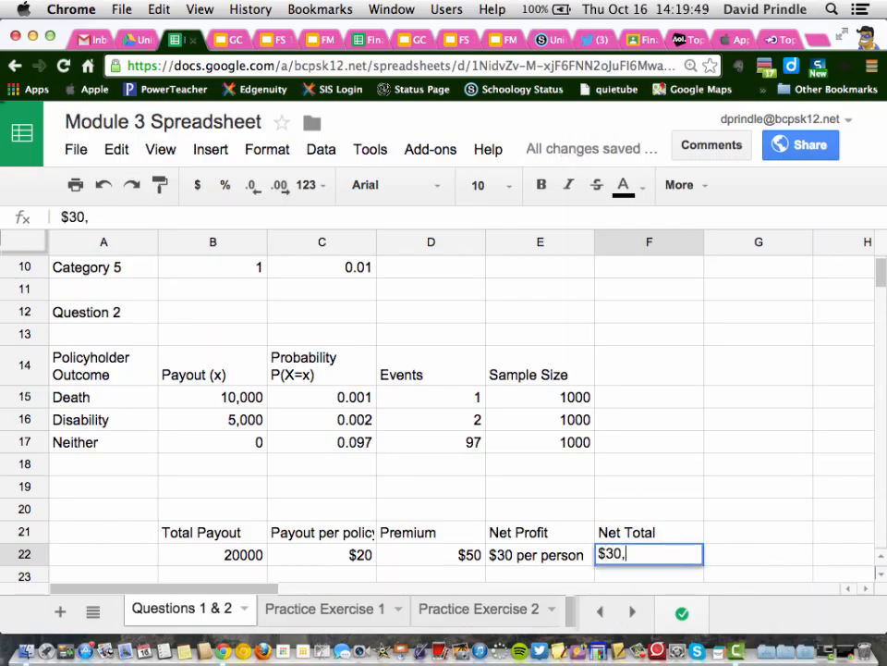
text(000)
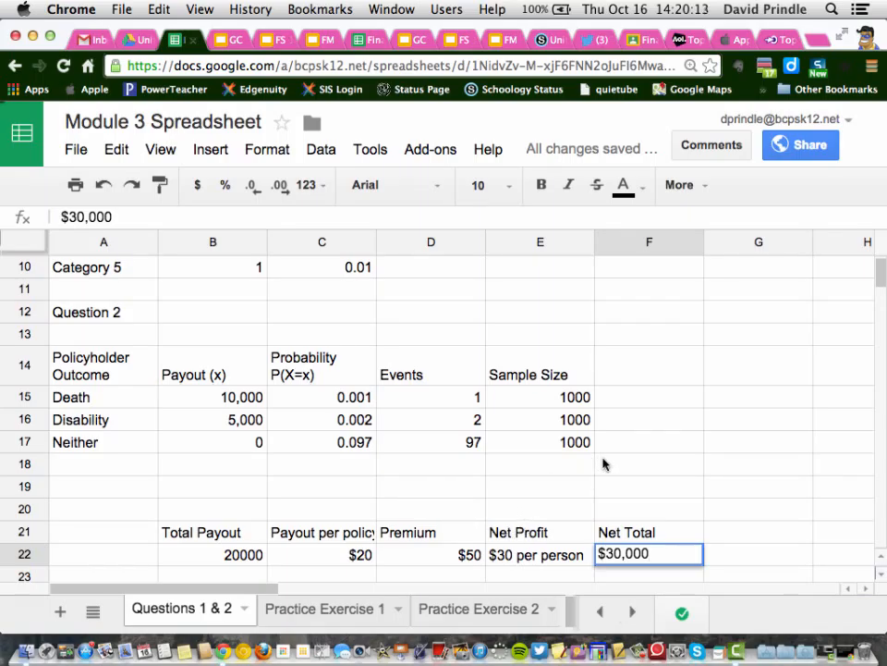
scroll(down, 3)
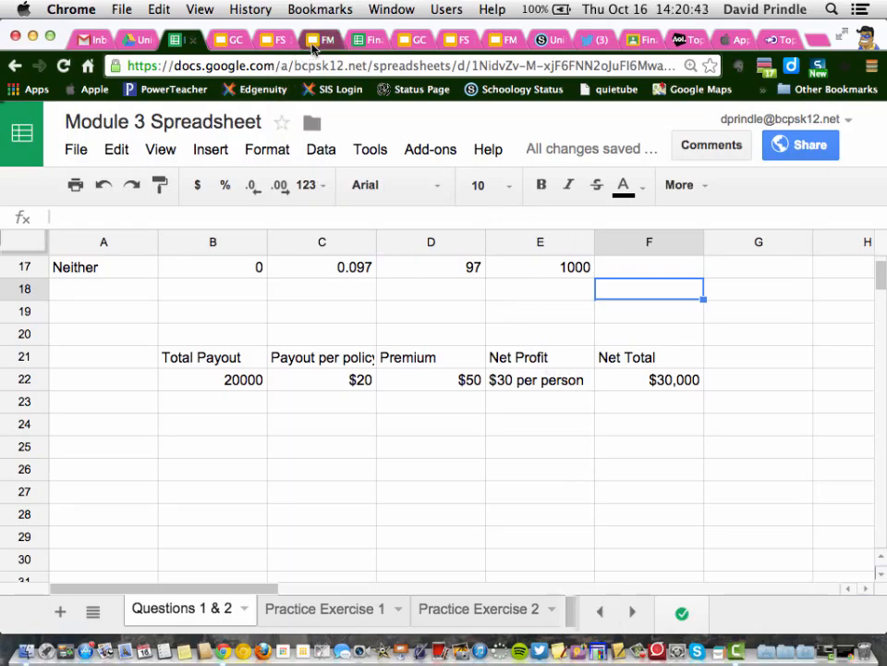
Switch to the FM 16 October 2014 Slides tab, then hide Chrome to reveal the desktop
click(321, 40)
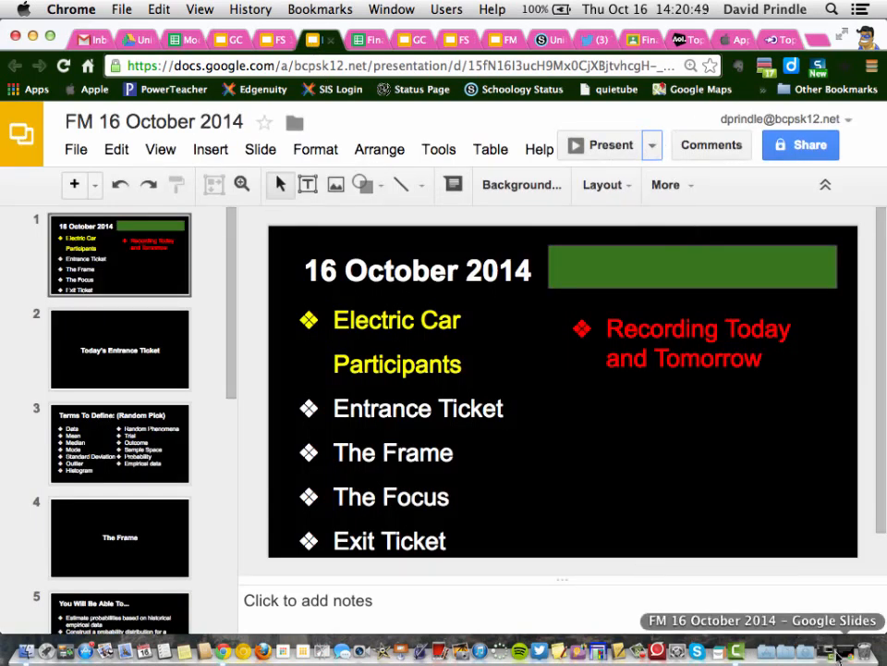
click(602, 145)
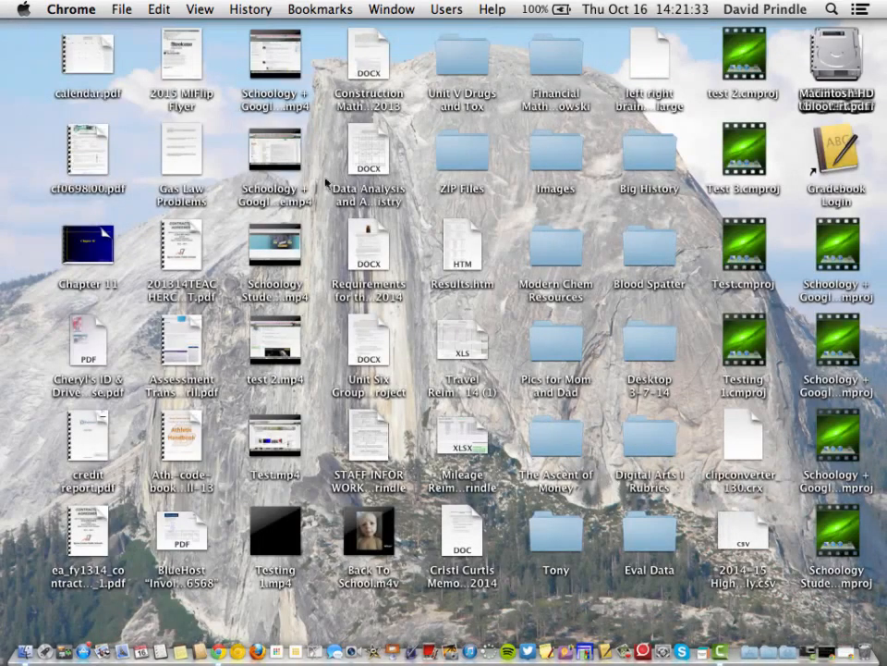
Bring Camtasia 2 forward and open its File menu to stop the recording
click(730, 652)
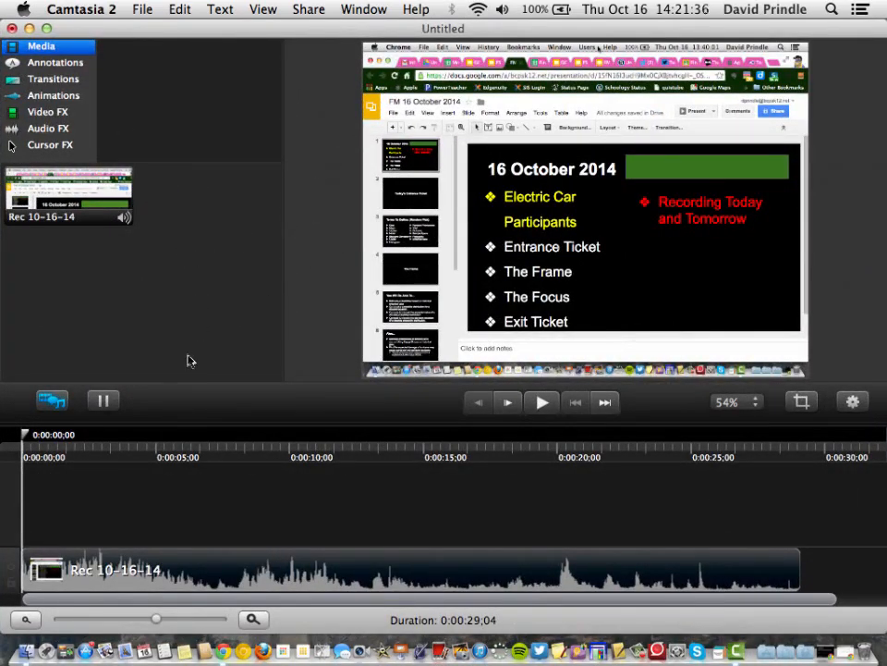
click(142, 9)
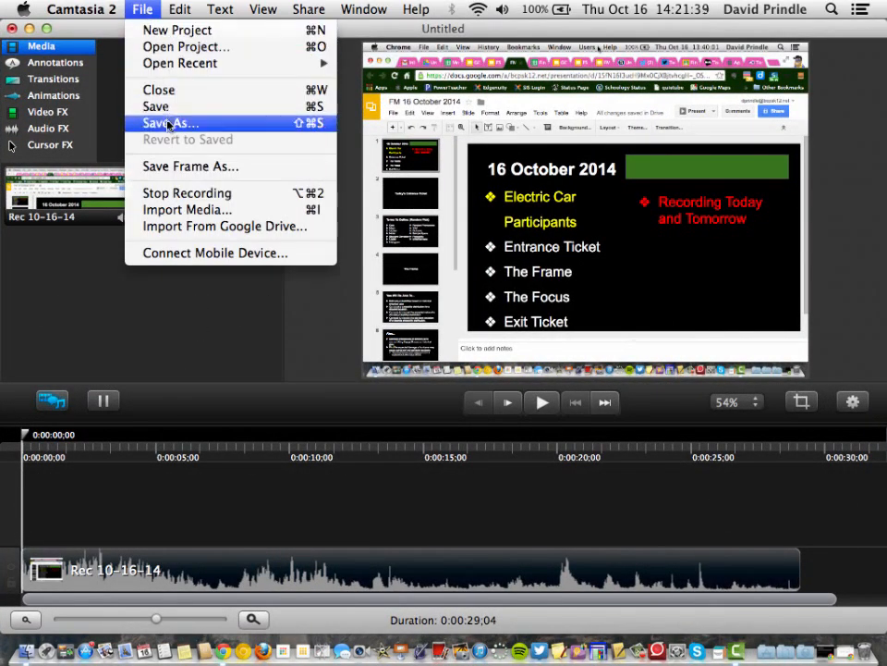
mouse_move(186, 192)
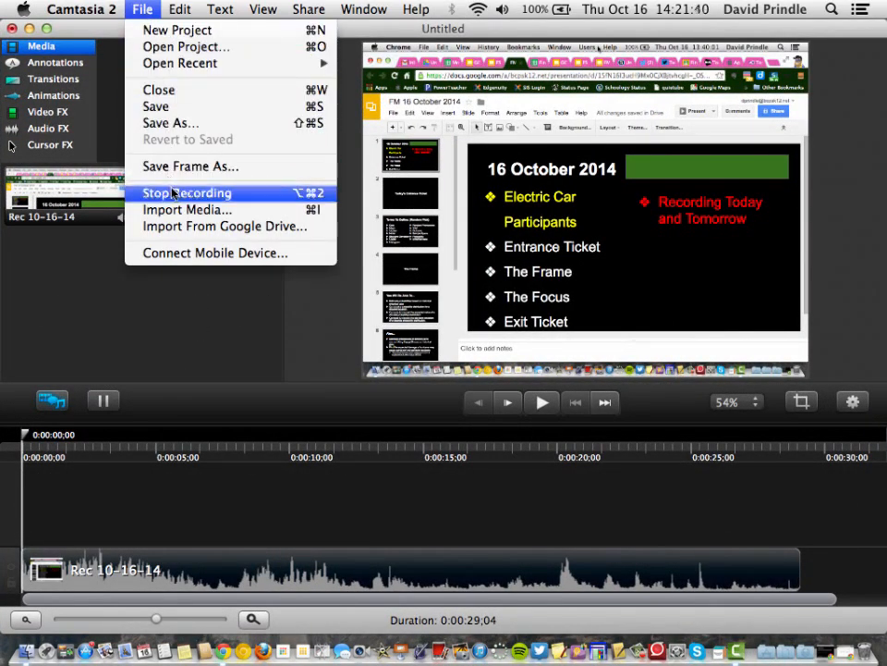